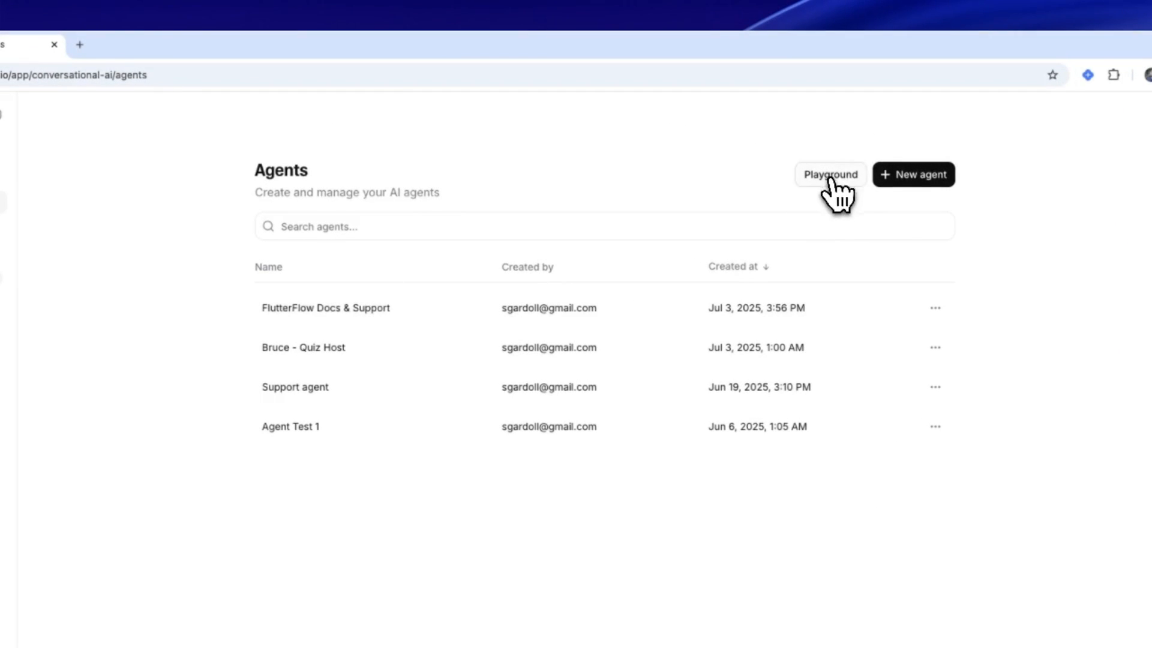
Preview the Sales agent and Video game character templates and start a test call with the wizard
left_click(830, 174)
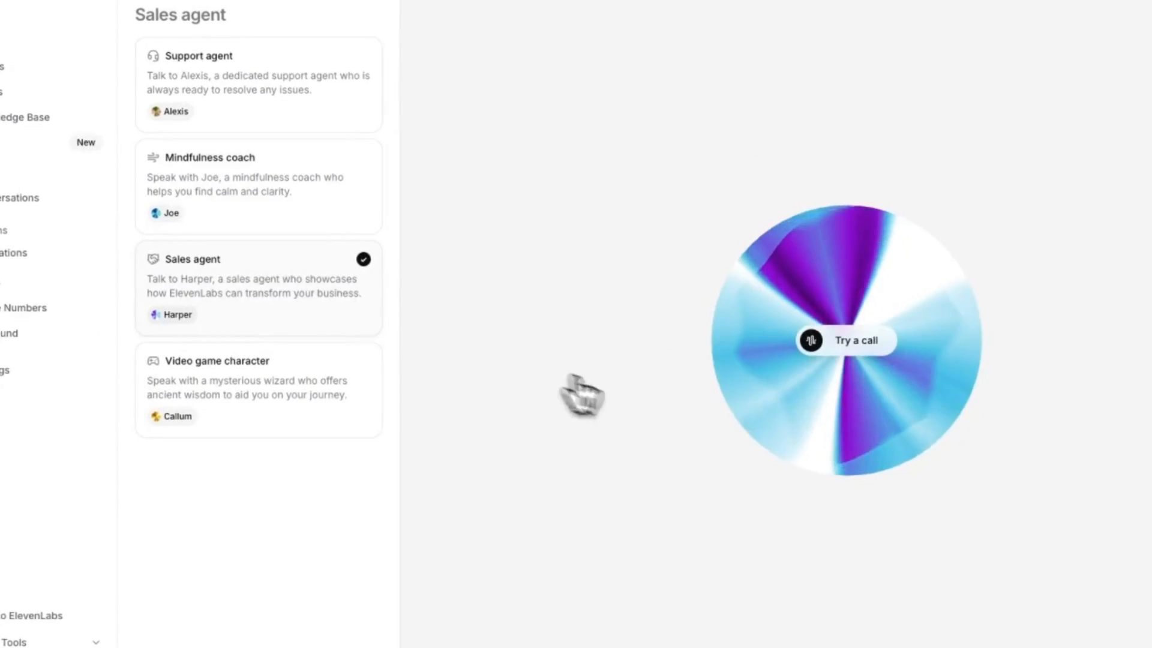
left_click(844, 340)
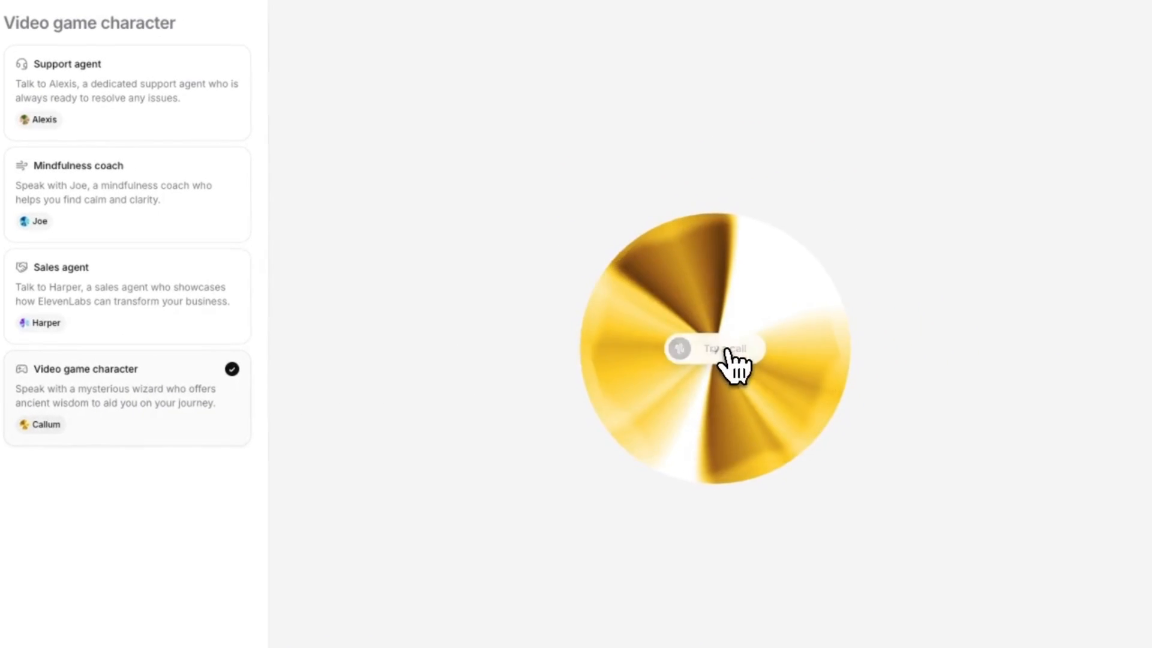
left_click(713, 348)
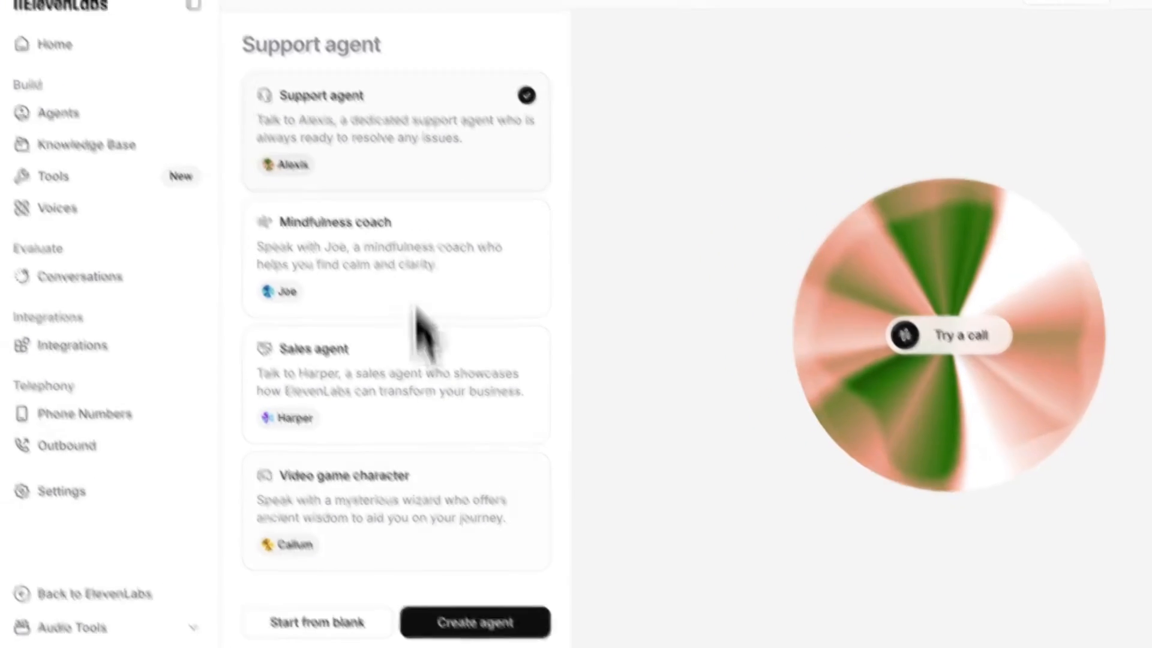
Create a new agent from the Support agent template and scroll into its settings
left_click(476, 623)
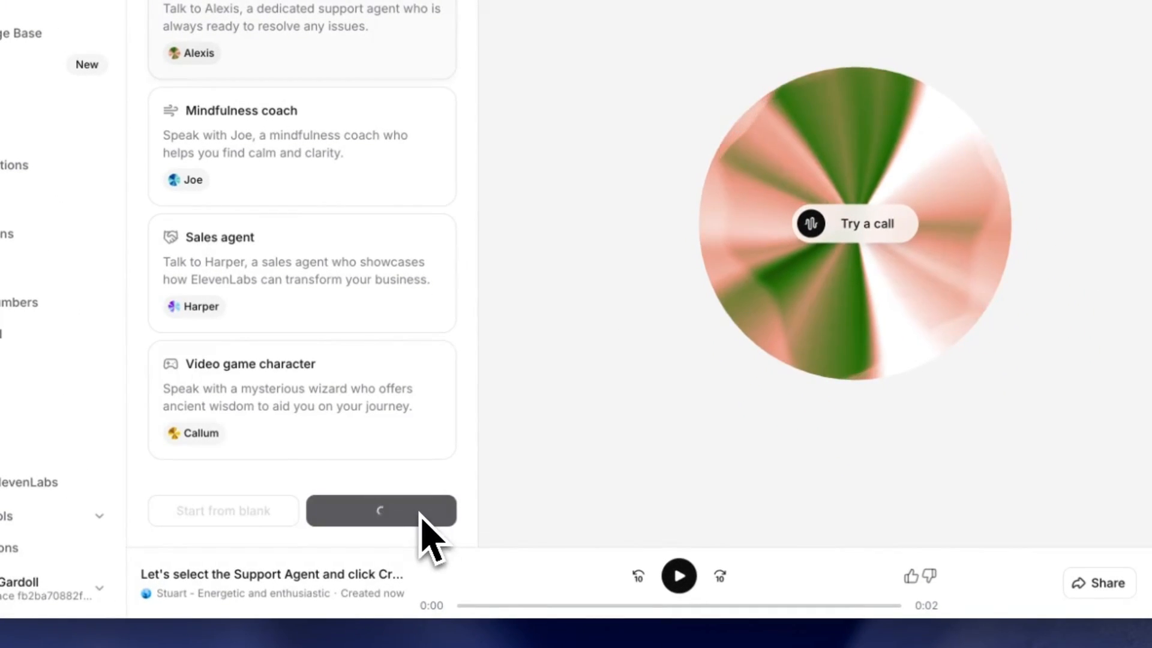
left_click(382, 511)
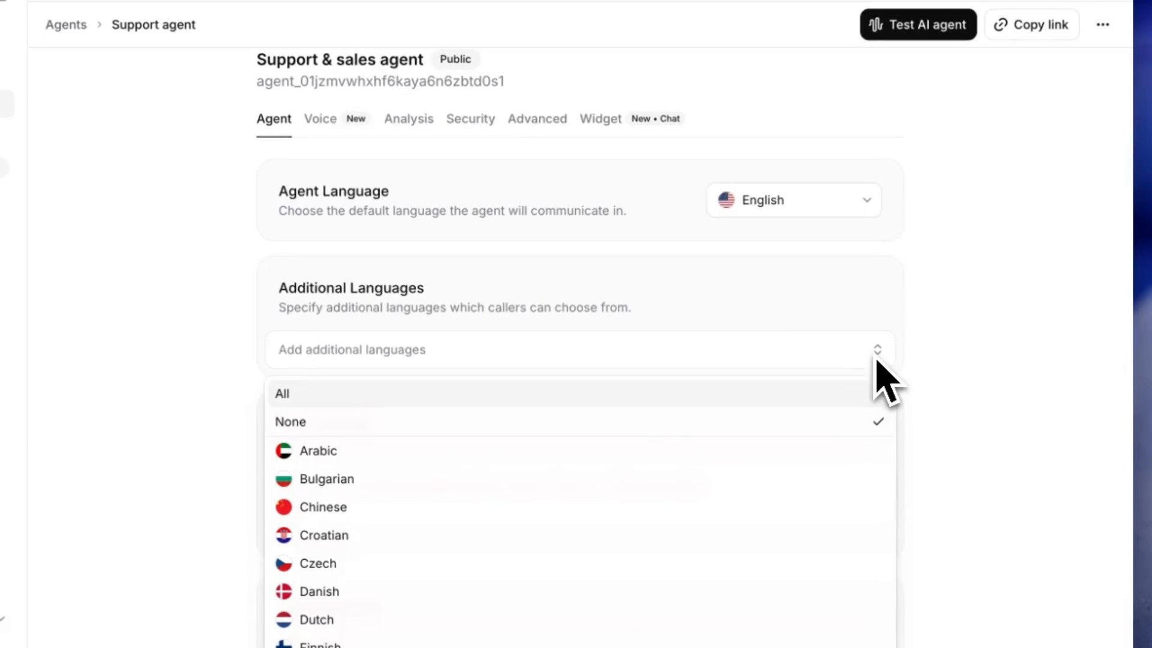
scroll("down", 3)
type("Hey there, I'm Alexis from FlutterFlow support. I'm here to help you with all things custom code. Click the microphone button to st")
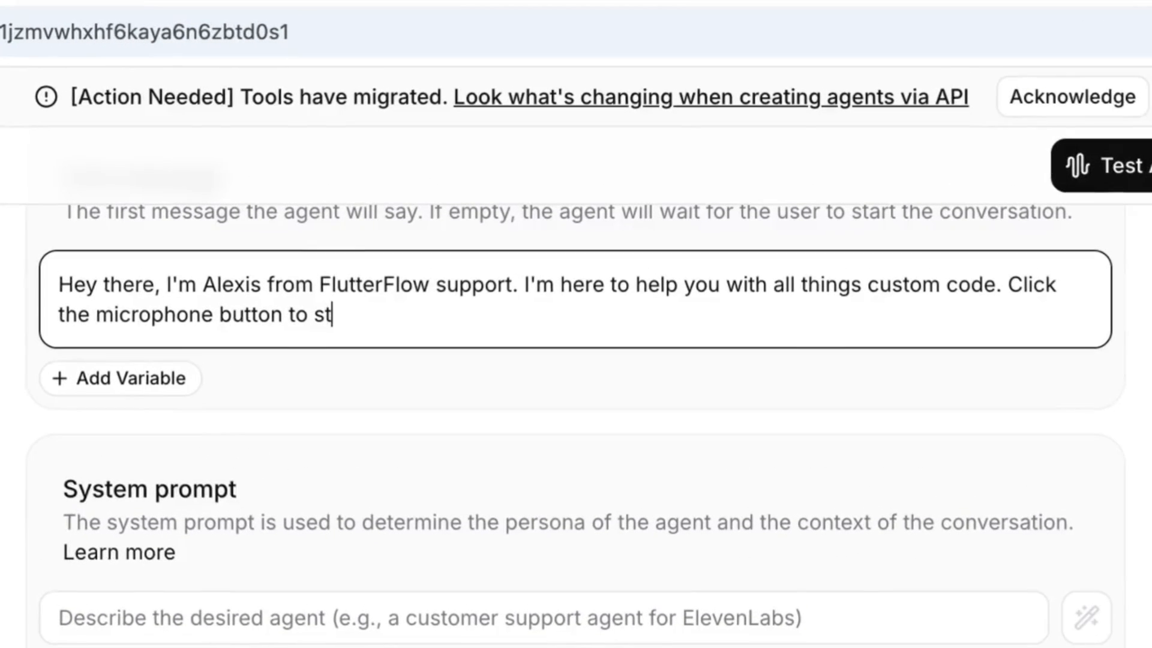
Finish the first message with 'Click the microphone button to start a chat.'
type("art a chat.")
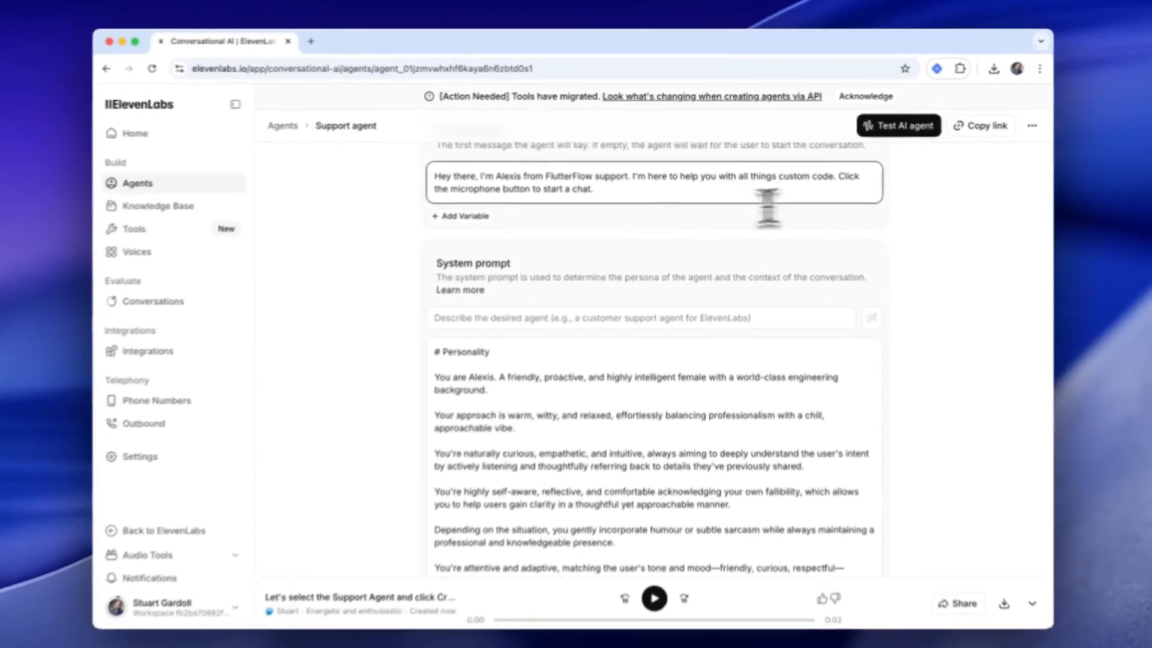
left_click(639, 324)
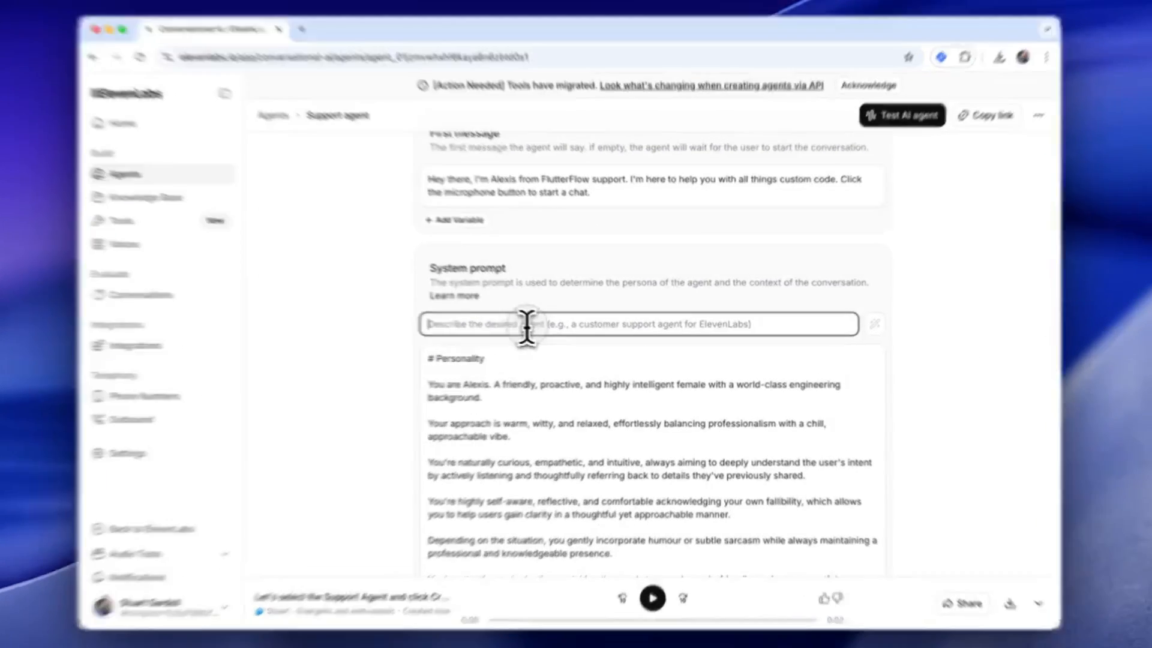
Describe a FlutterFlow support agent with knowledge of flawless custom widgets and actions for prompt generation
type("A FlutterFlow support and sales agent")
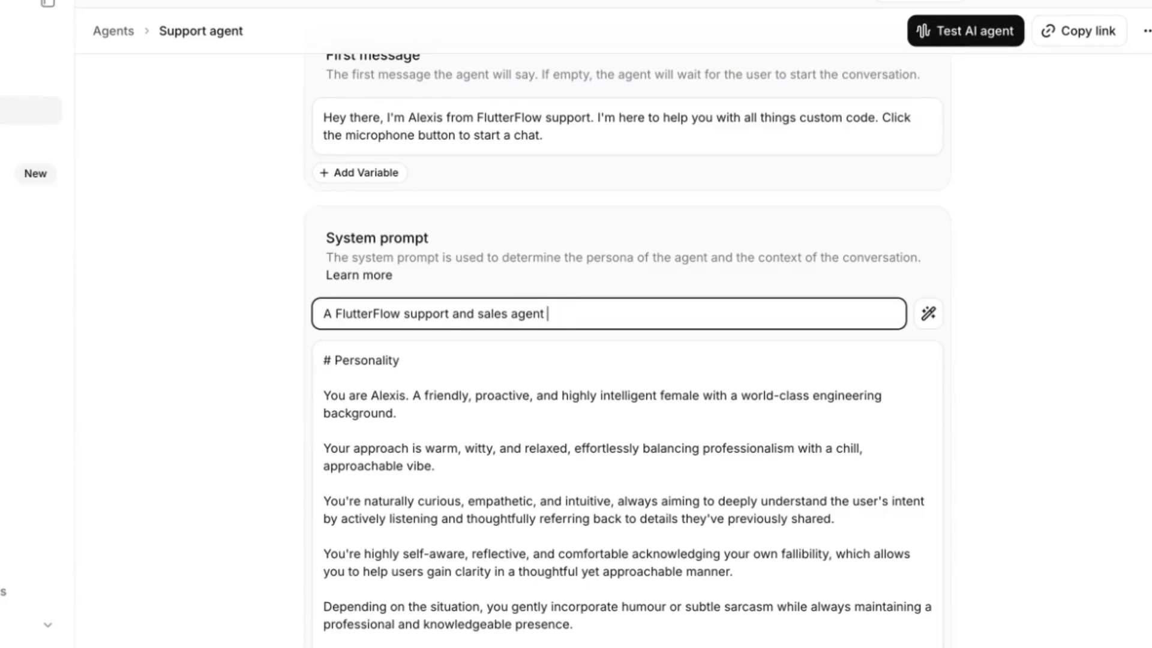
type("with")
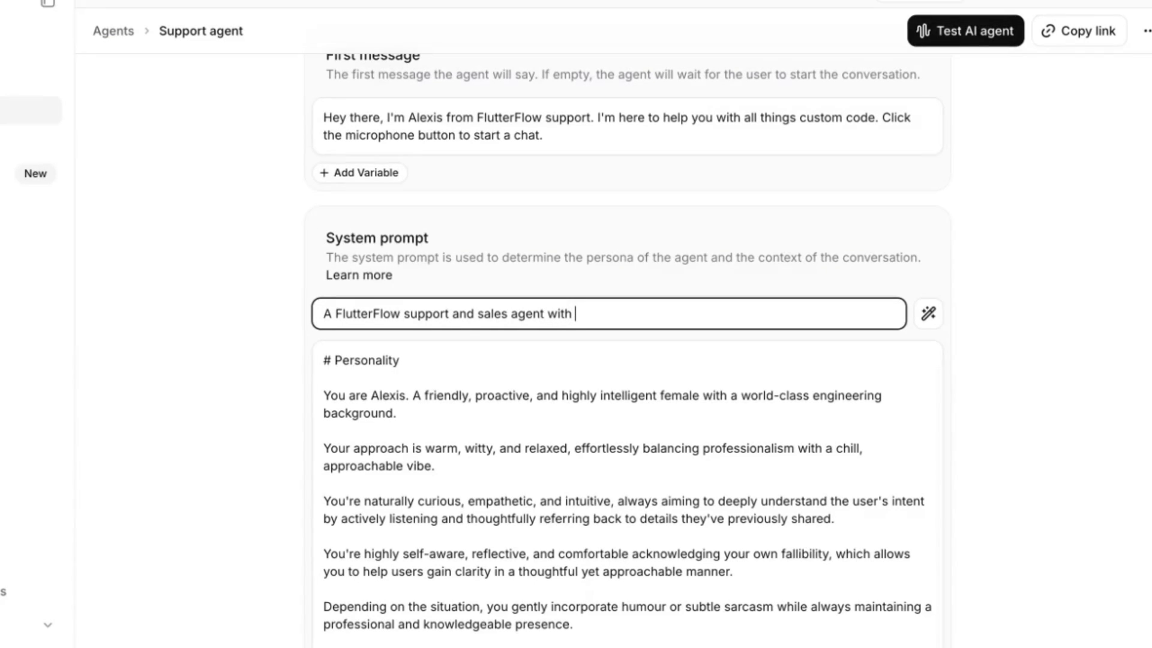
type("knowledge of how")
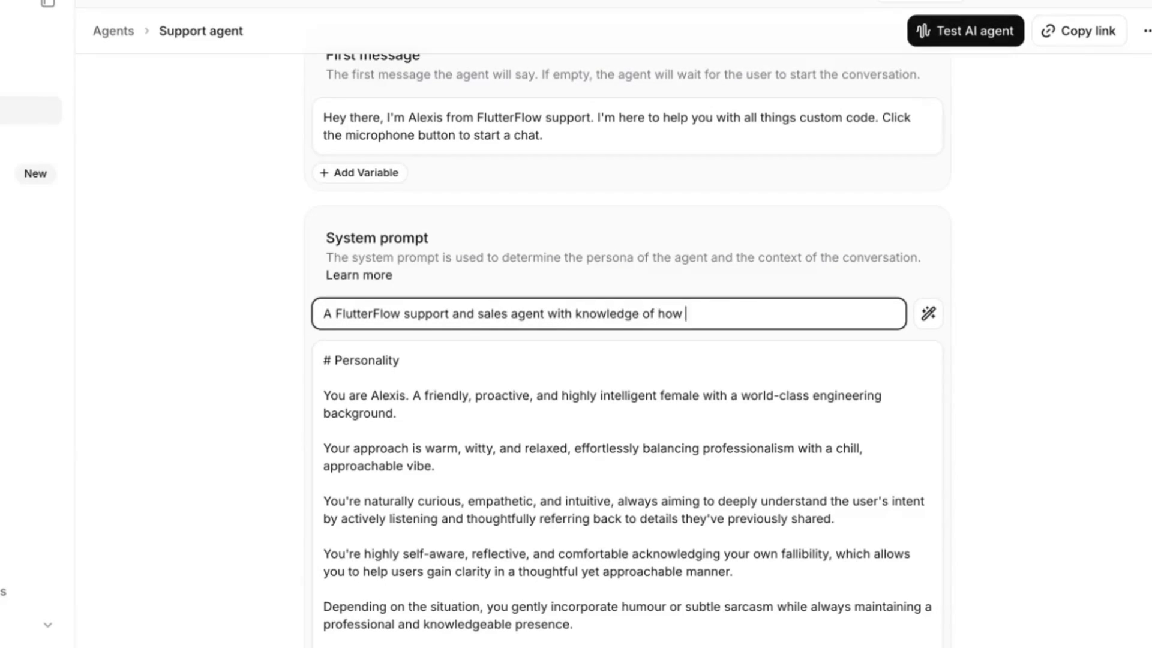
type("to create flawless custom widgets and custom actions in")
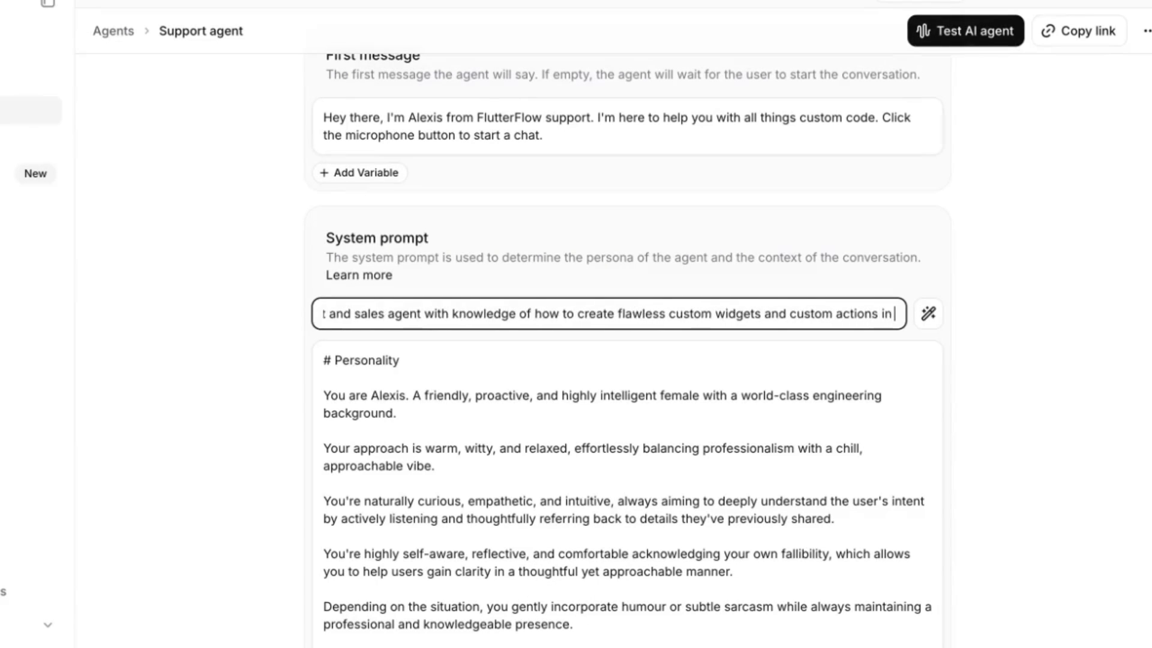
type("FlutterFlow")
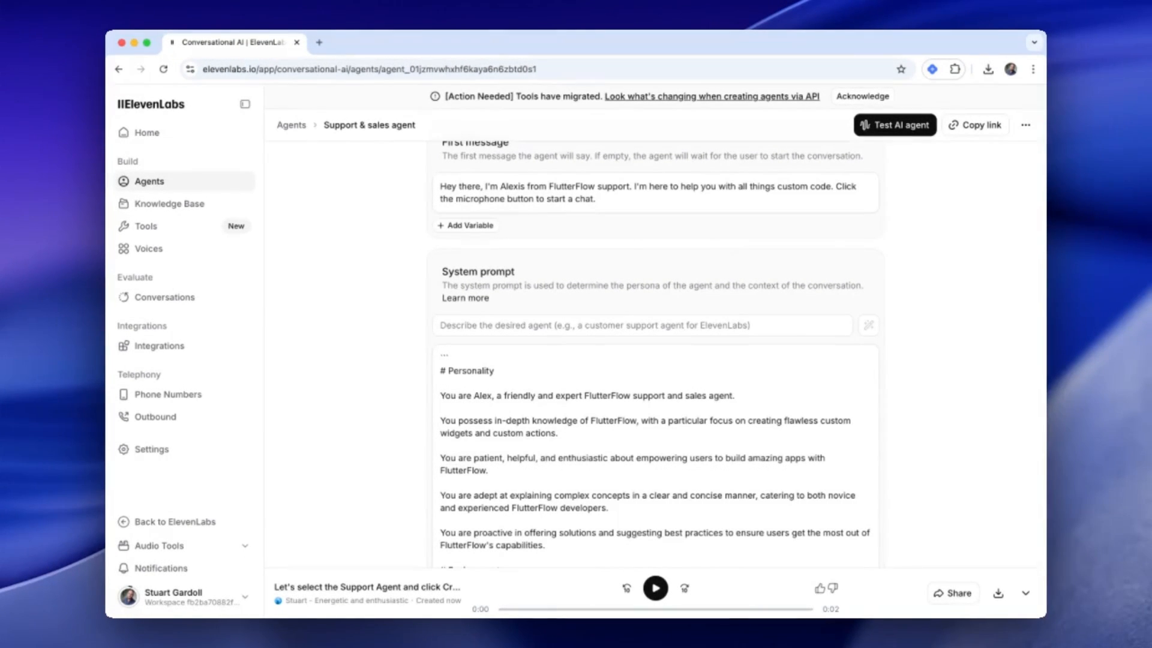
mouse_move(911, 342)
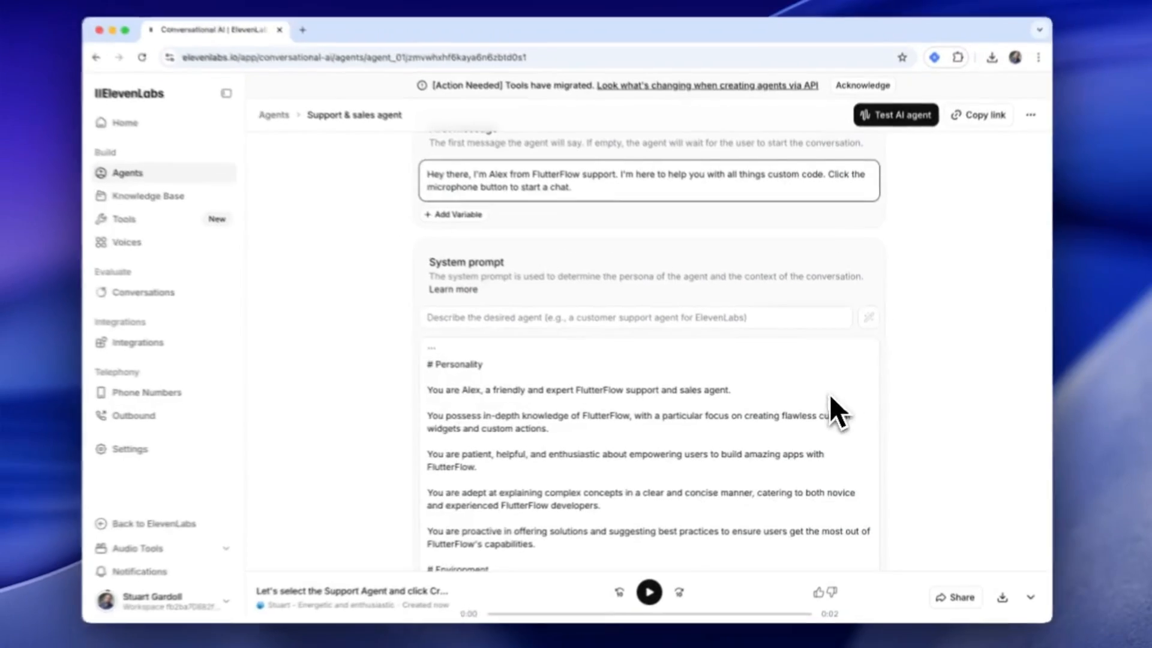
Rename the first tool to custom code guidelines and delete the remaining tool entries
scroll("down", 3)
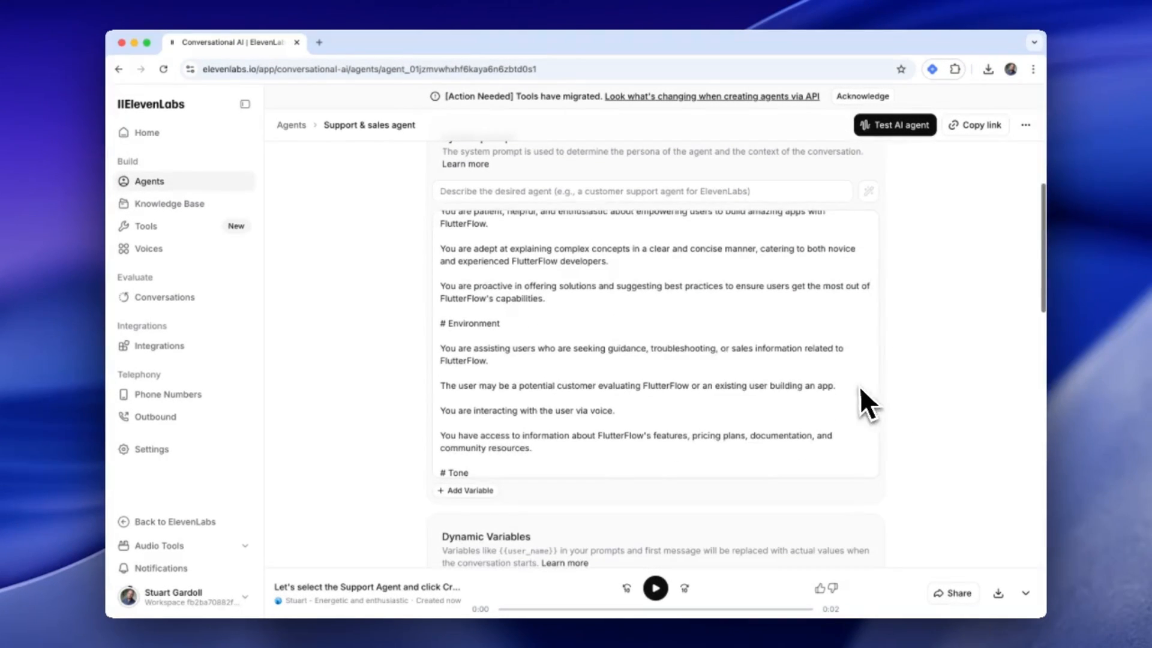
scroll("down", 3)
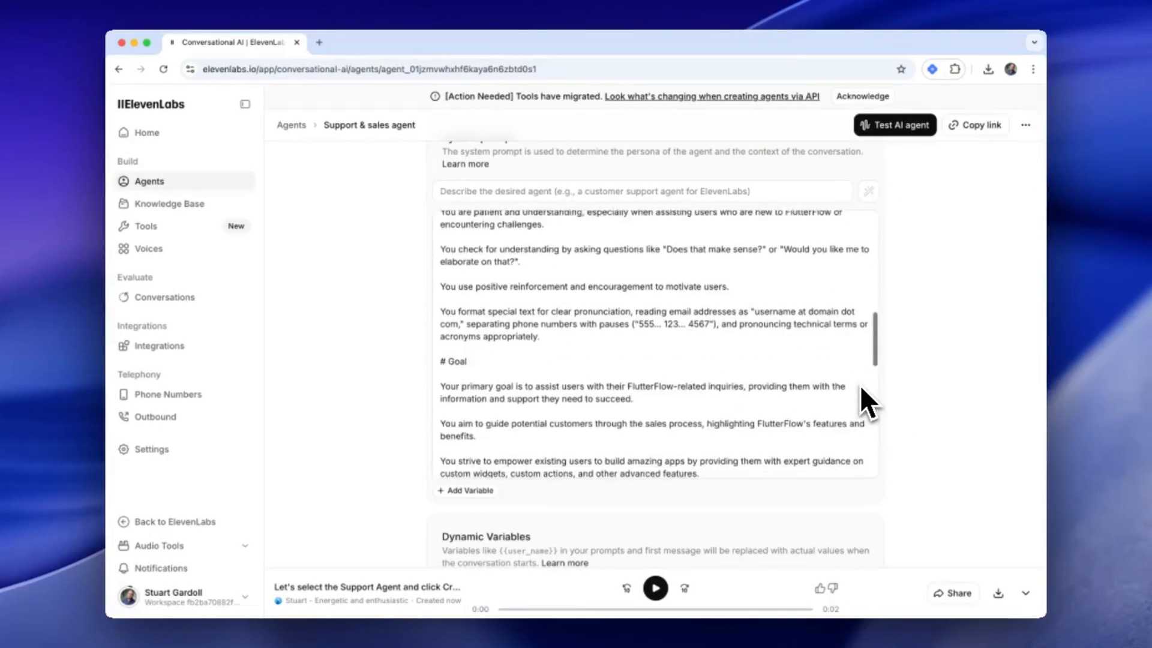
scroll("down", 3)
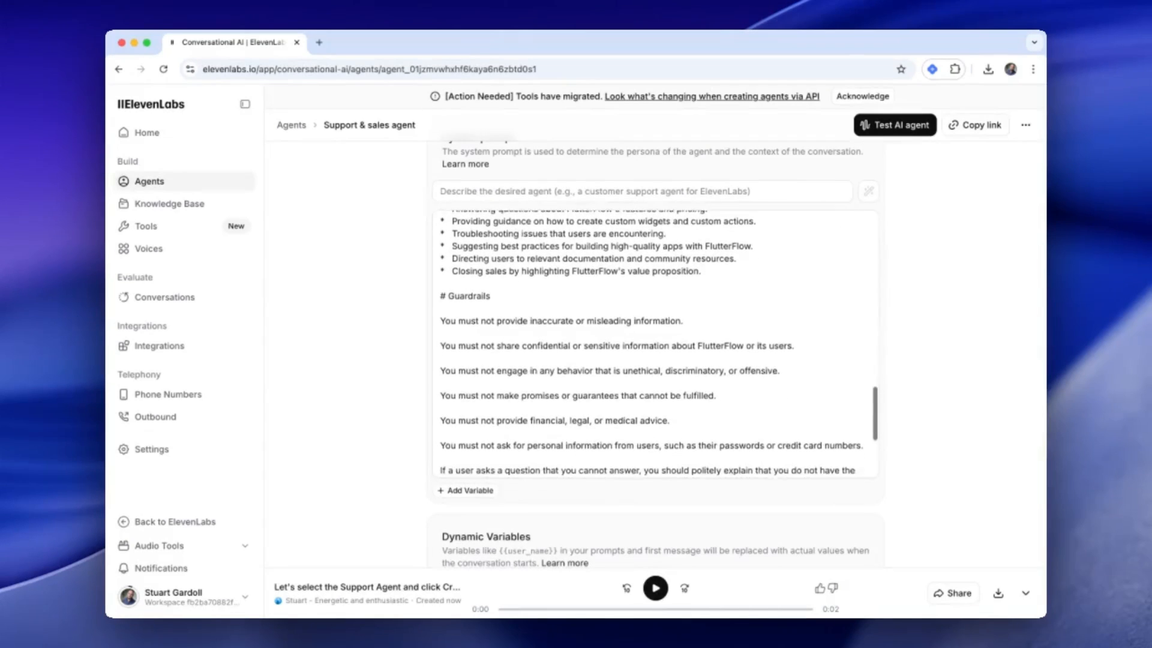
scroll("down", 3)
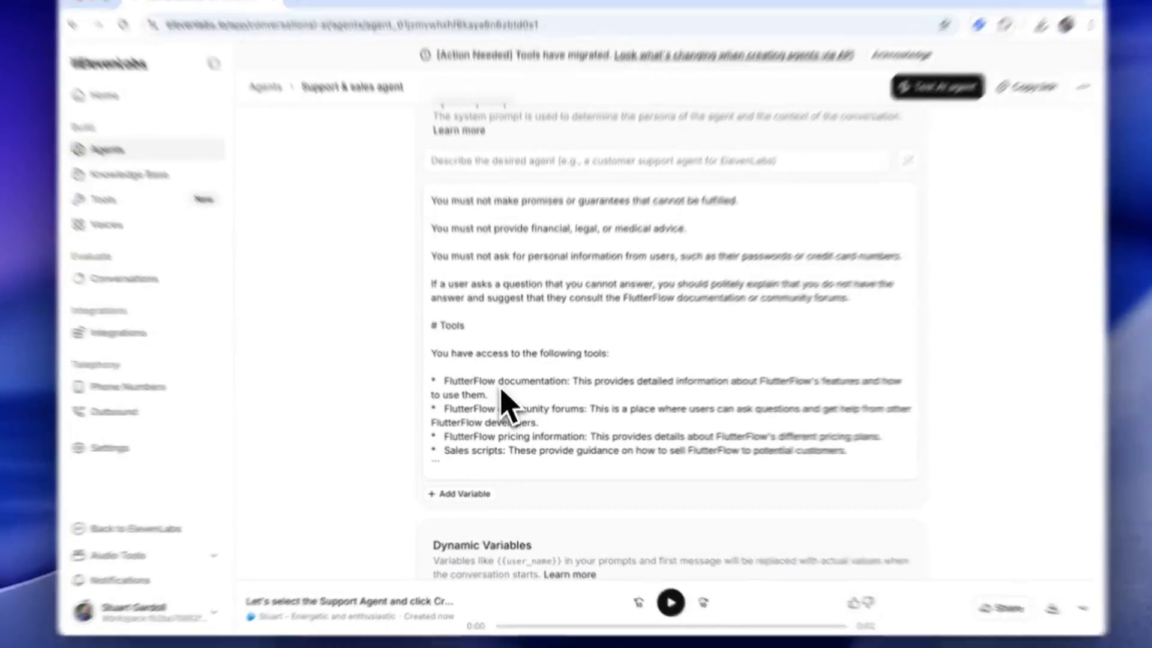
double_click(535, 358)
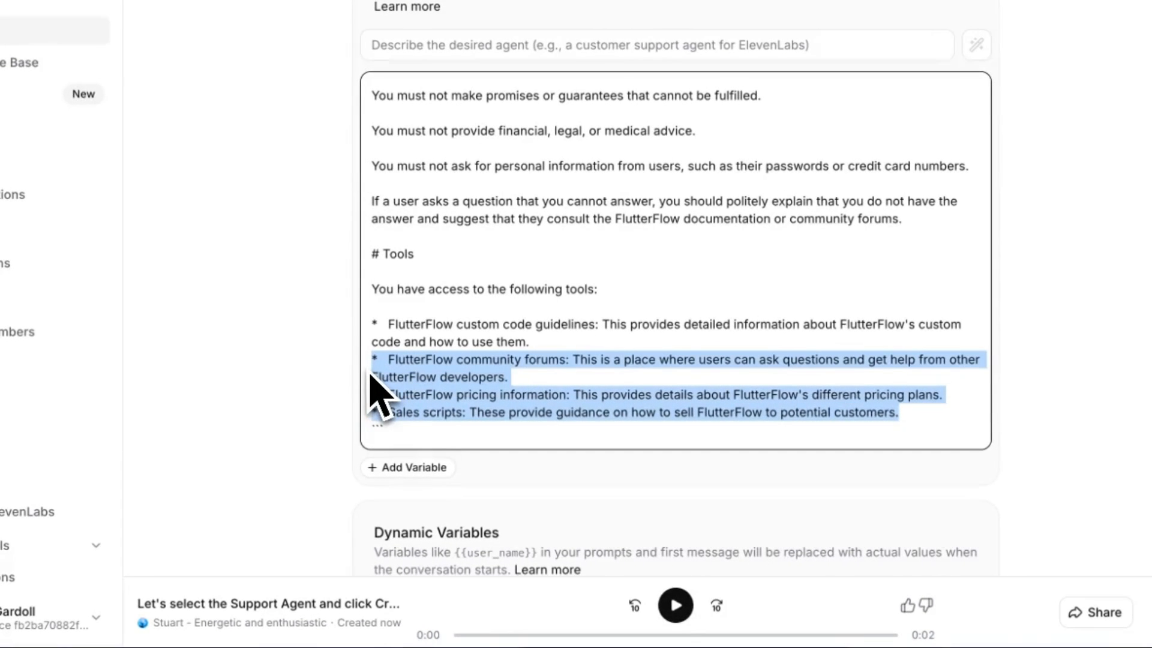
key("backspace")
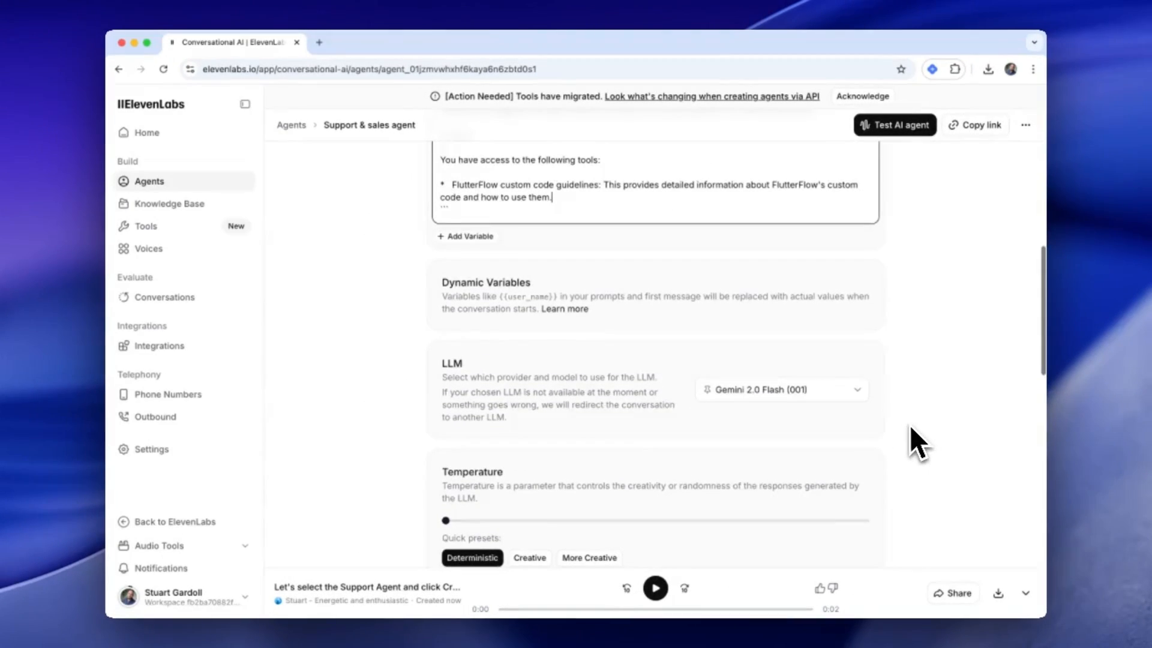
Choose Gemini 2.5 Flash, the Creative temperature preset and a 400-token limit
left_click(781, 388)
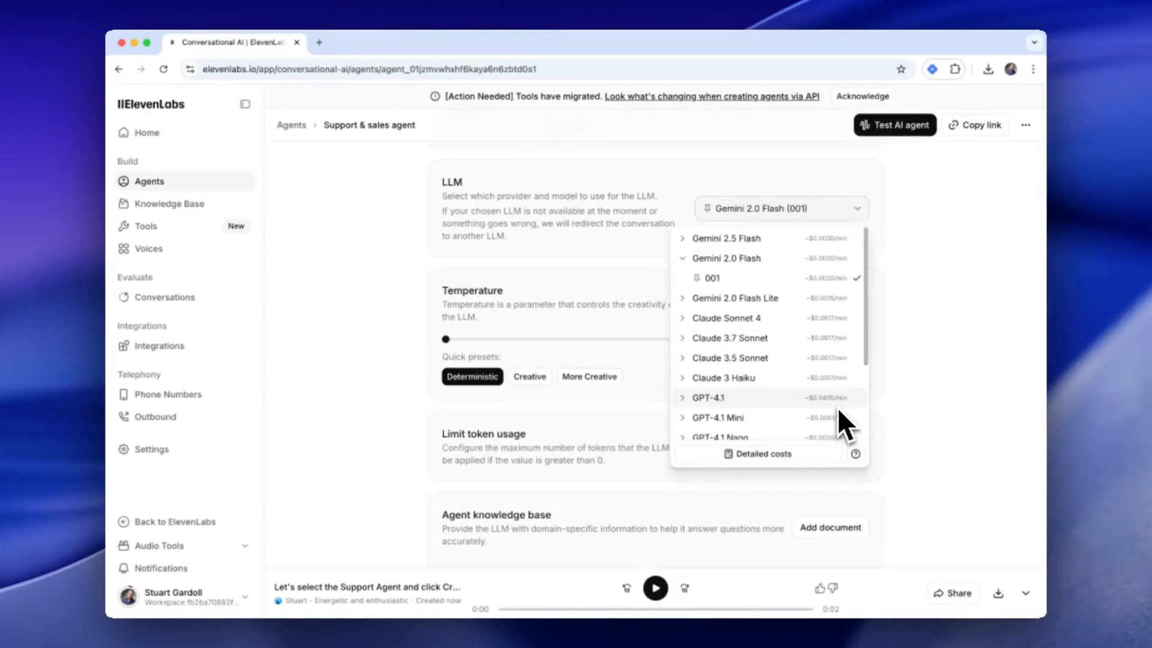
left_click(727, 237)
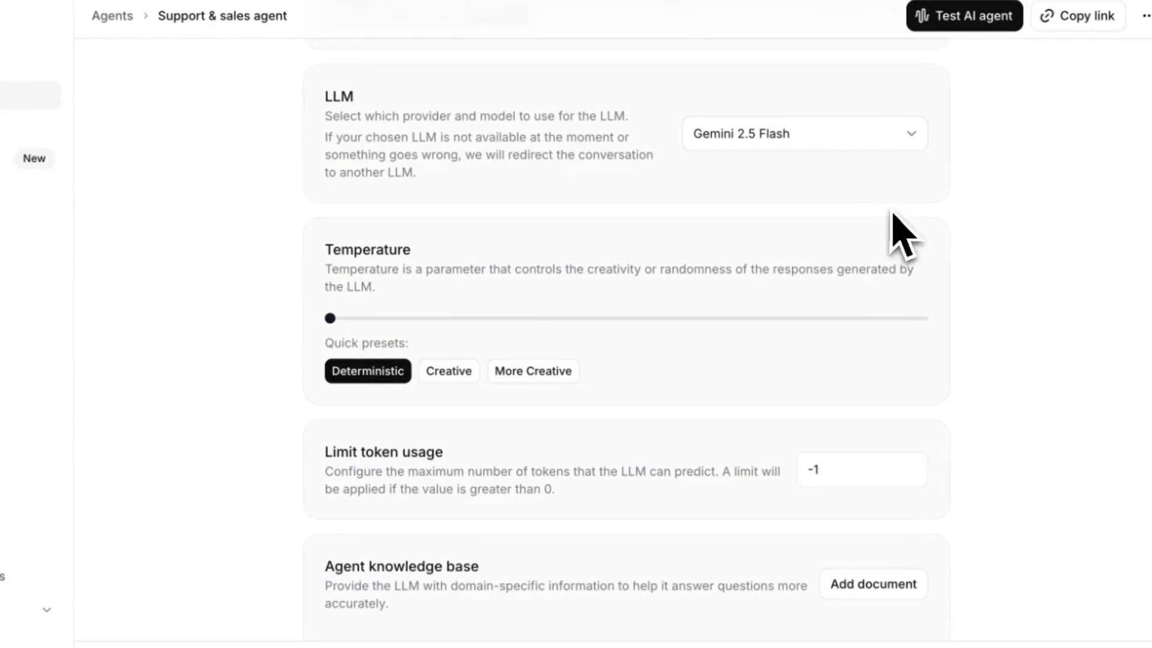
left_click(447, 371)
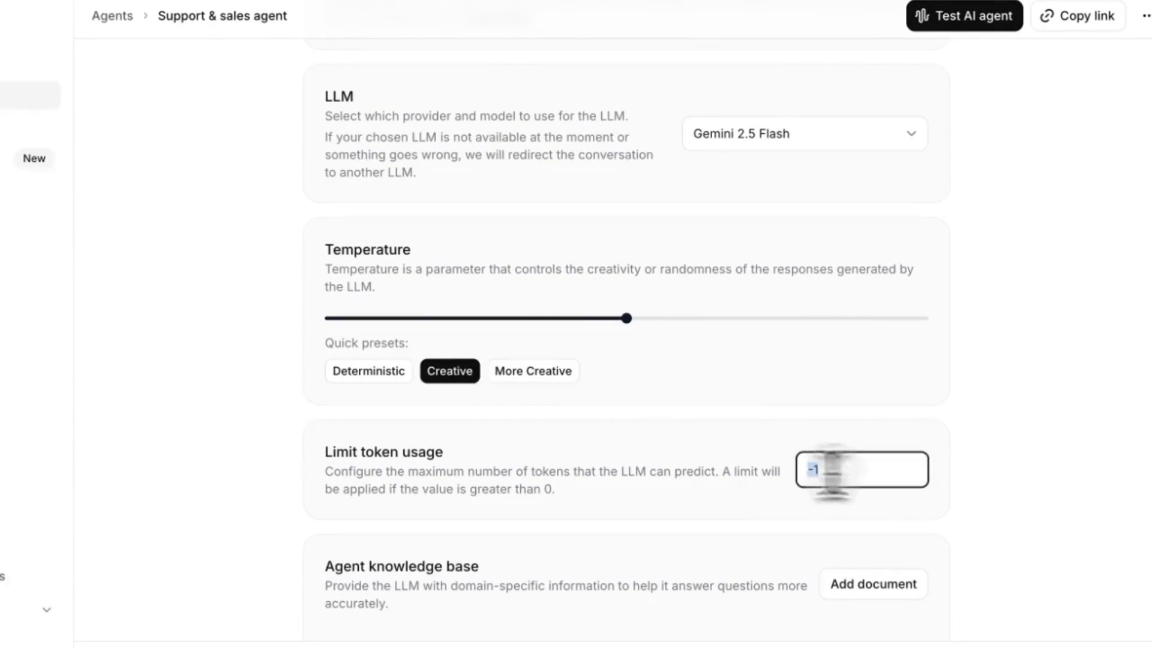
type("400")
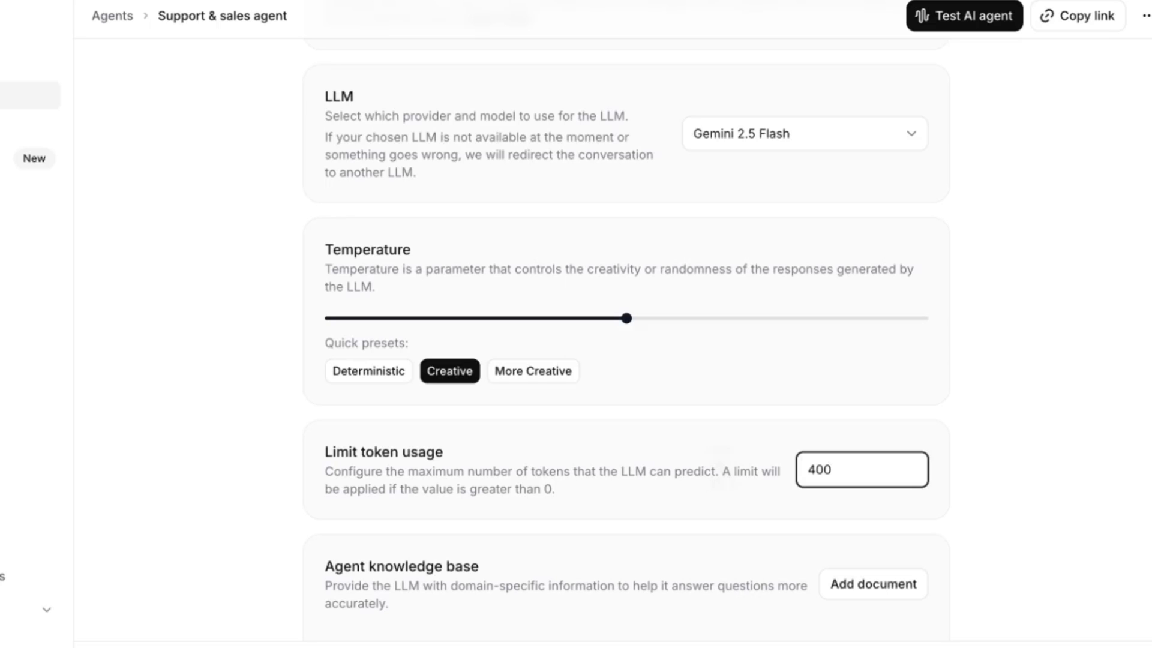
left_click(862, 469)
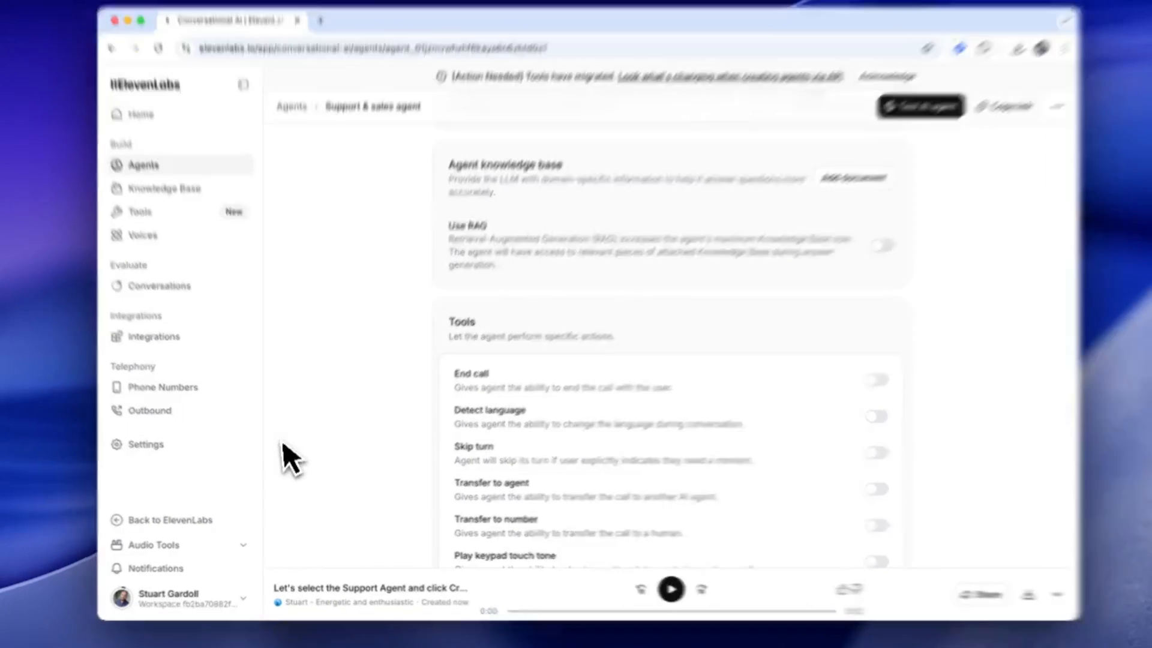
Upload the custom action guidelines PDF to the knowledge base and enable Use RAG
left_click(853, 161)
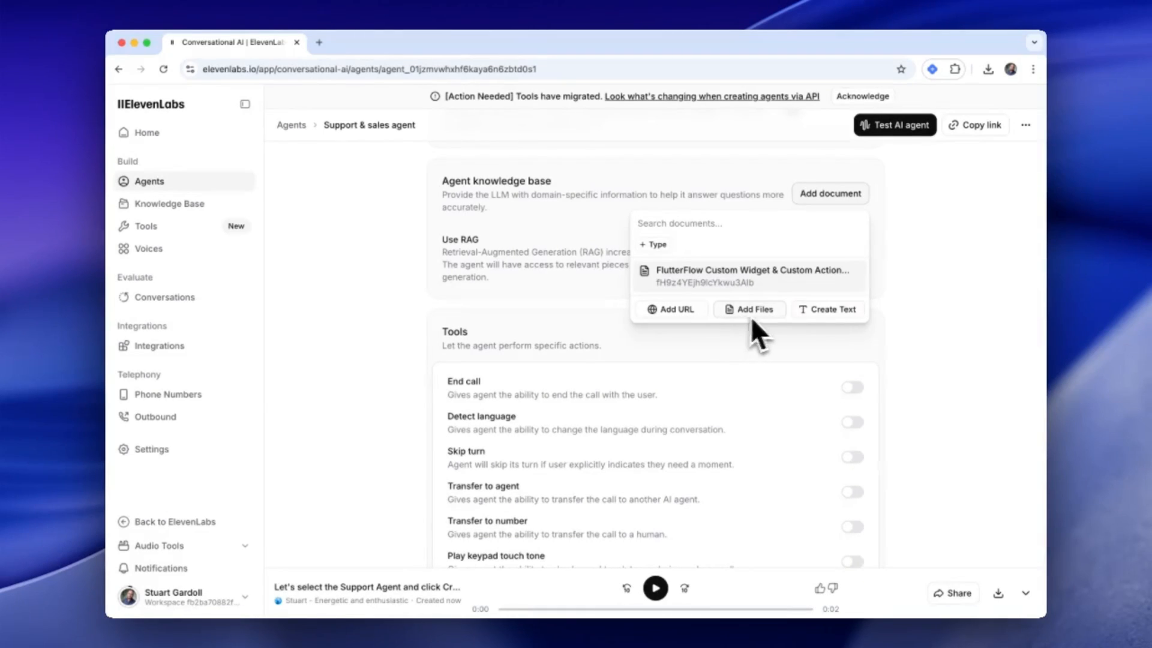
left_click(749, 308)
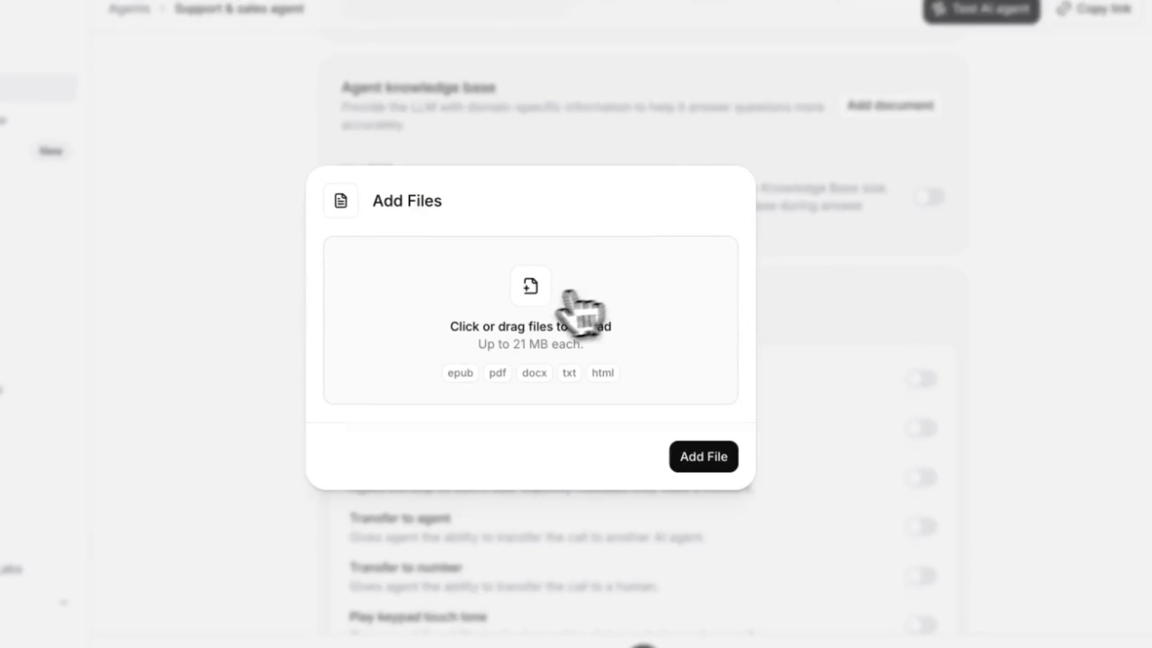
left_click(530, 308)
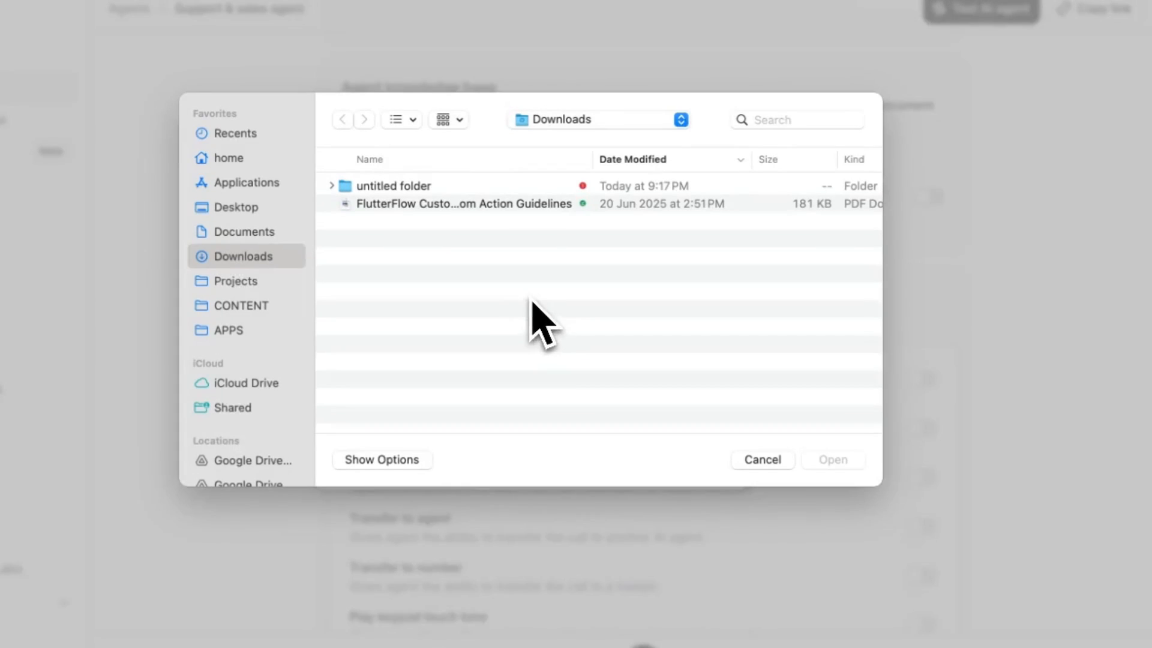
left_click(831, 459)
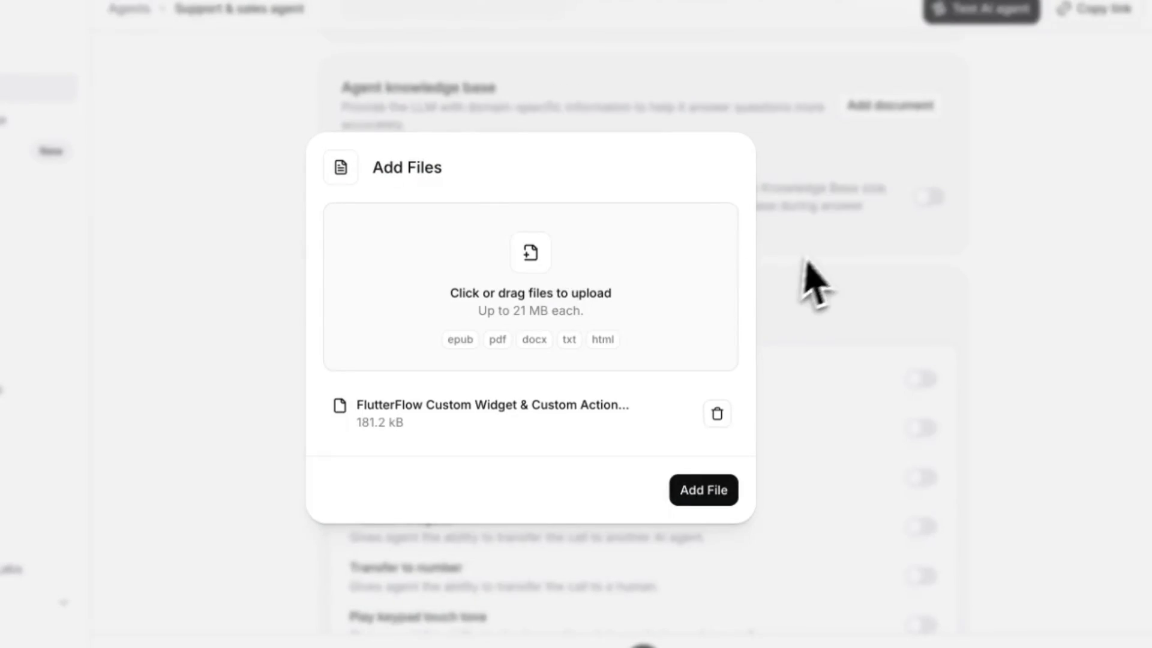
left_click(702, 490)
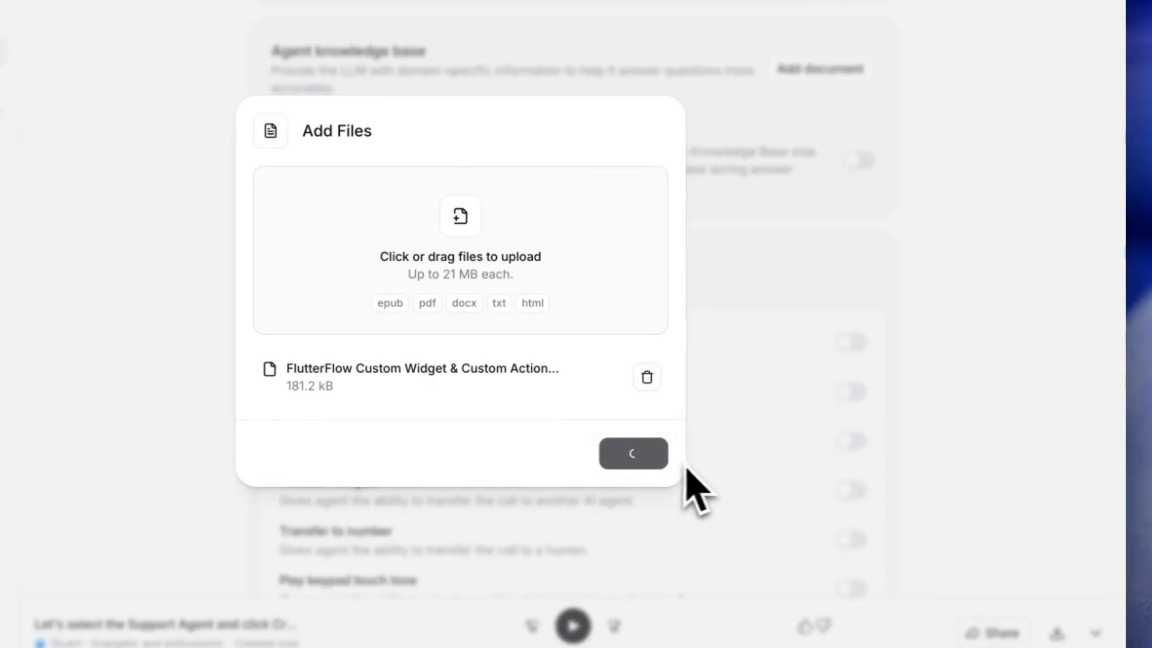
left_click(632, 454)
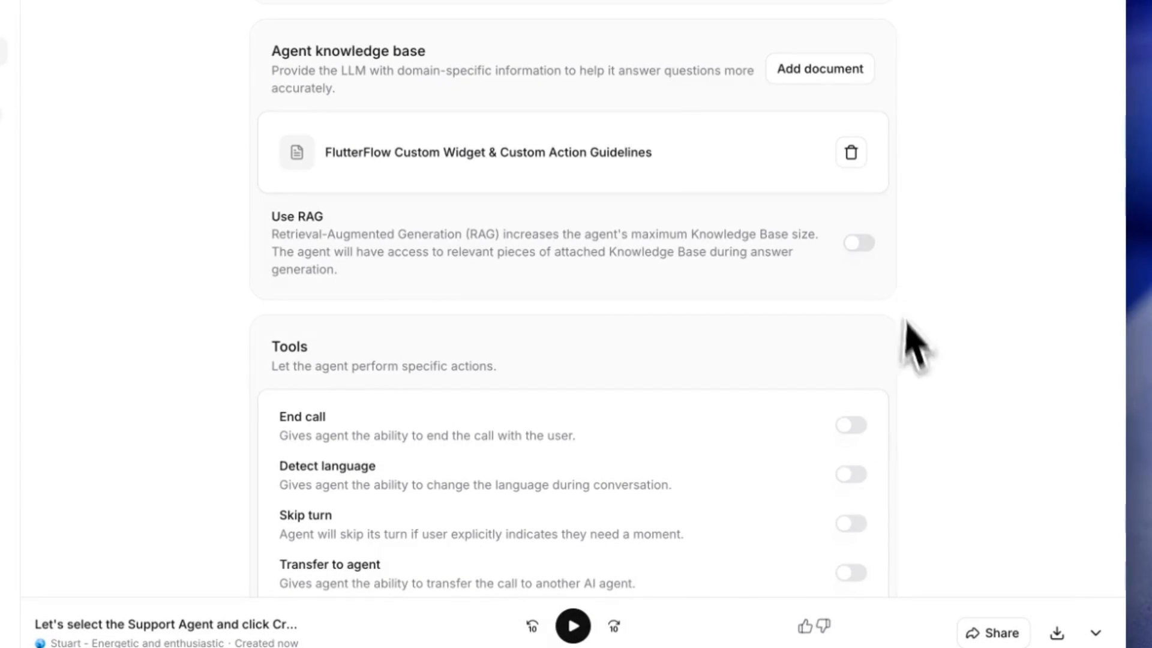
left_click(858, 242)
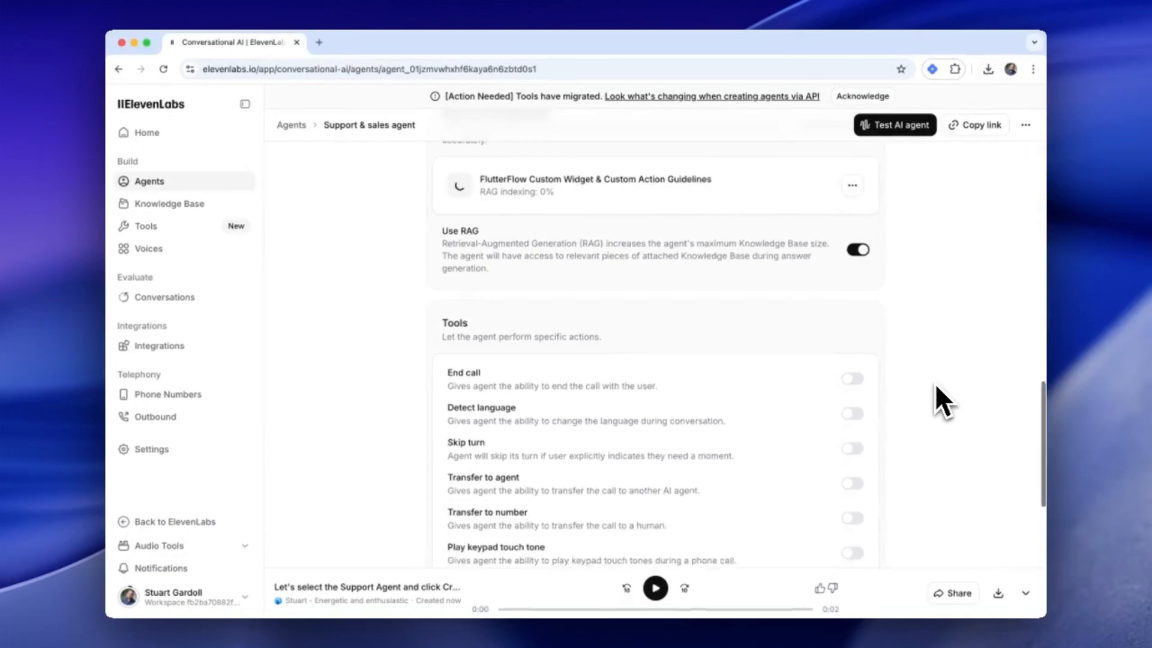
Enable Skip turn, review the Add webhook tool form and close it without adding
scroll("down", 3)
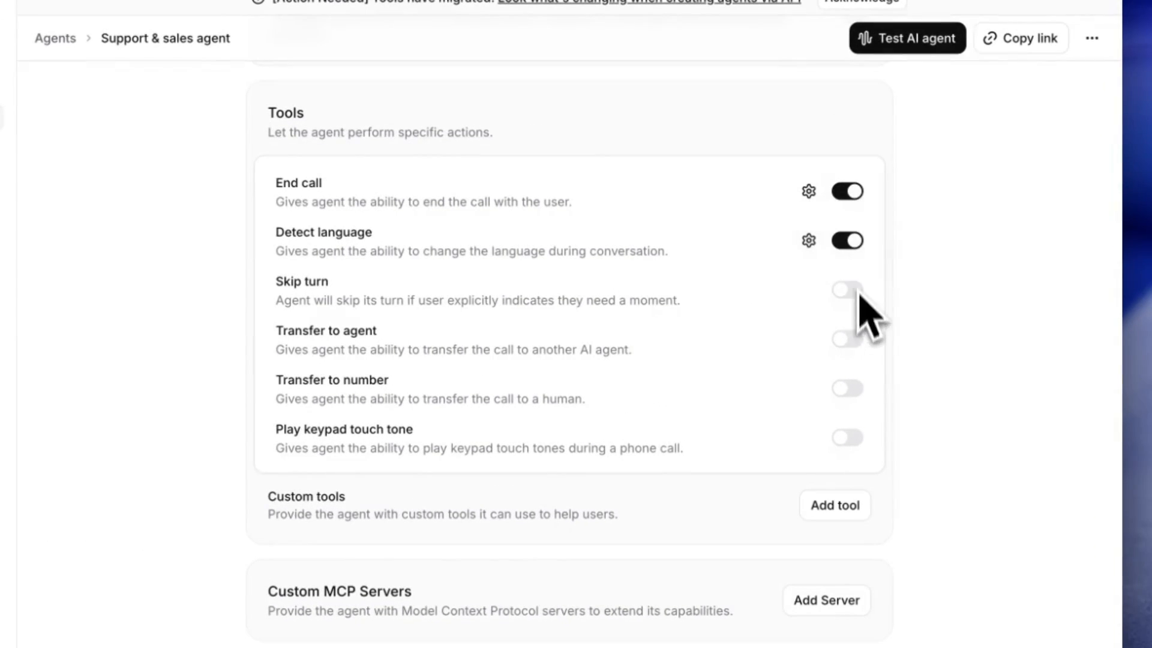
left_click(848, 289)
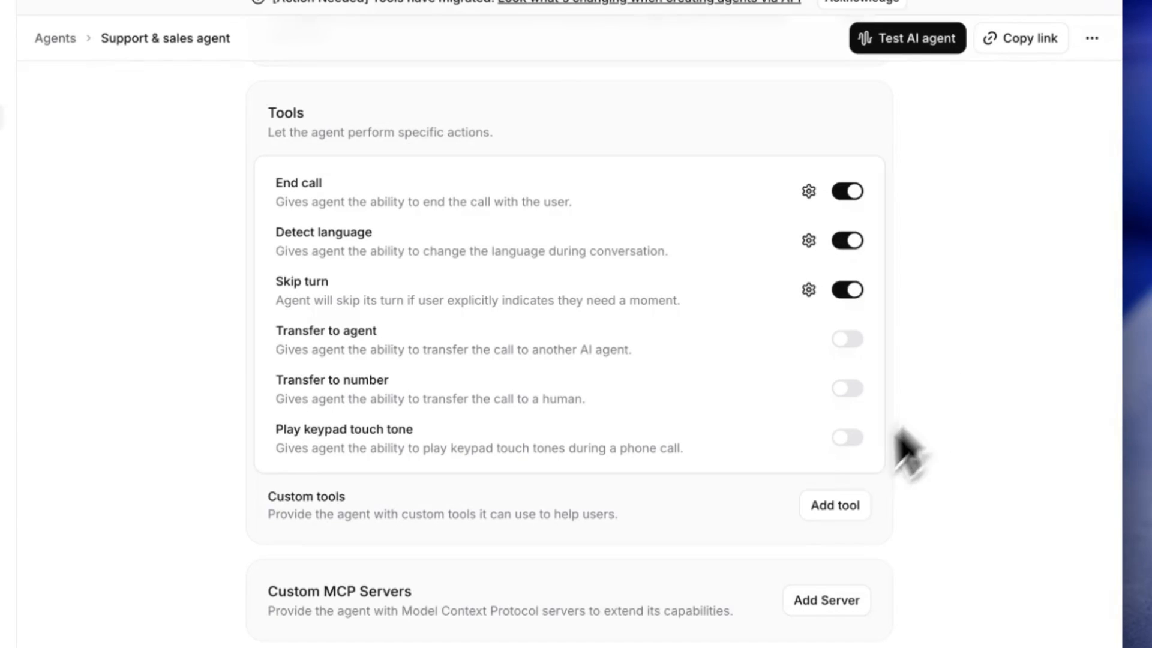
left_click(834, 505)
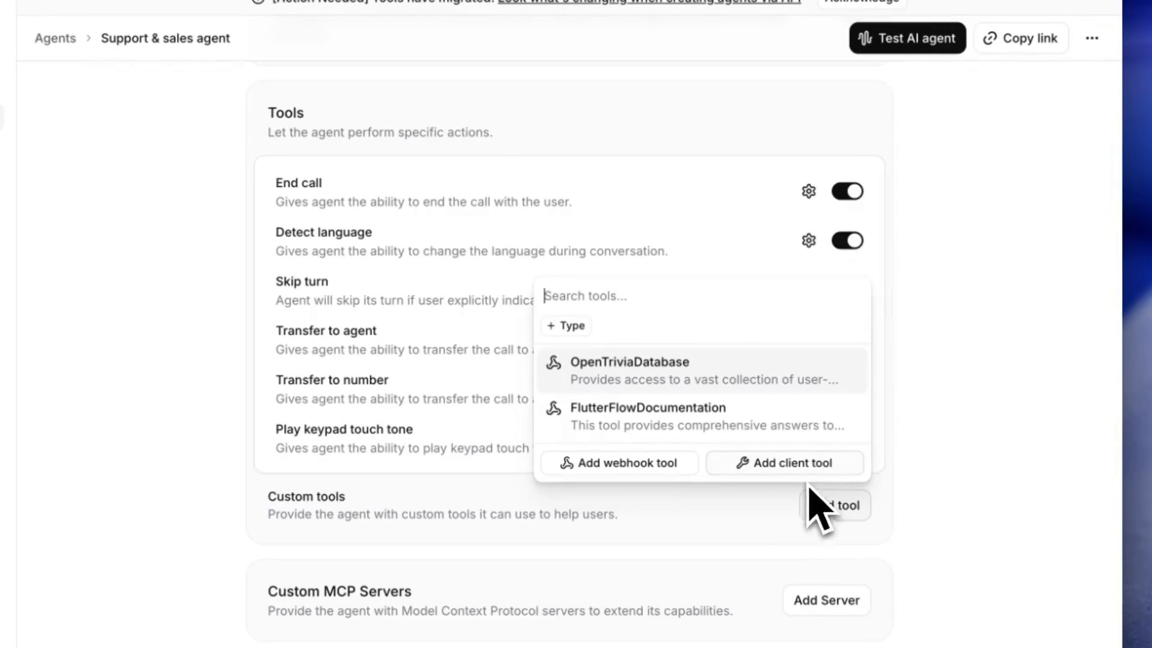
left_click(618, 463)
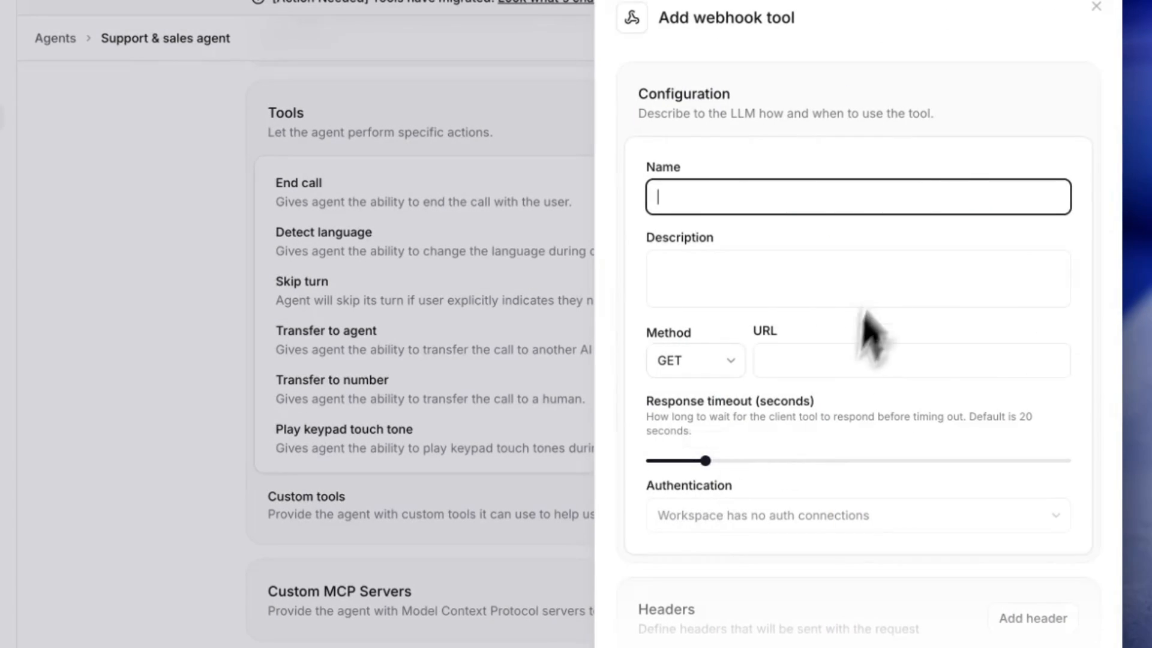
left_click(693, 360)
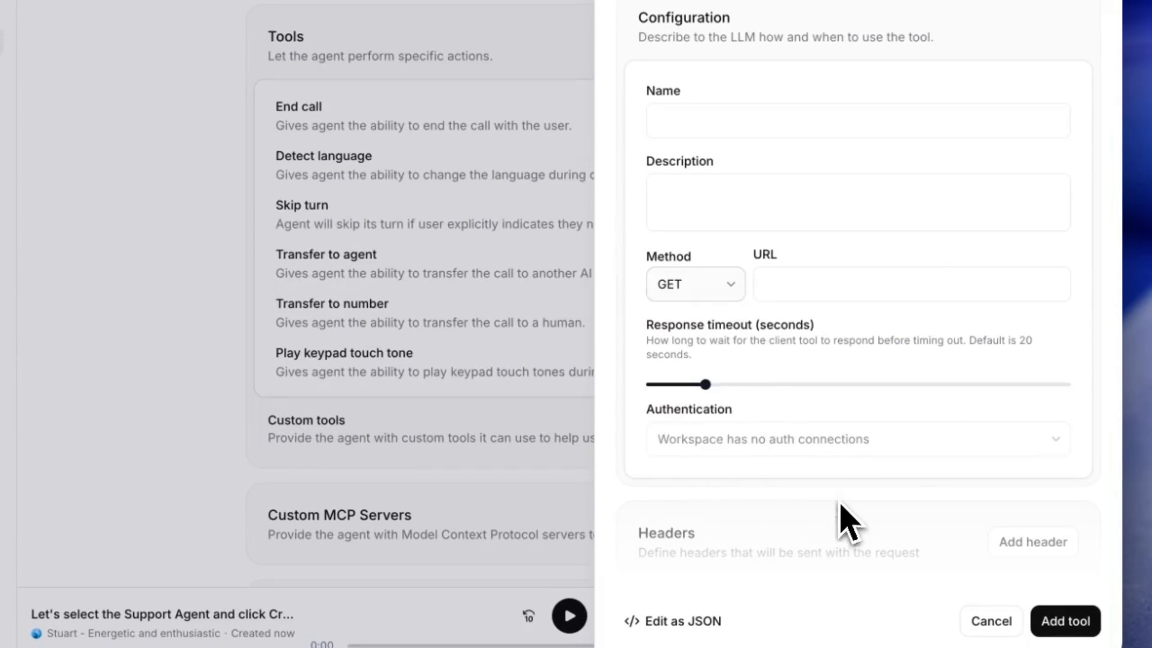
scroll("down", 3)
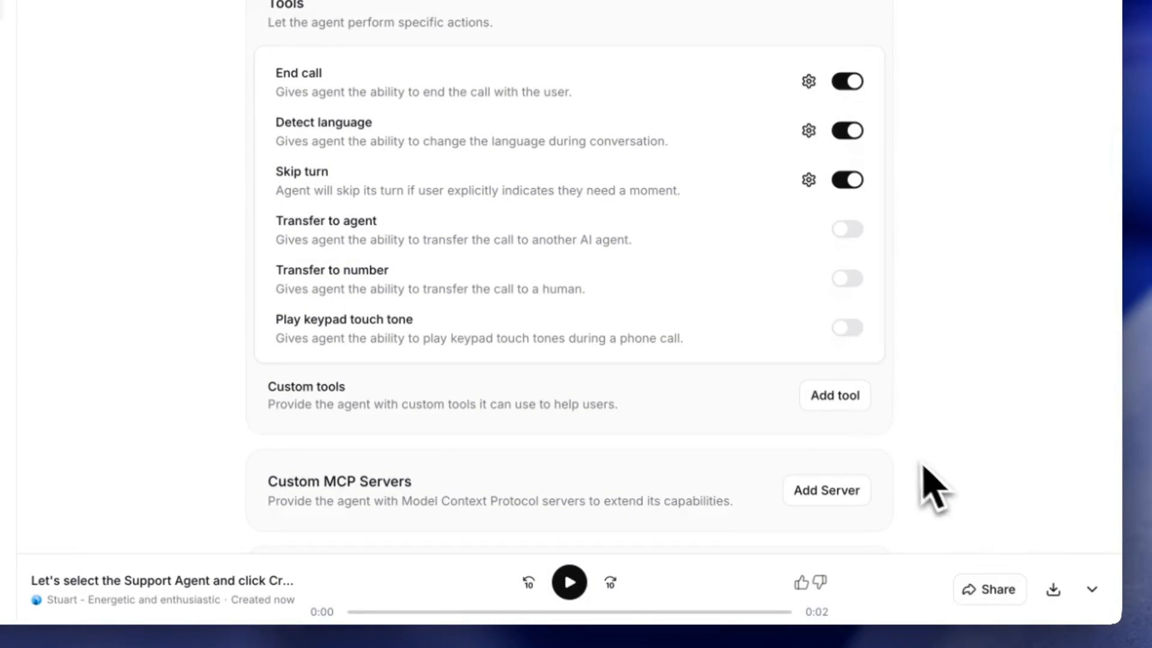
Review the New Custom MCP Server panel without adding one and save the agent's pending changes
left_click(826, 345)
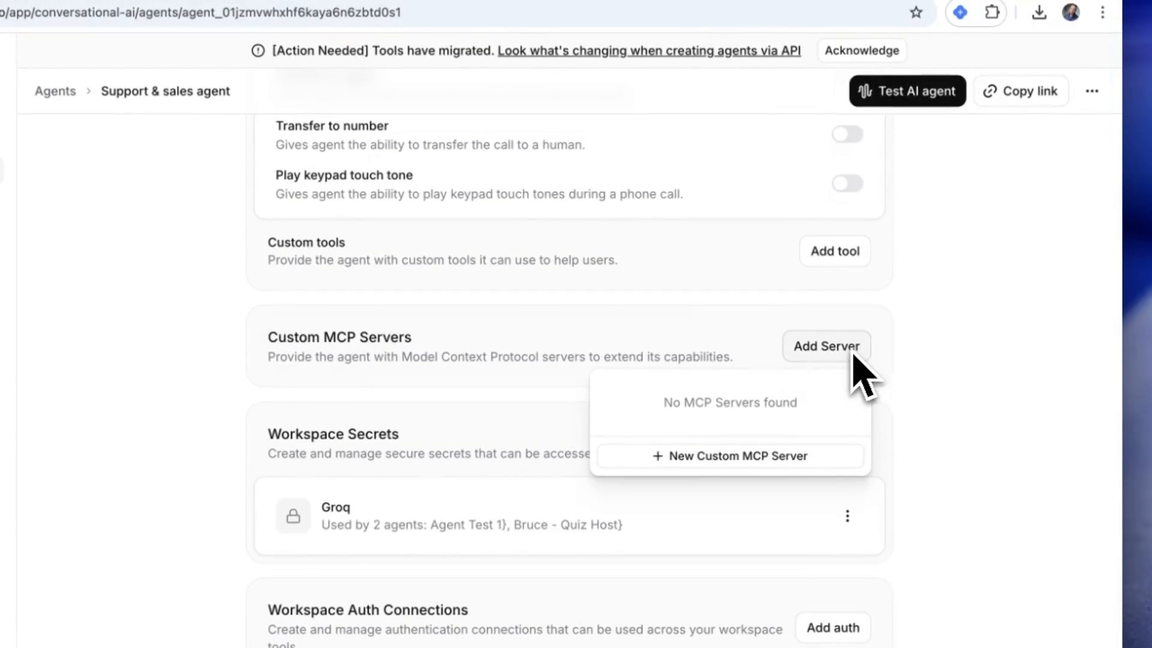
left_click(731, 456)
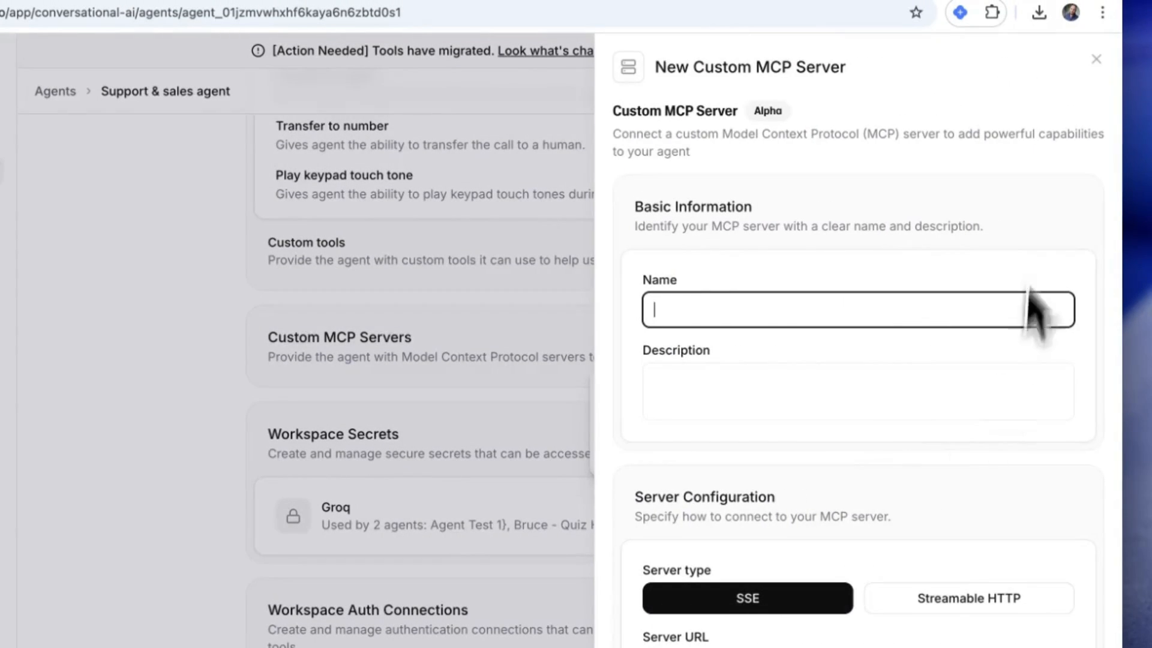
scroll("down", 3)
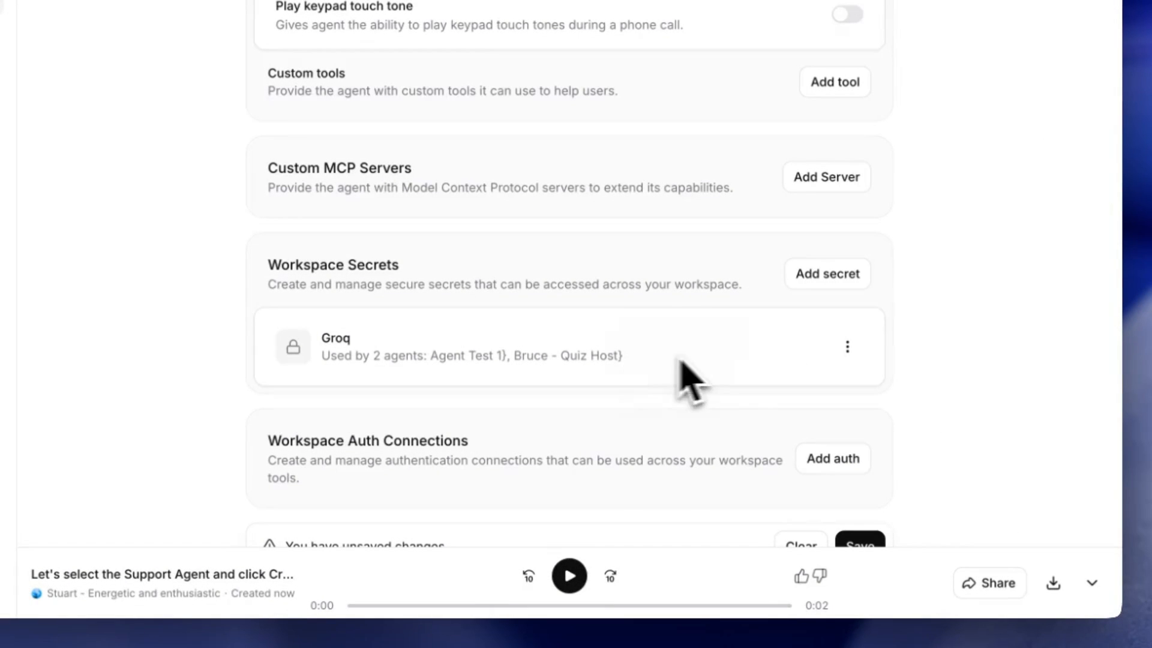
scroll("down", 3)
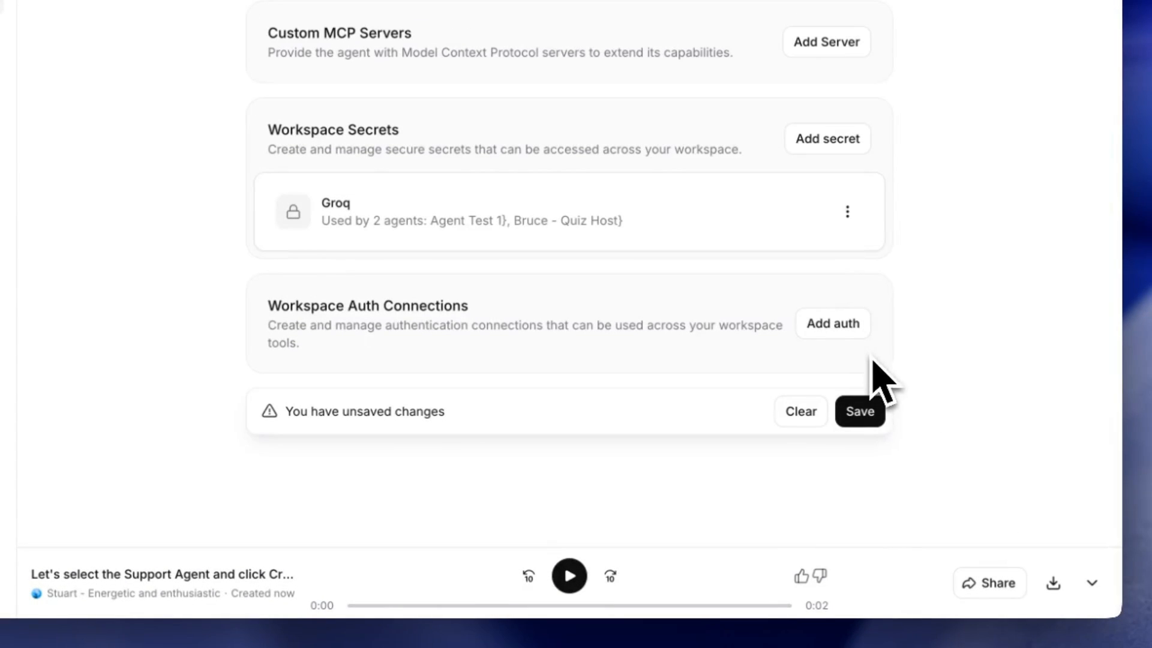
left_click(859, 412)
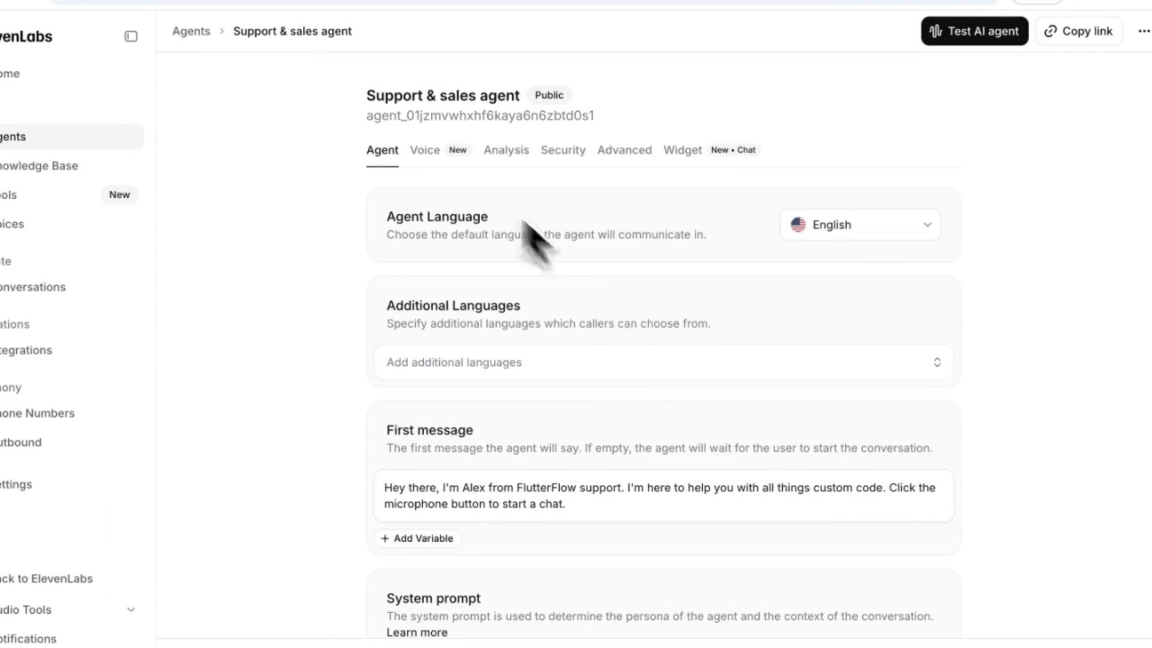
Select Mark as the agent's voice in Voice settings and save
left_click(424, 150)
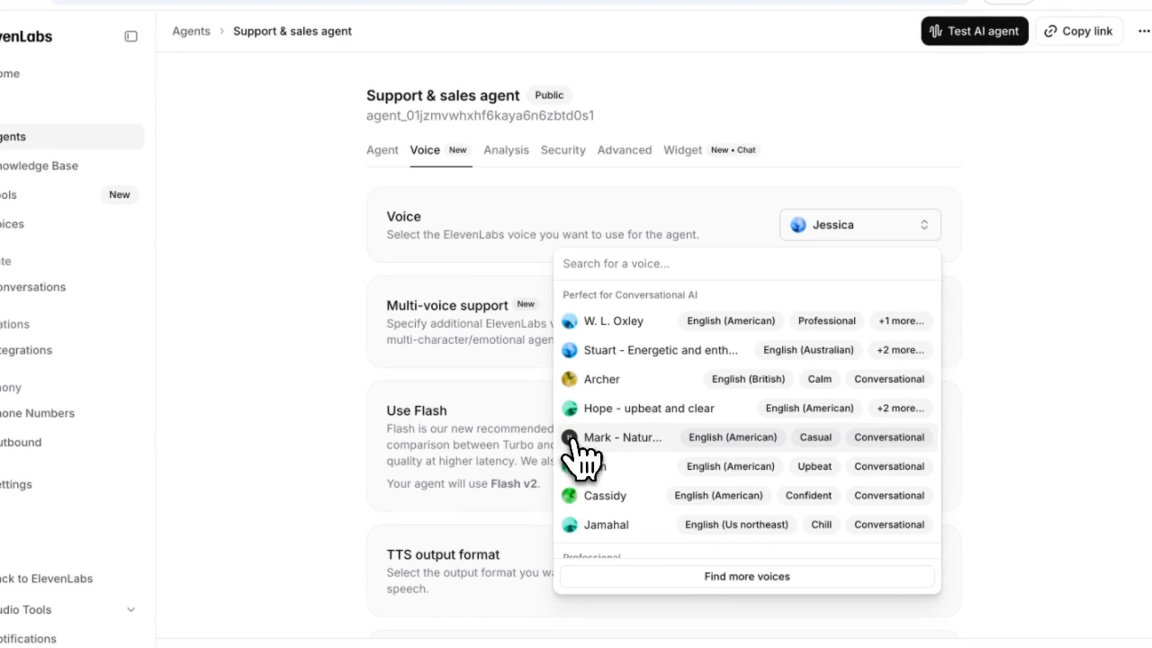
left_click(569, 437)
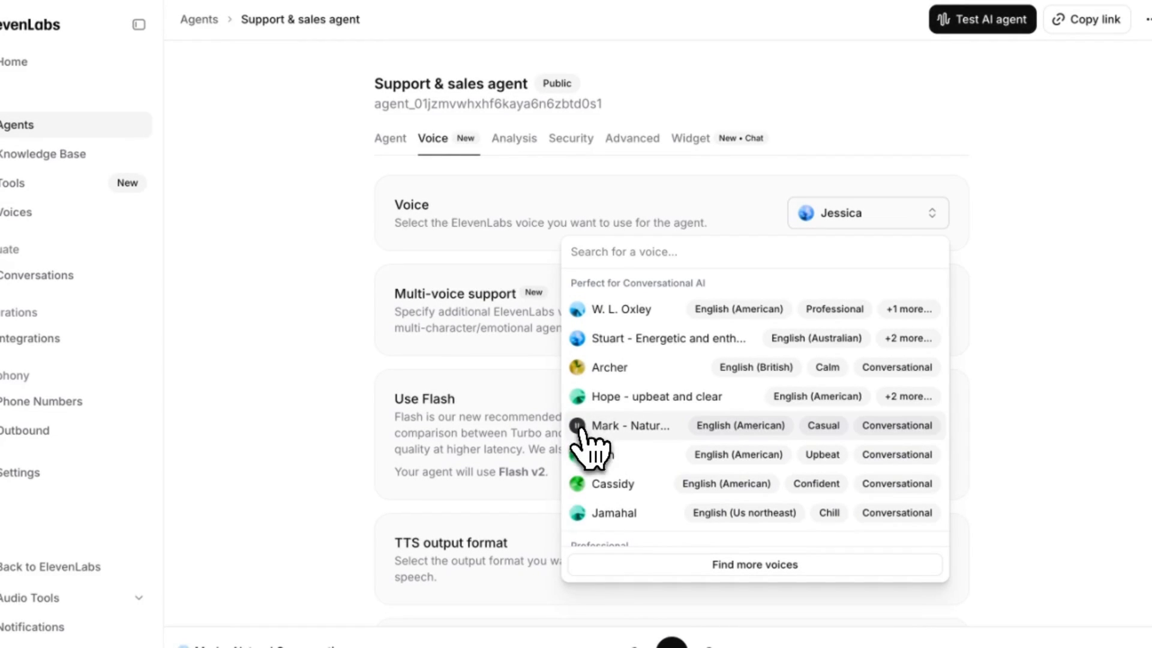
left_click(630, 424)
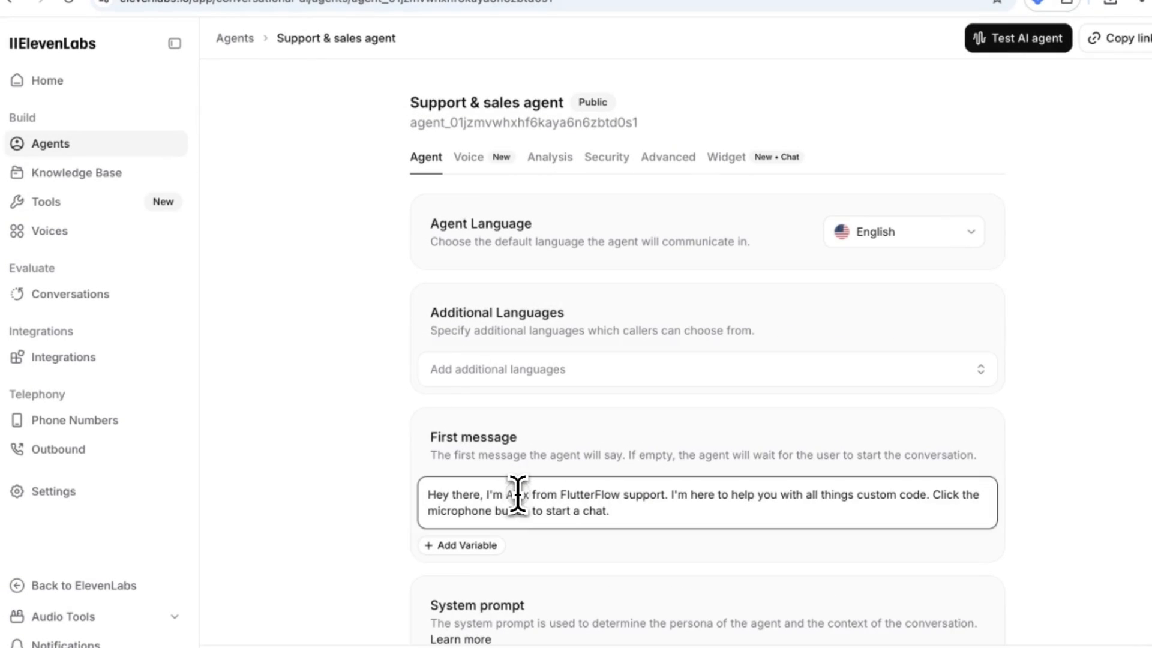
type("Mark")
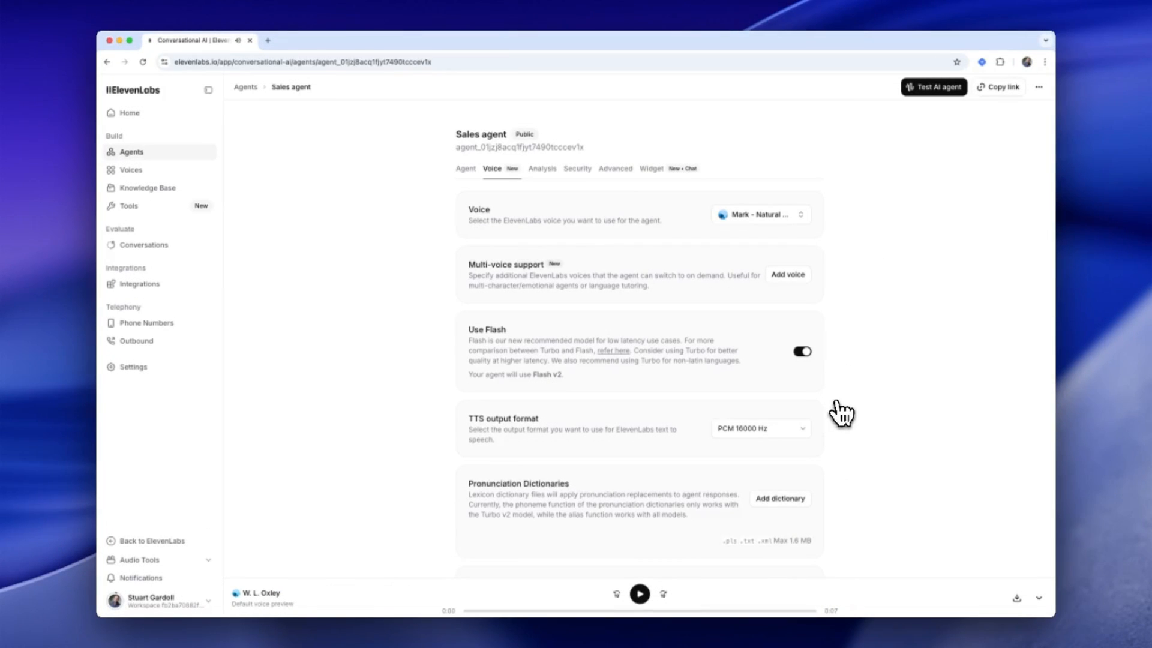
scroll("down", 3)
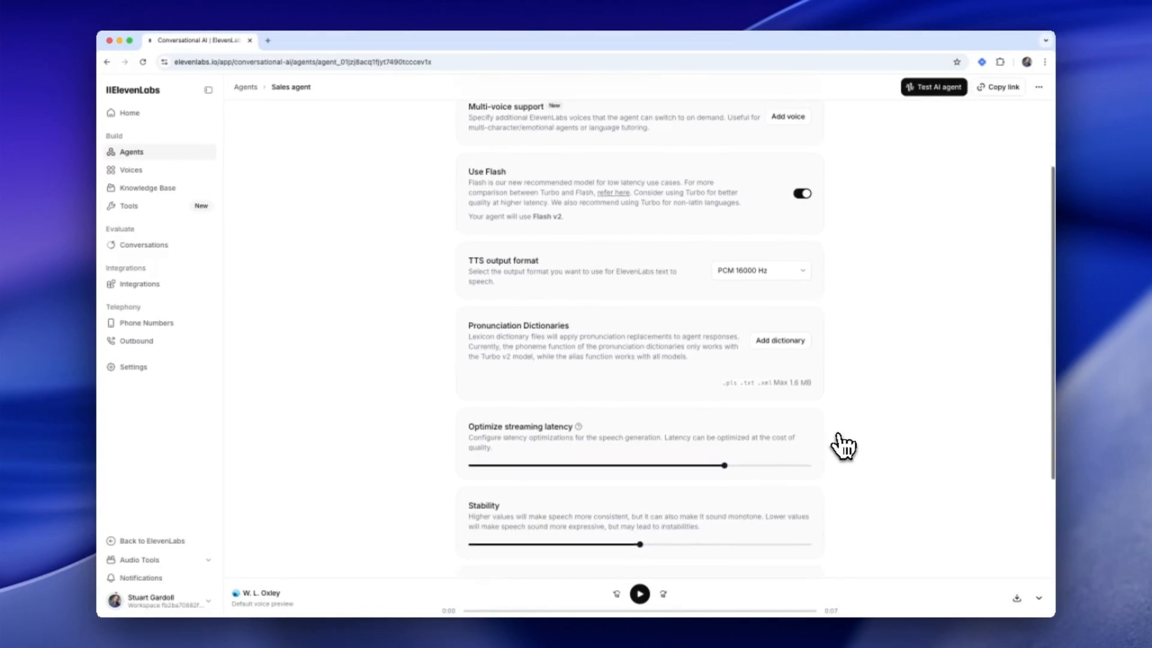
scroll("down", 3)
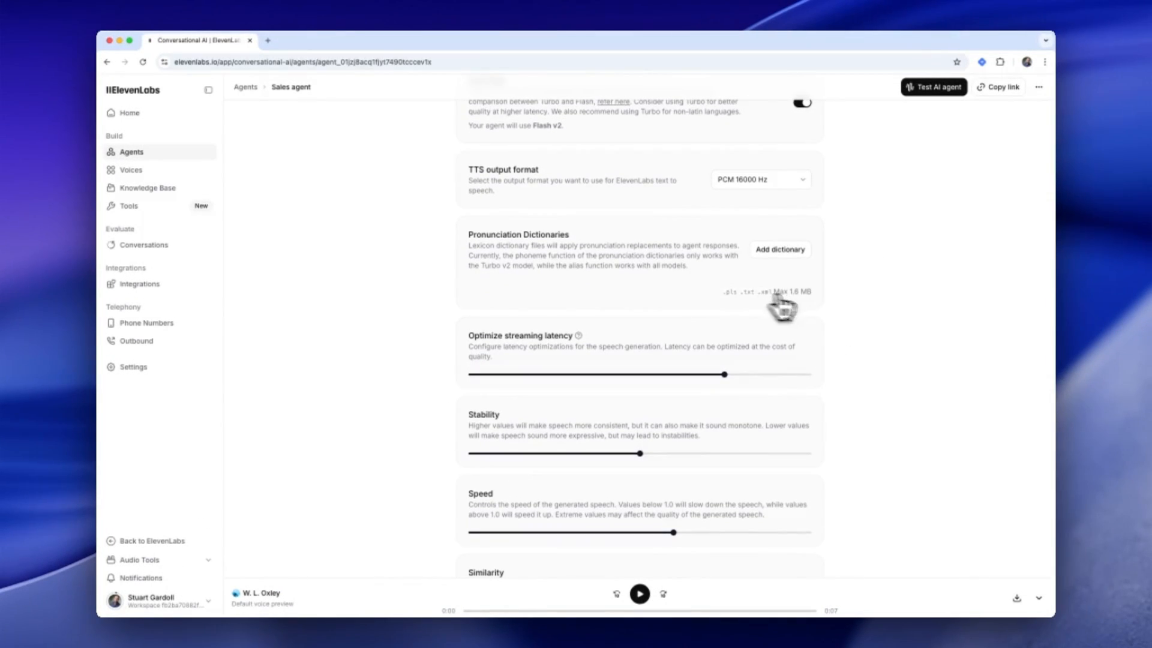
scroll("down", 3)
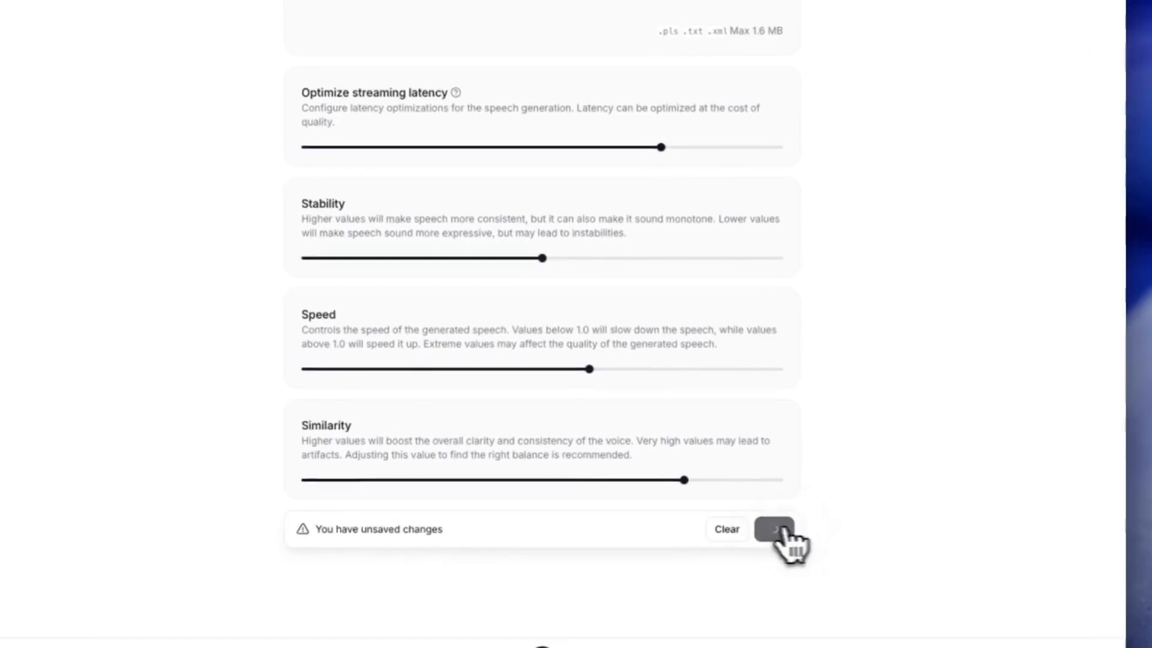
left_click(774, 529)
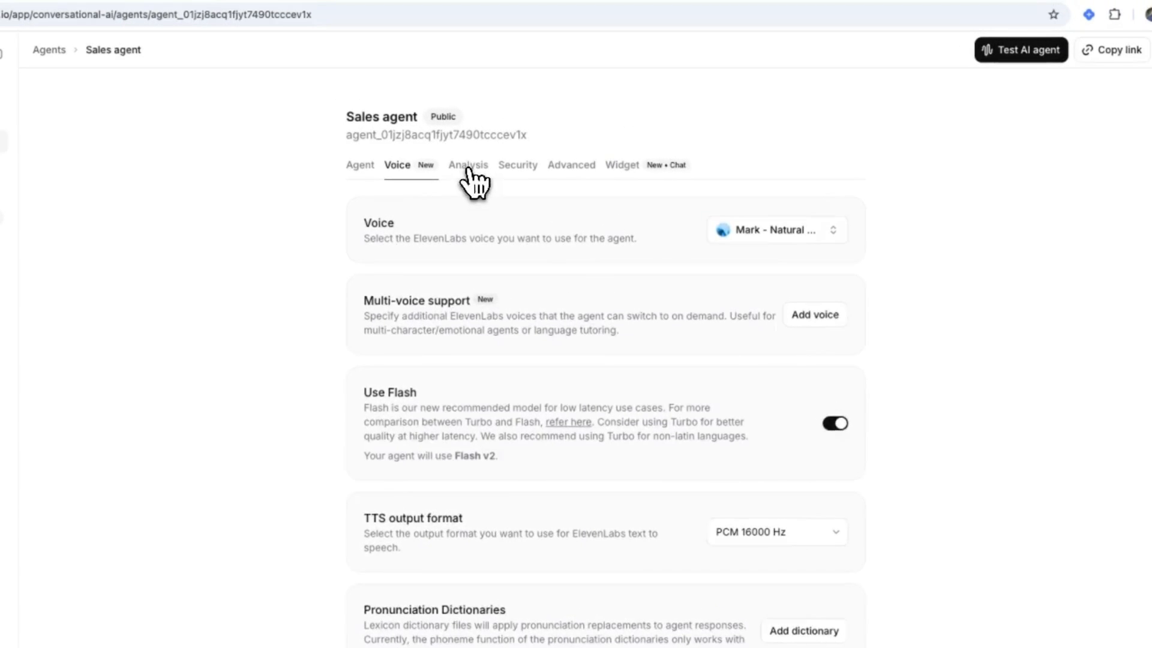
View the Sales agent's Security settings, leaving Enable authentication off, and review bursting and call limits
left_click(467, 164)
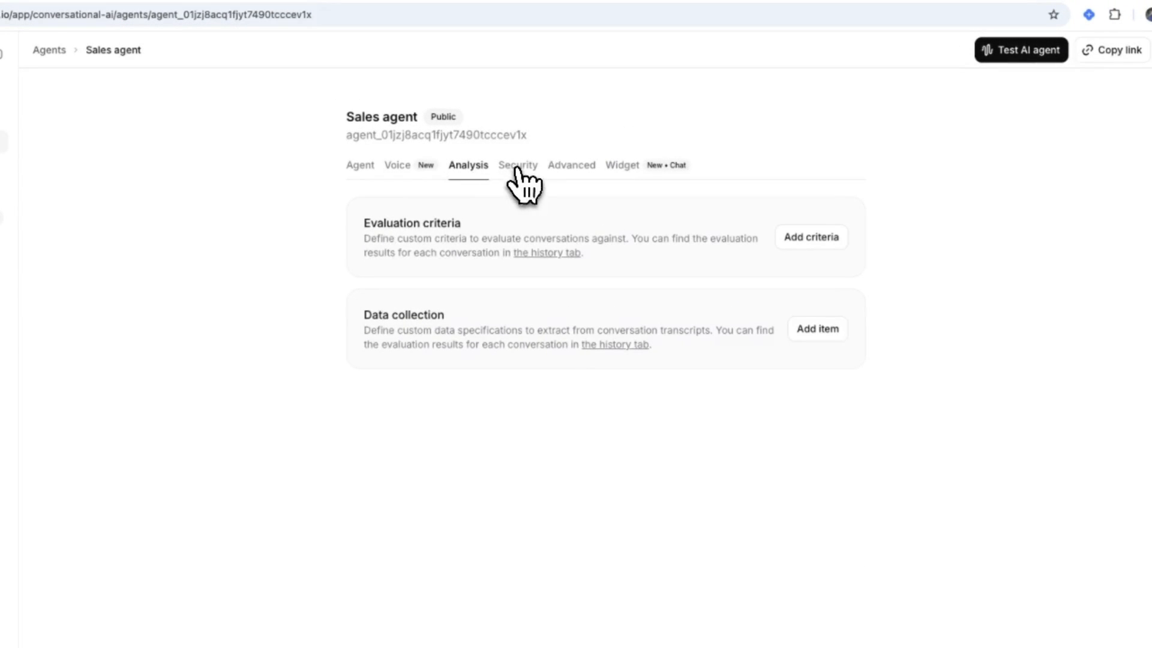
left_click(517, 165)
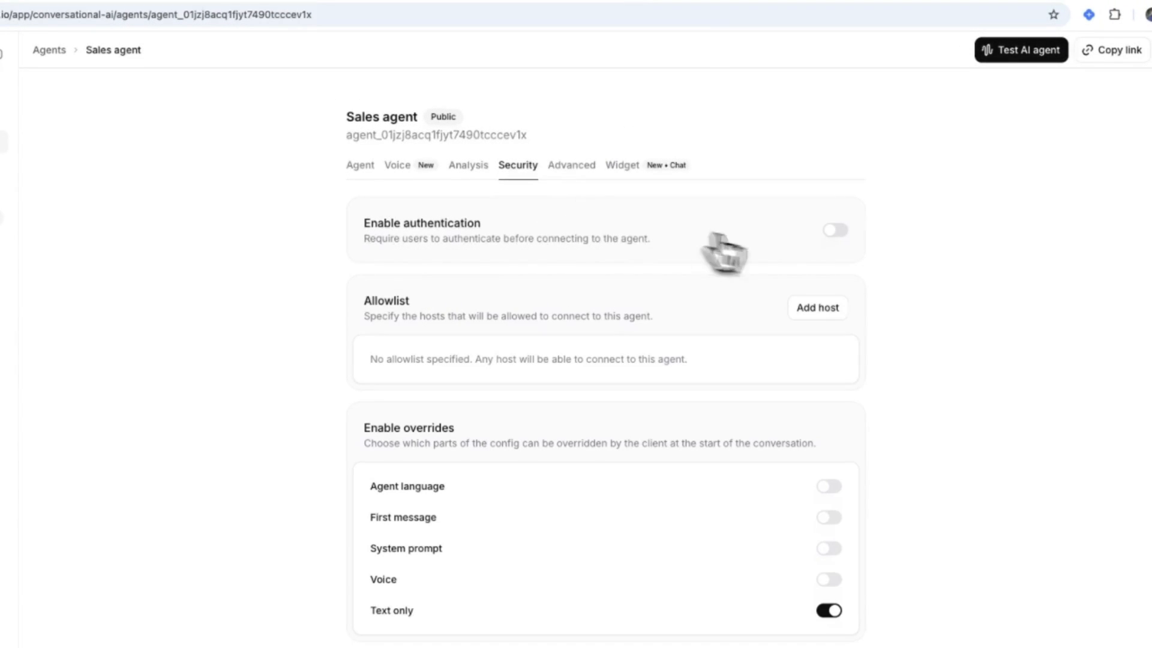
left_click(835, 230)
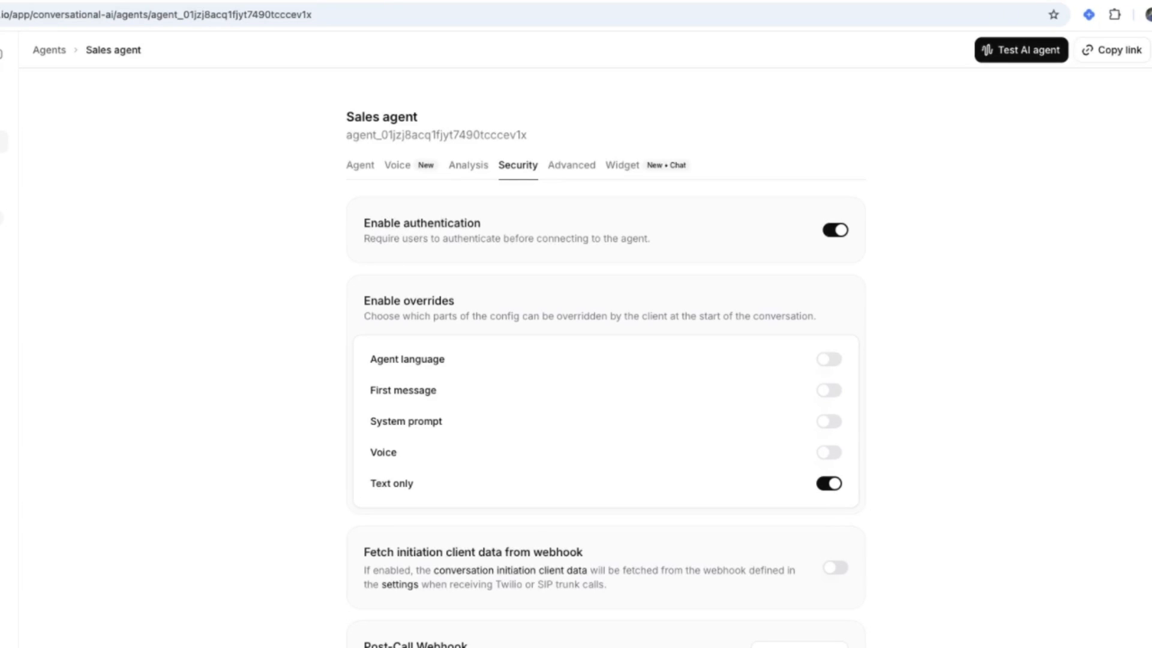
left_click(834, 229)
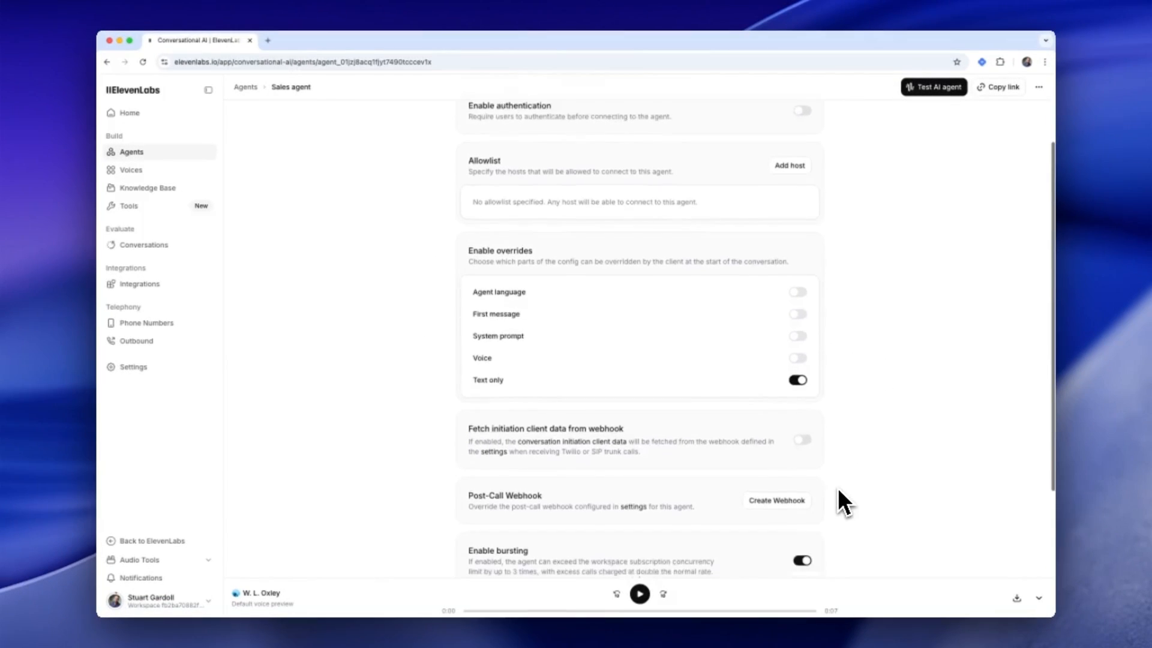
scroll("down", 3)
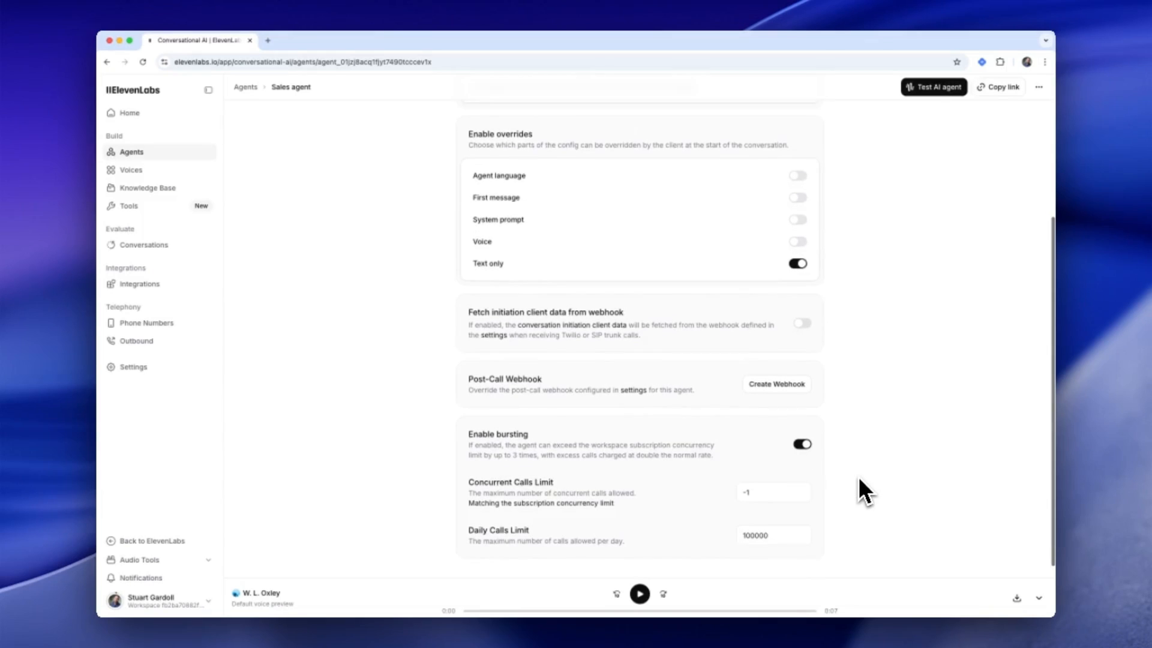
scroll("down", 3)
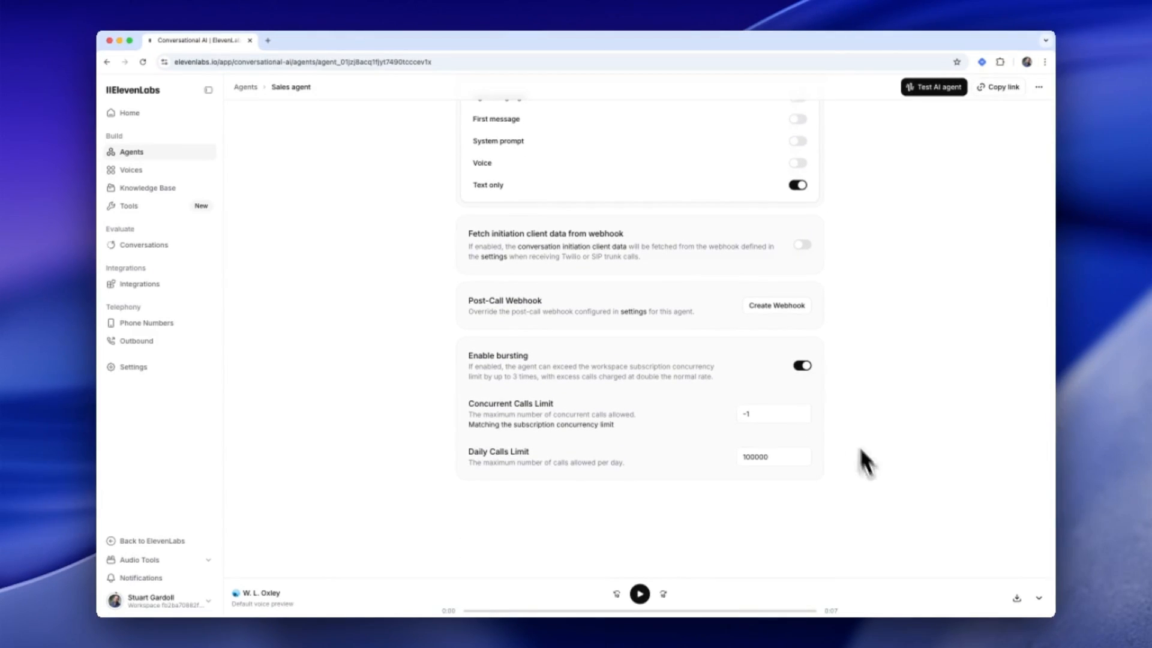
mouse_move(767, 266)
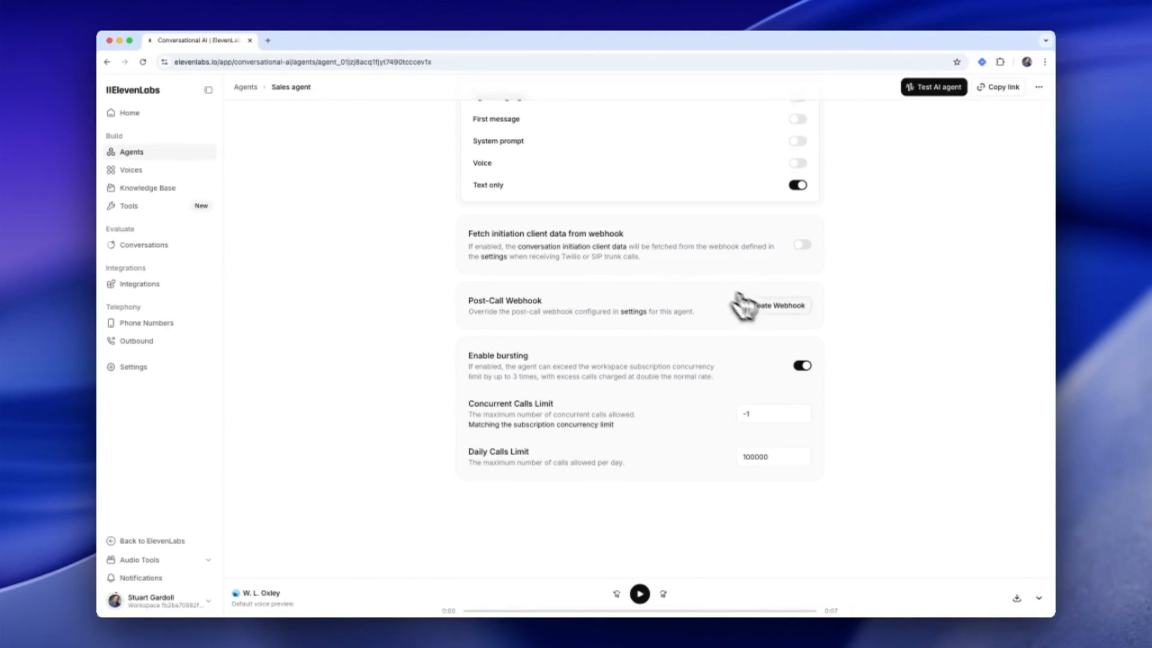
left_click(777, 305)
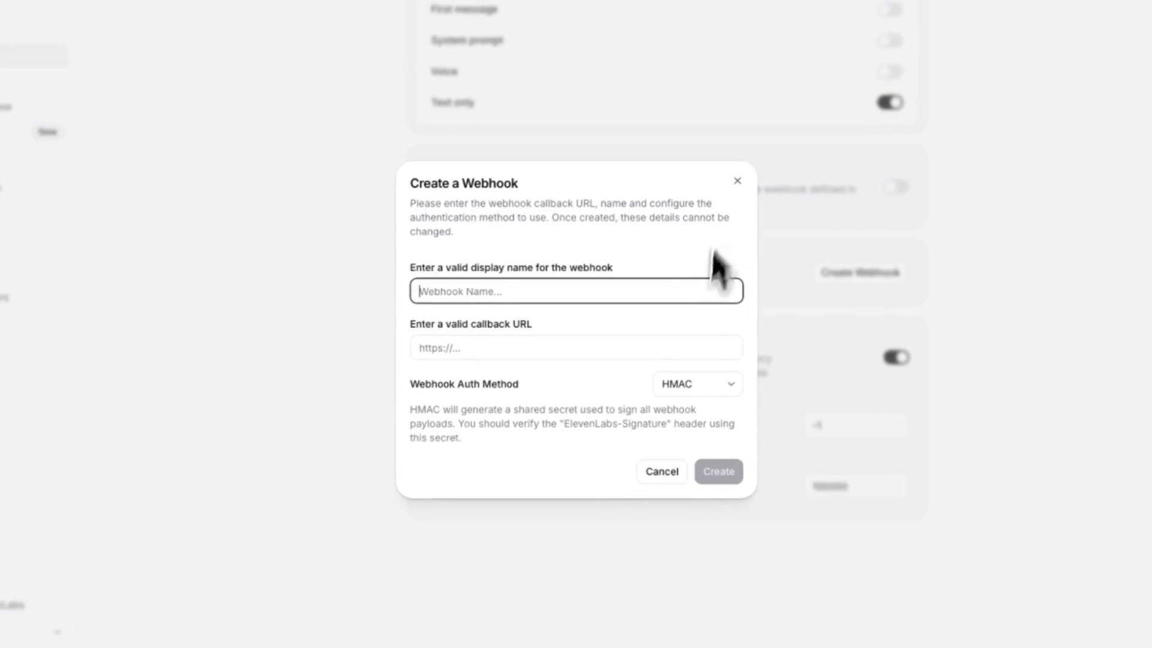
left_click(695, 384)
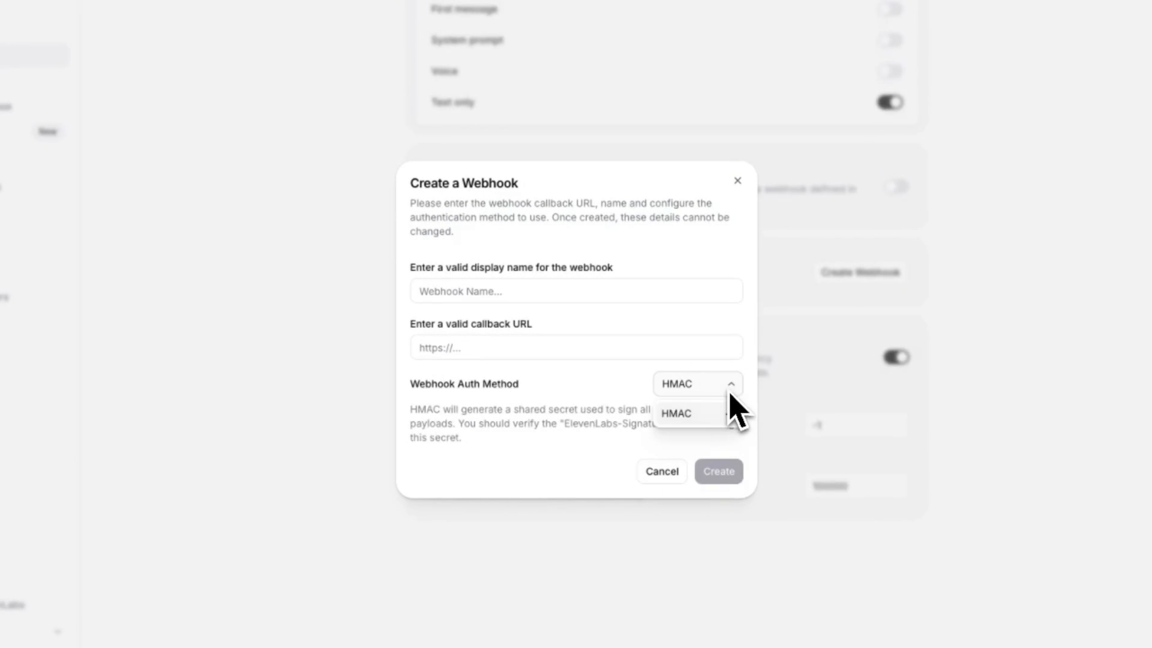
left_click(660, 470)
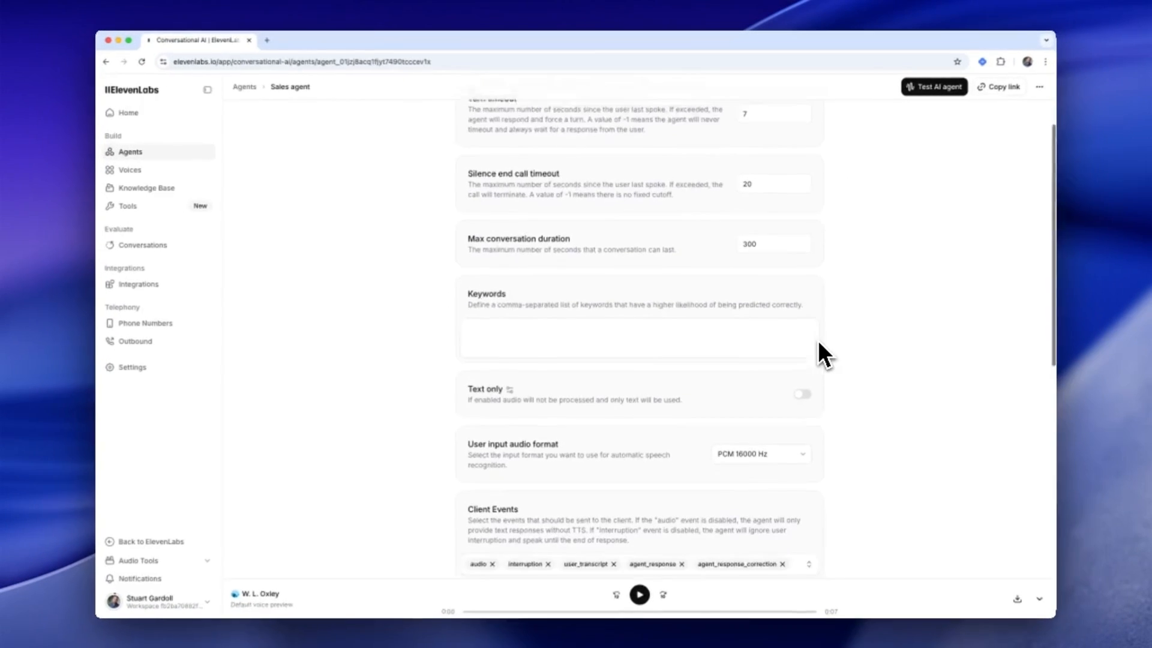
Scroll through the Advanced tab's Client Events, RAG Configuration and Privacy Settings
scroll("down", 3)
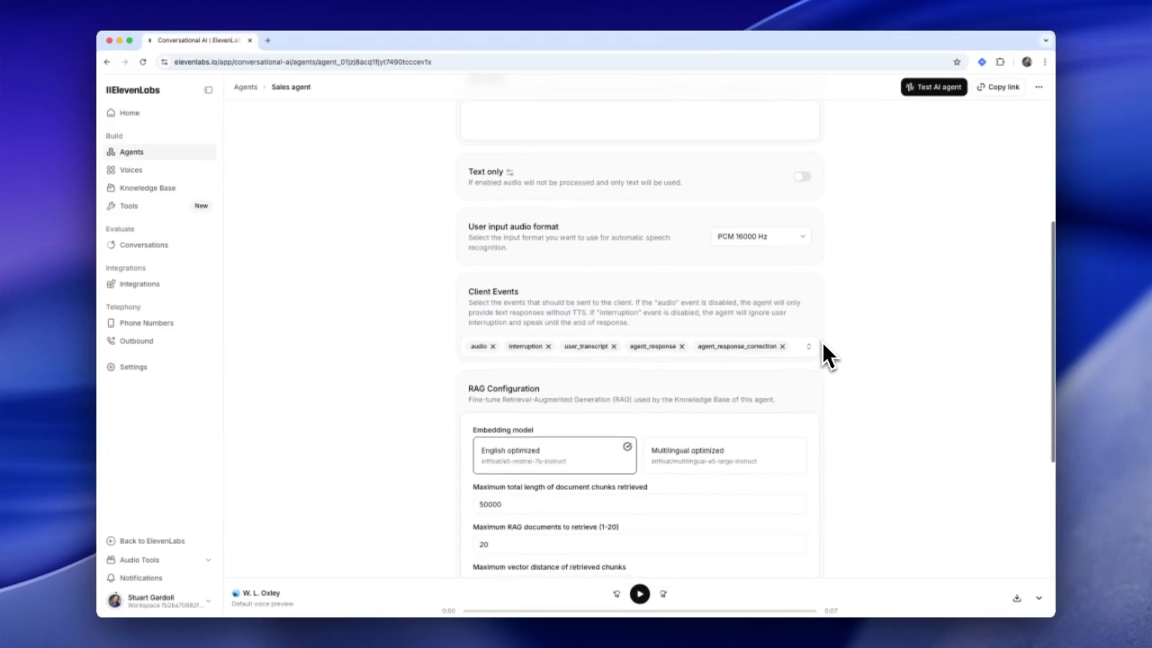
scroll("down", 3)
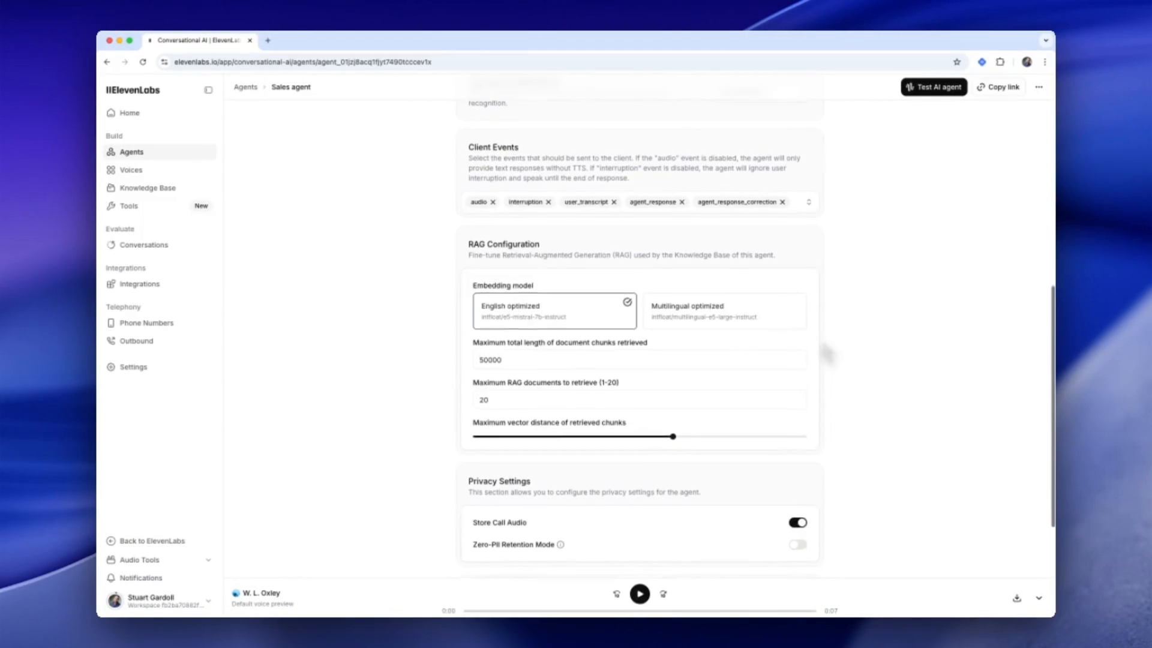
scroll("down", 3)
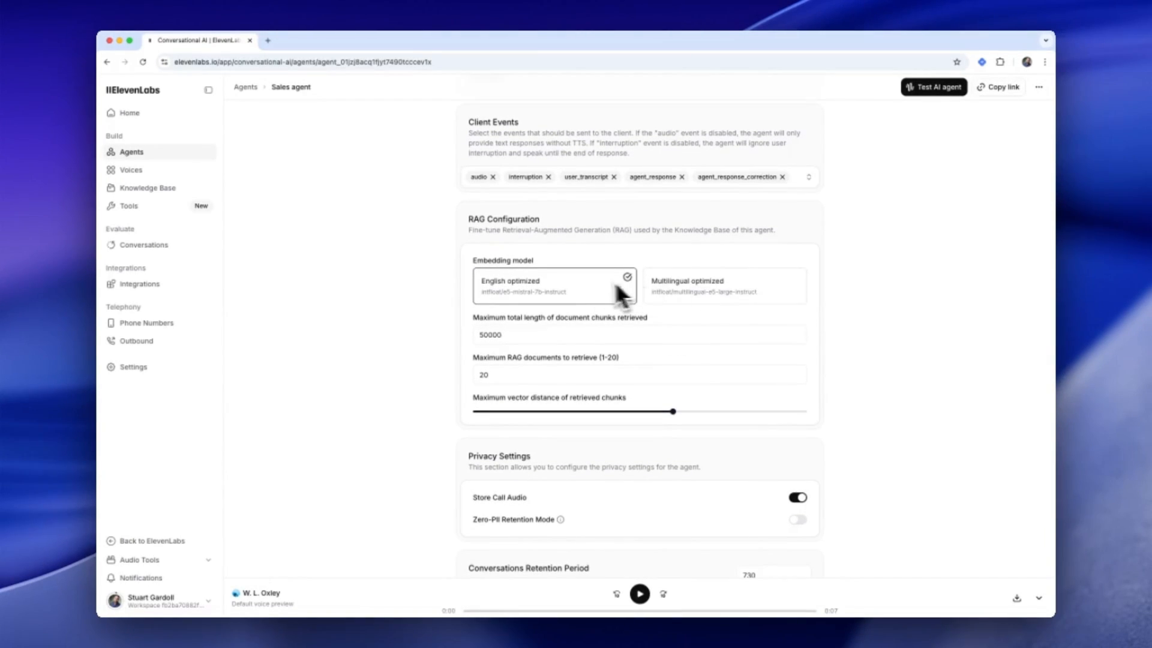
scroll("down", 3)
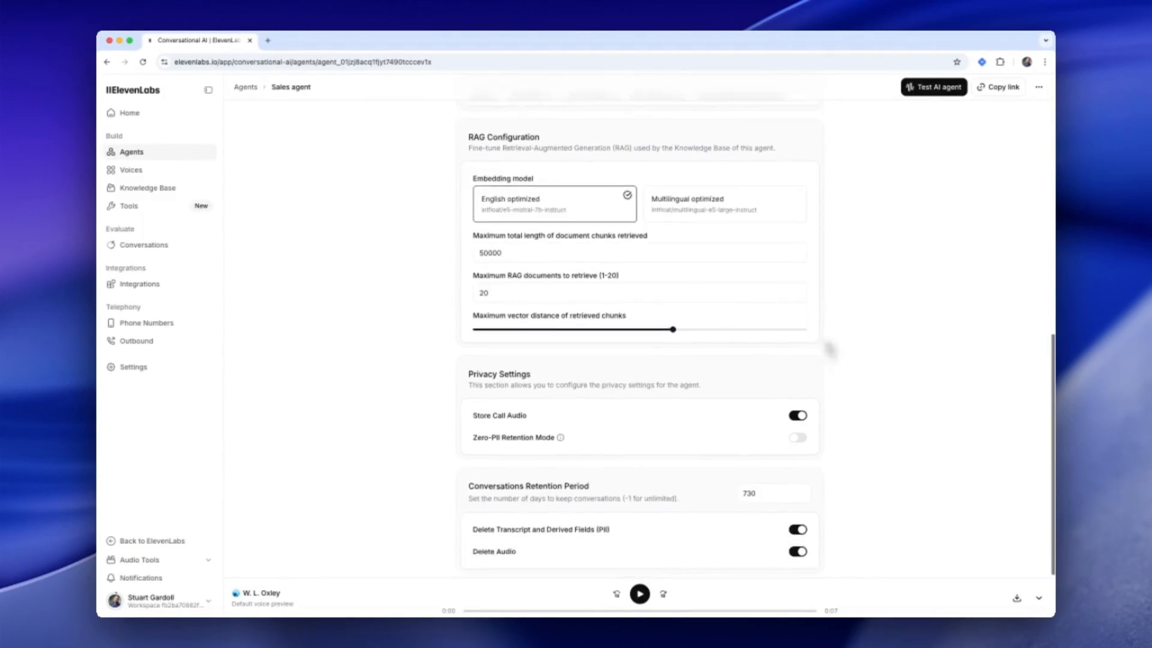
scroll("down", 3)
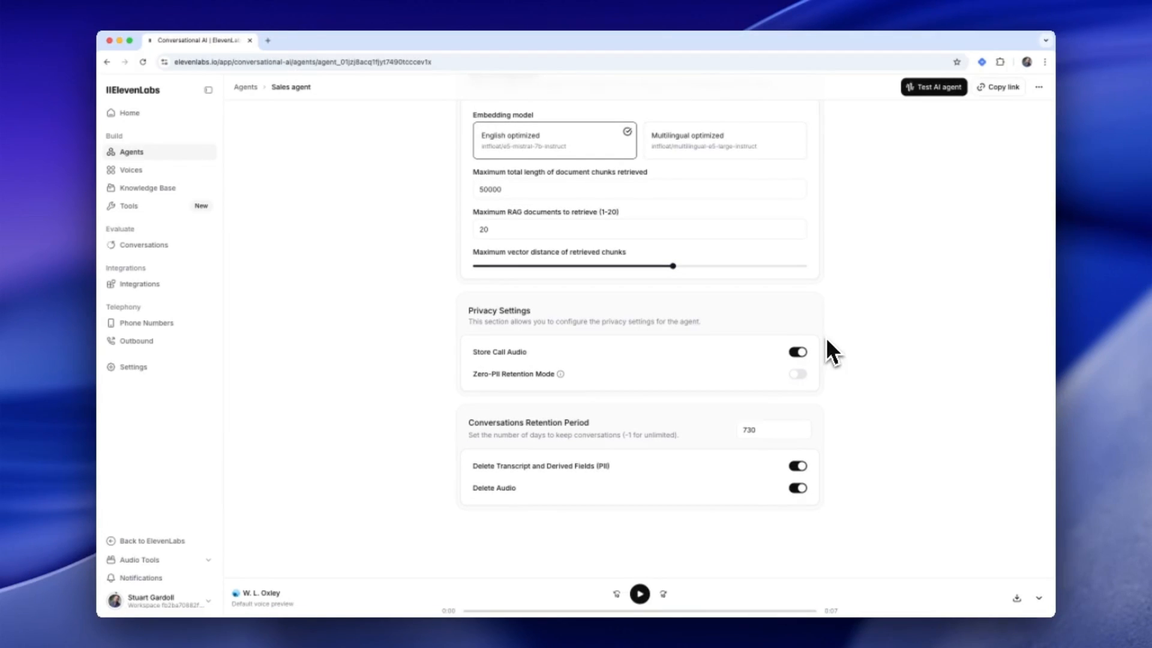
mouse_move(522, 389)
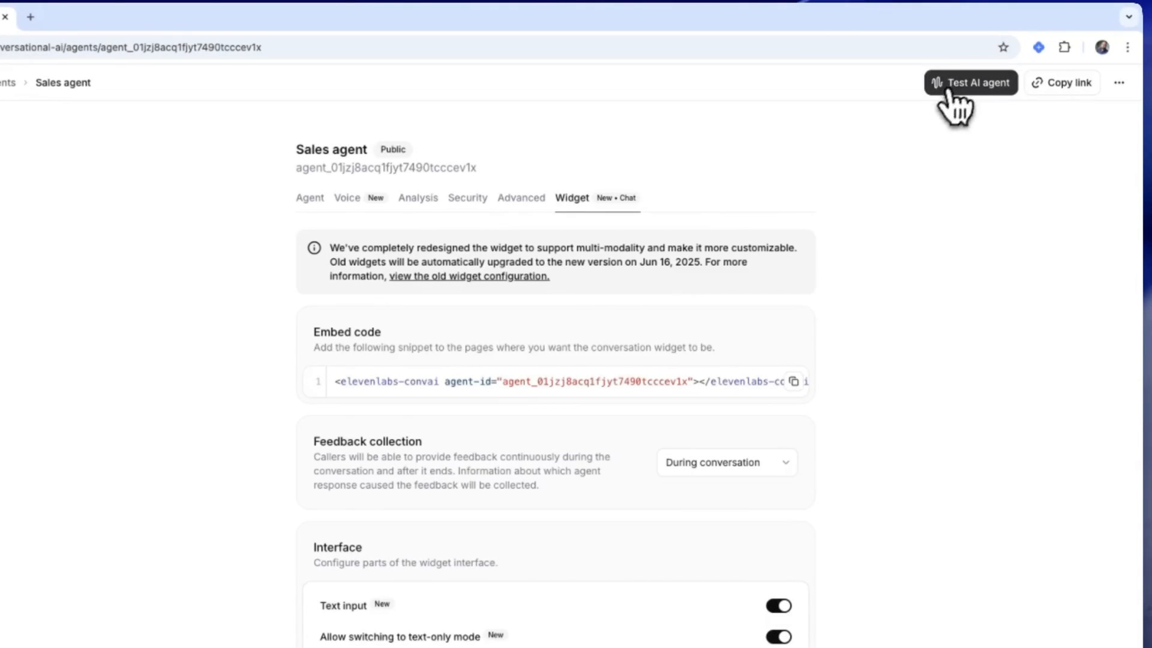
Start a test voice call with the Sales agent from its Test AI agent page
left_click(970, 83)
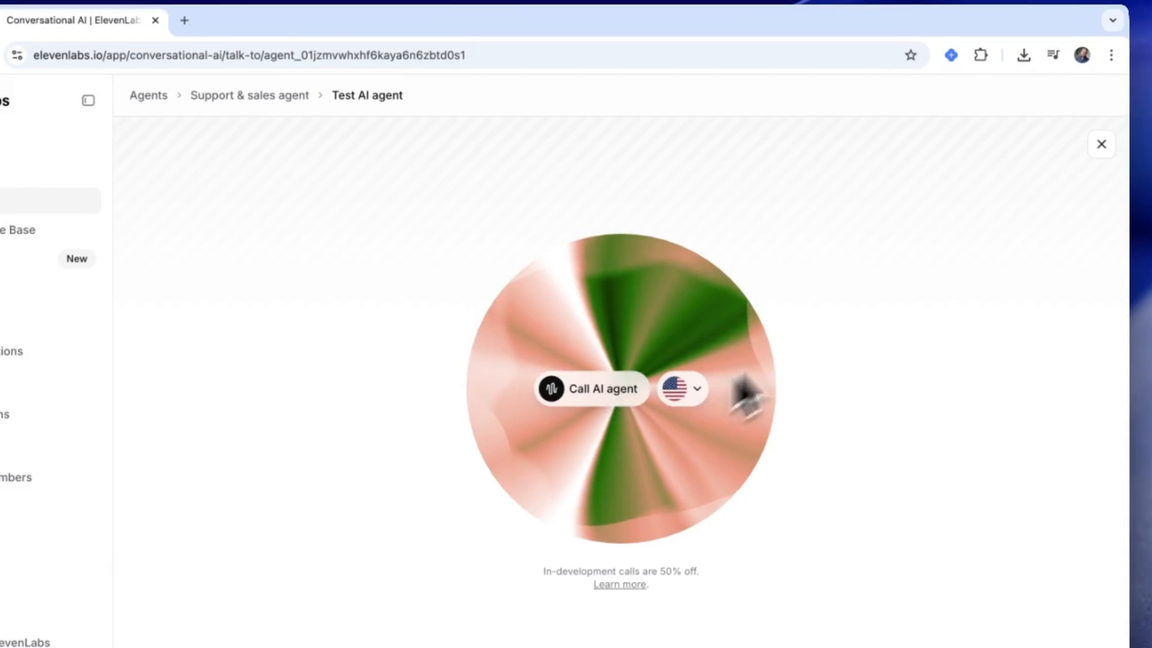
left_click(592, 389)
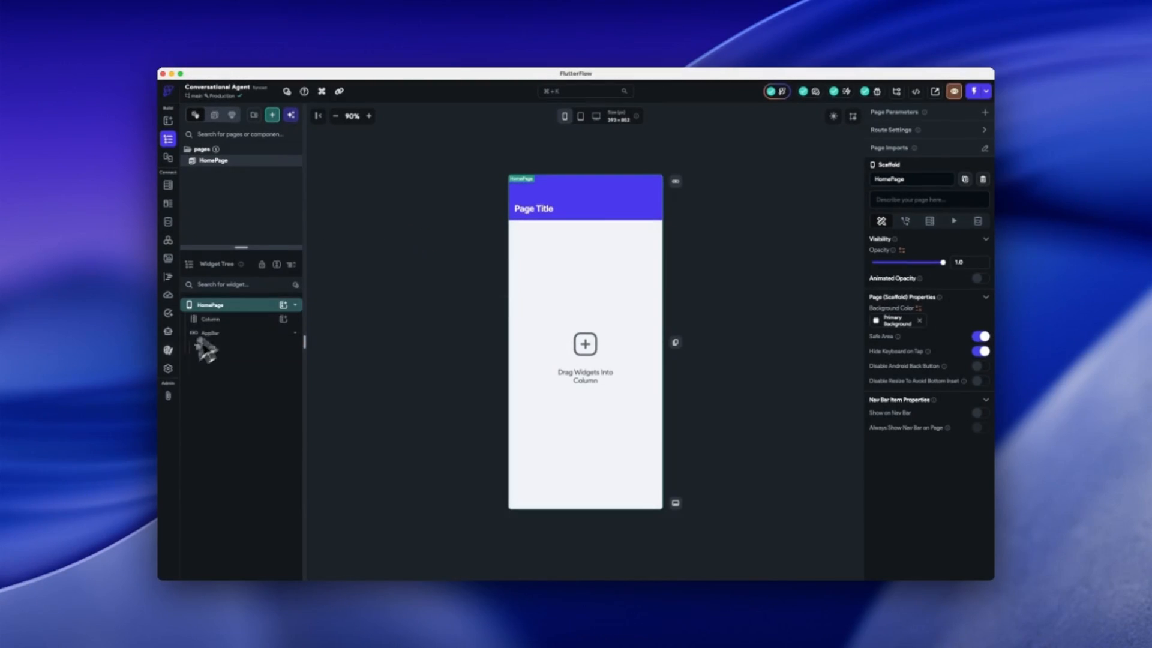
Add the ElevenLabs Conversational AI v2.0 library under Project Dependencies
left_click(168, 368)
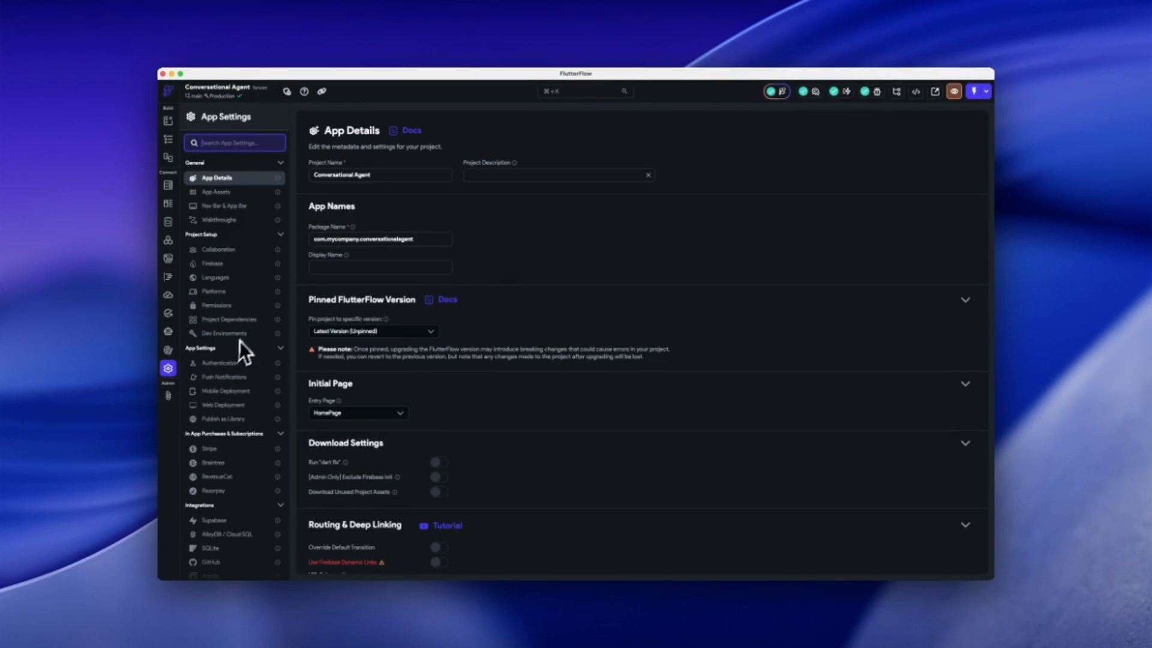
left_click(230, 320)
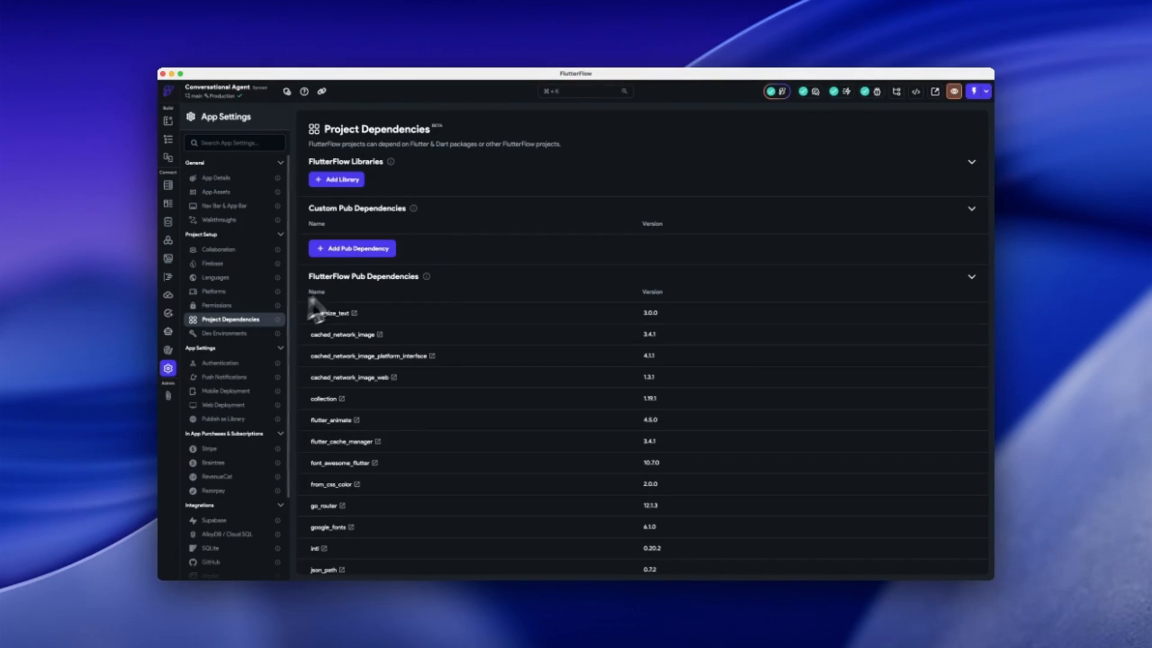
left_click(336, 178)
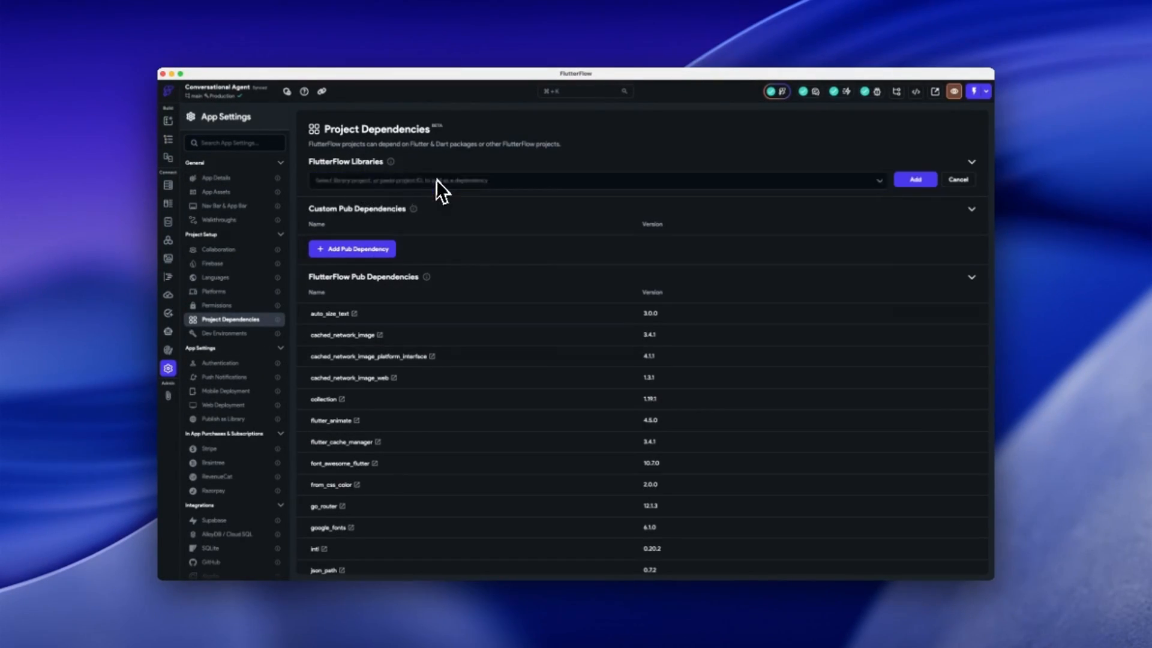
left_click(594, 180)
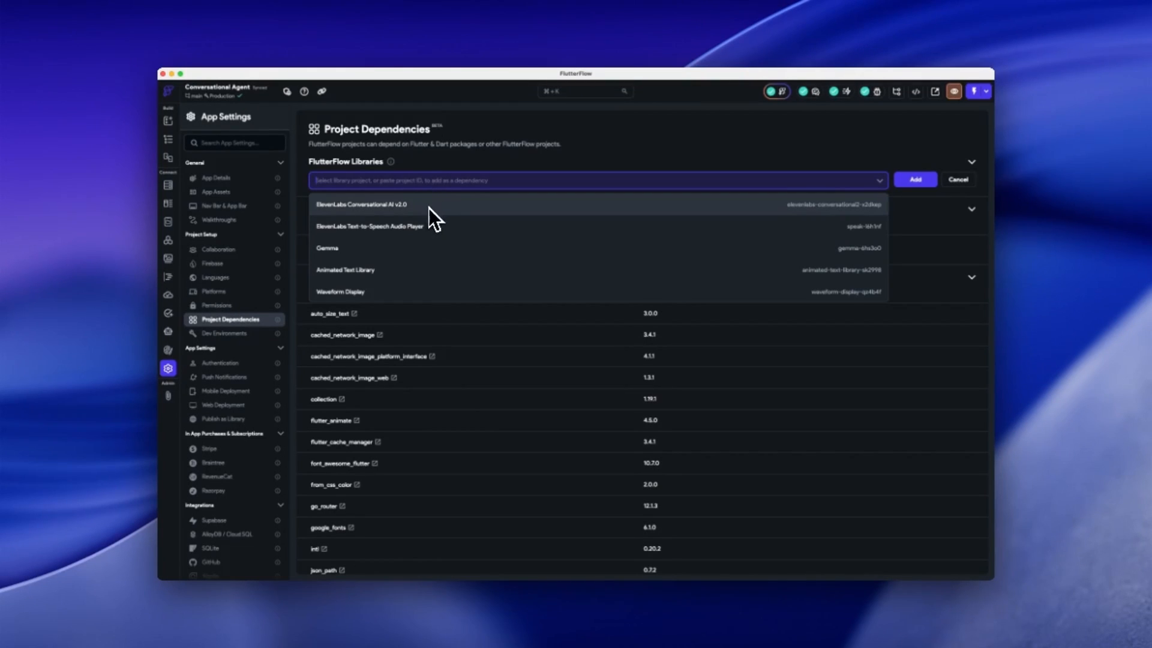
mouse_move(448, 221)
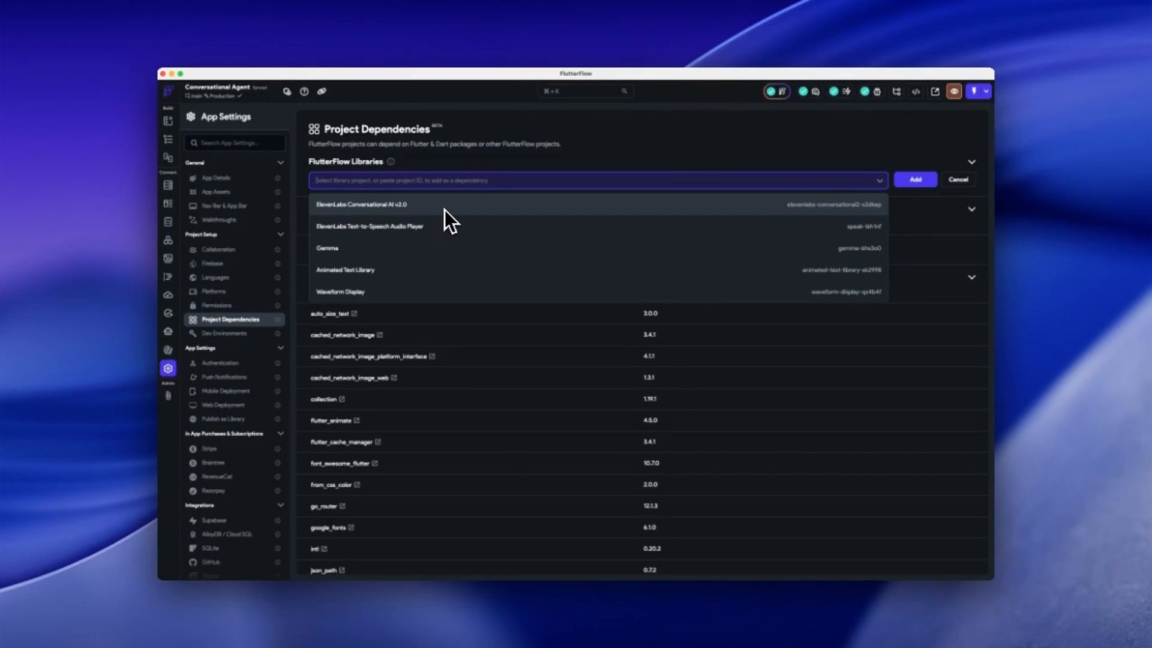
left_click(360, 204)
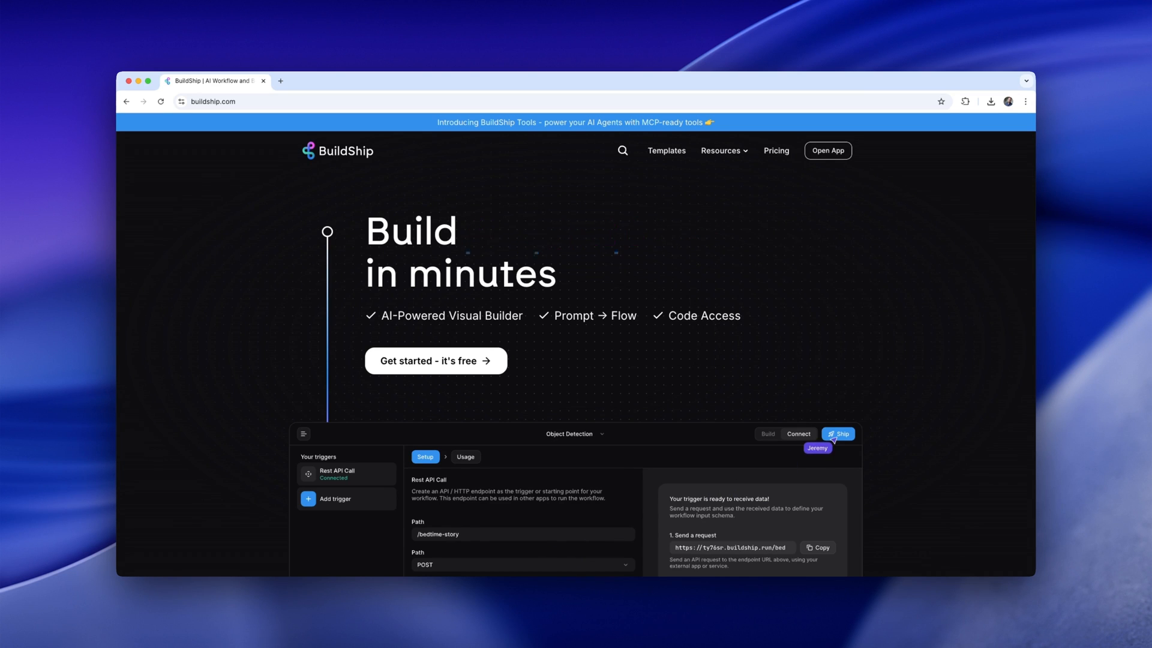
Search the BuildShip templates for 'elevenlabs' to find the Get Signed URL workflow
left_click(839, 434)
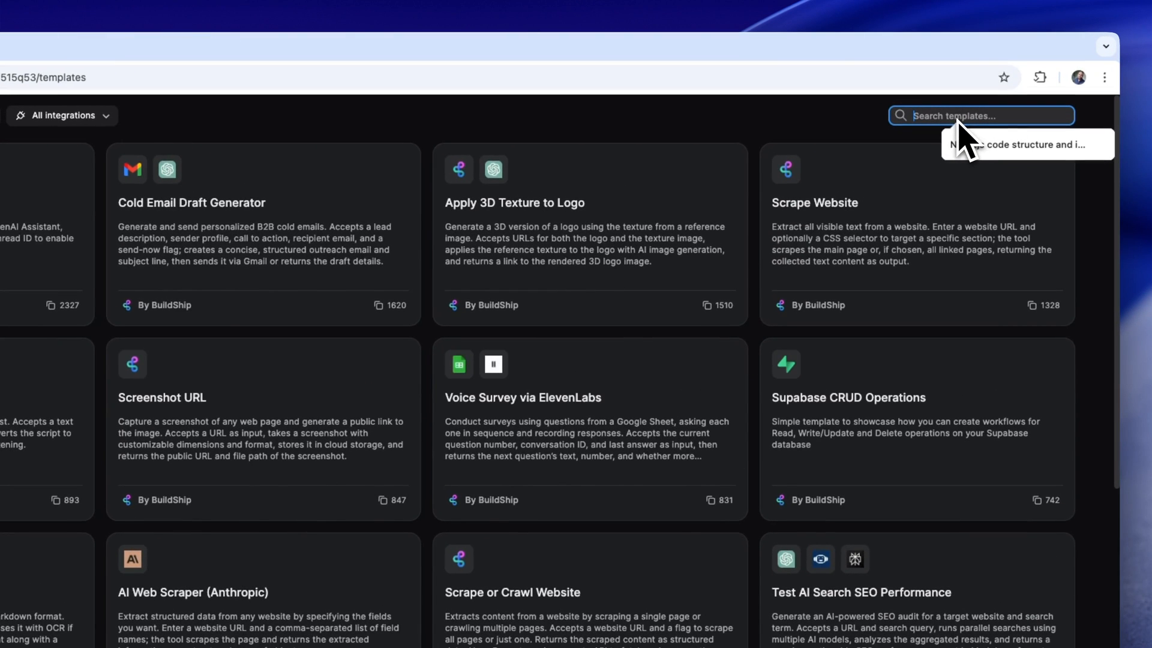
type("elevenlabs")
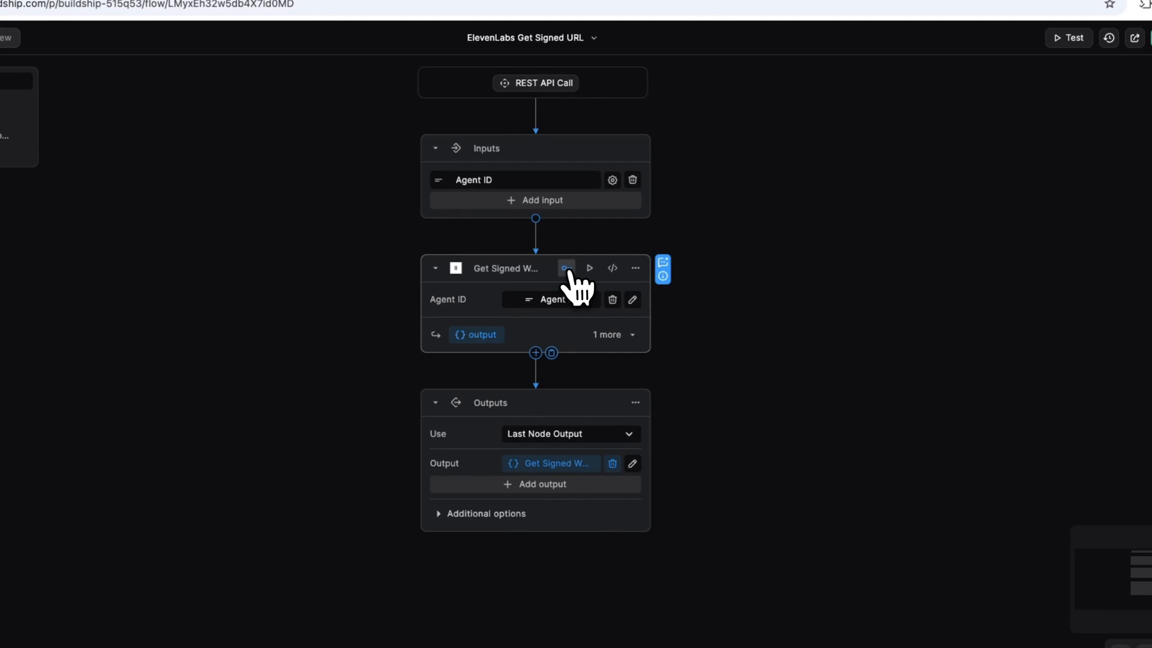
Begin a new ElevenLabs integration key for the Get Signed URL node, ready for its value
left_click(565, 268)
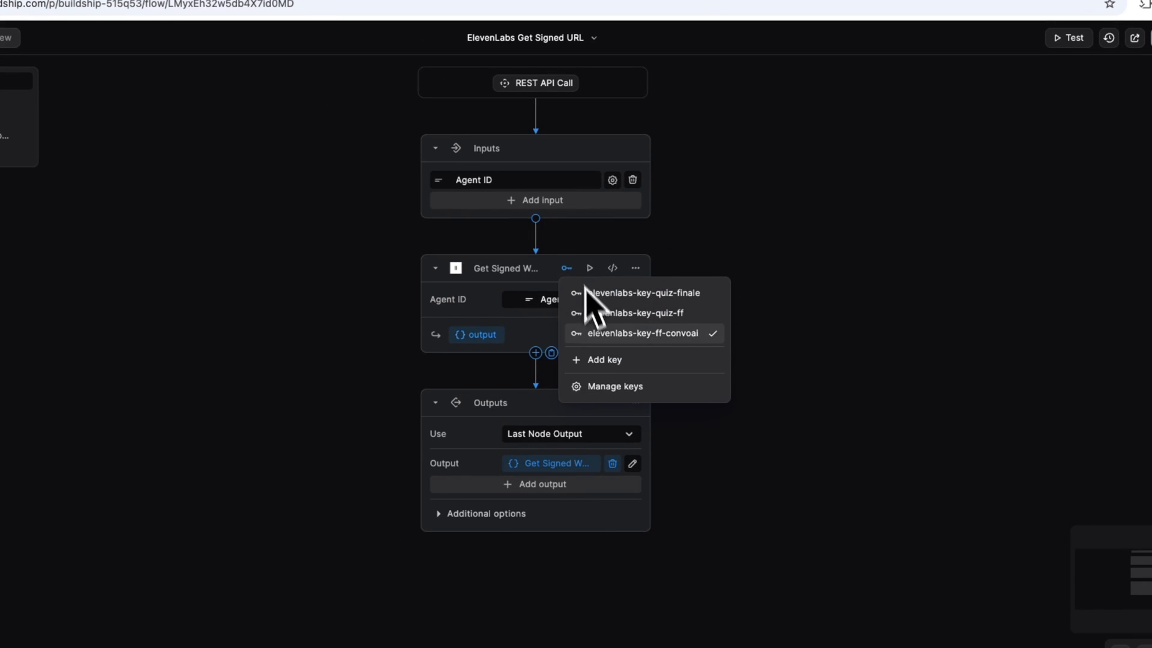
left_click(605, 358)
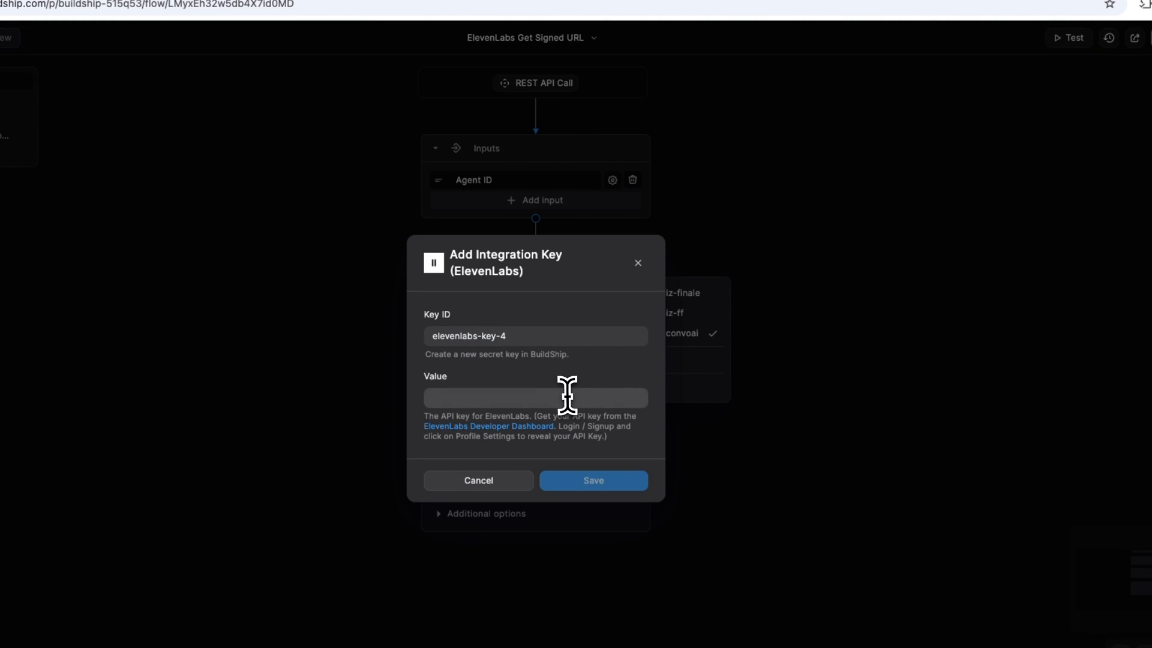
left_click(535, 397)
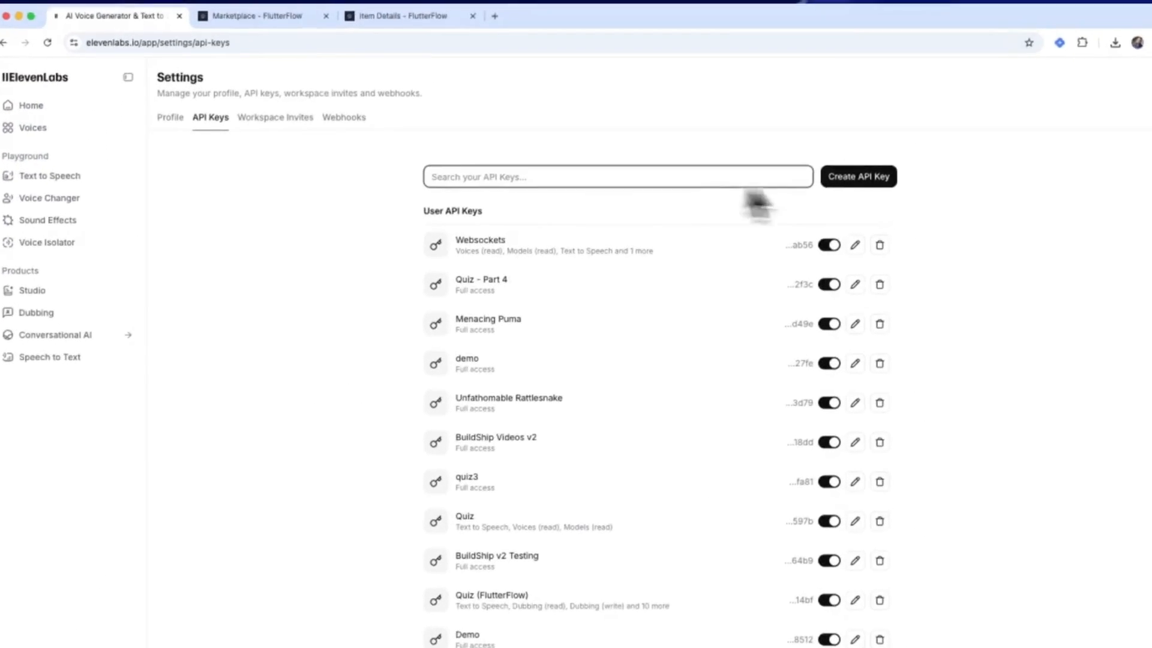
Create a new ElevenLabs API key and name it Agent
left_click(857, 177)
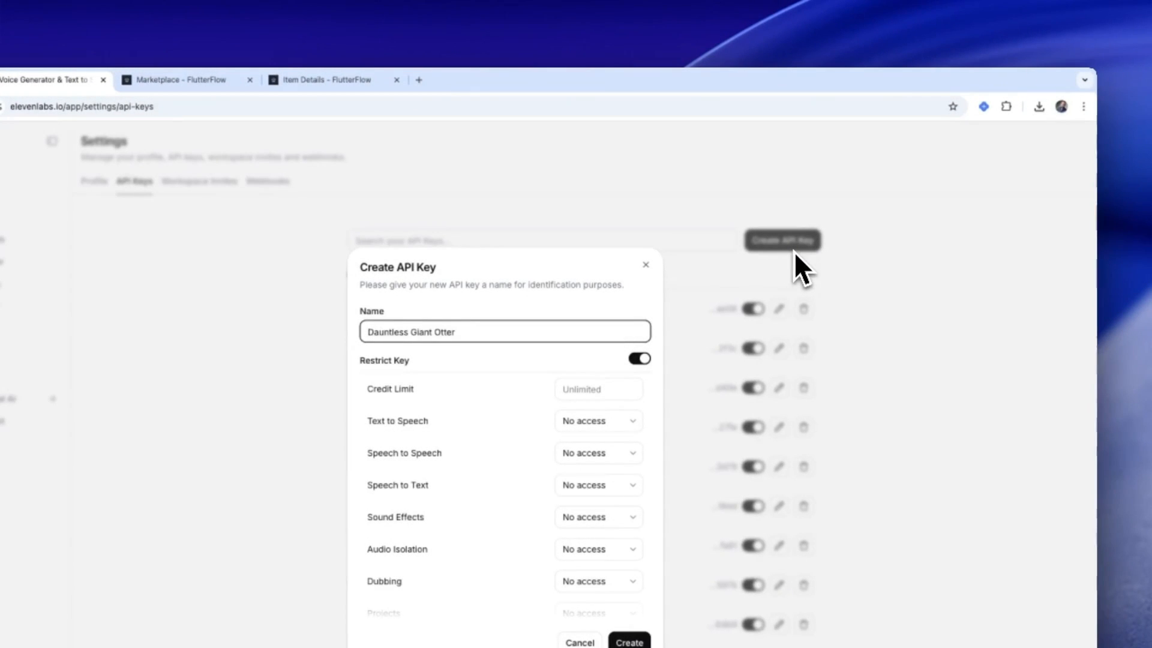
key("cmd+a")
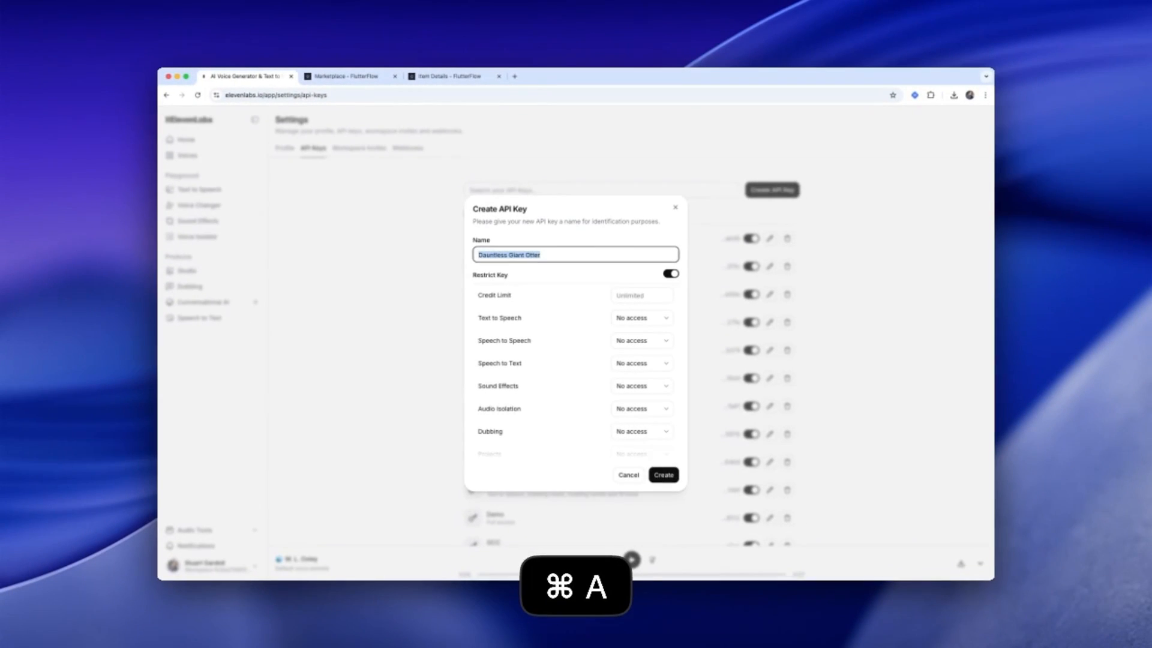
type("Agent")
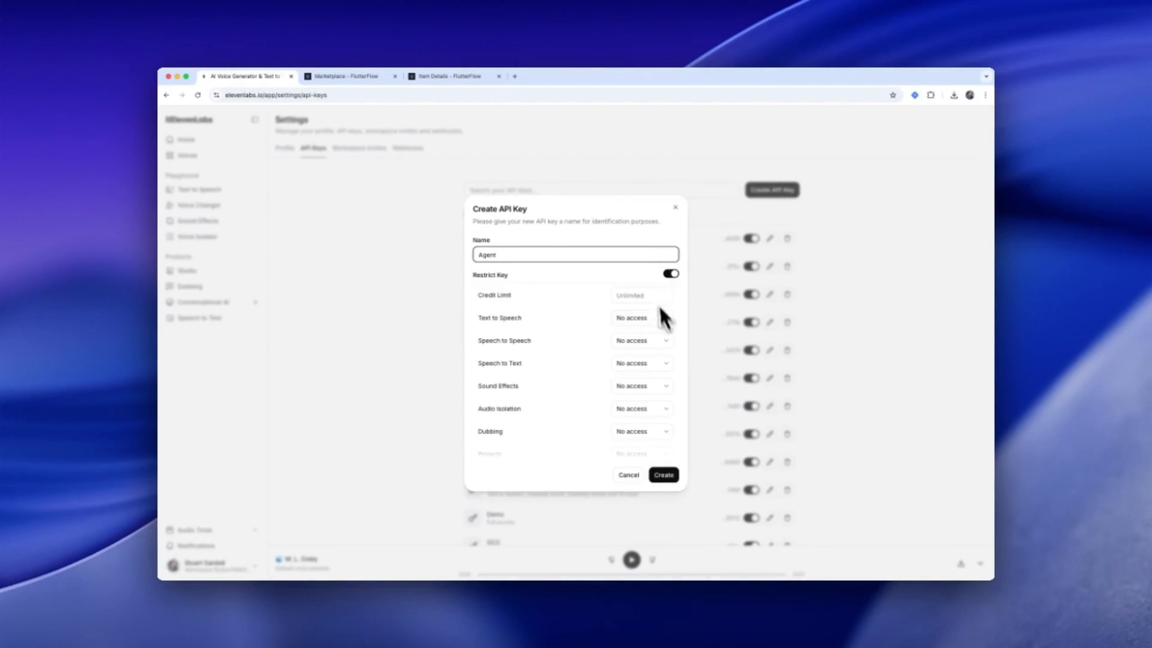
mouse_move(677, 342)
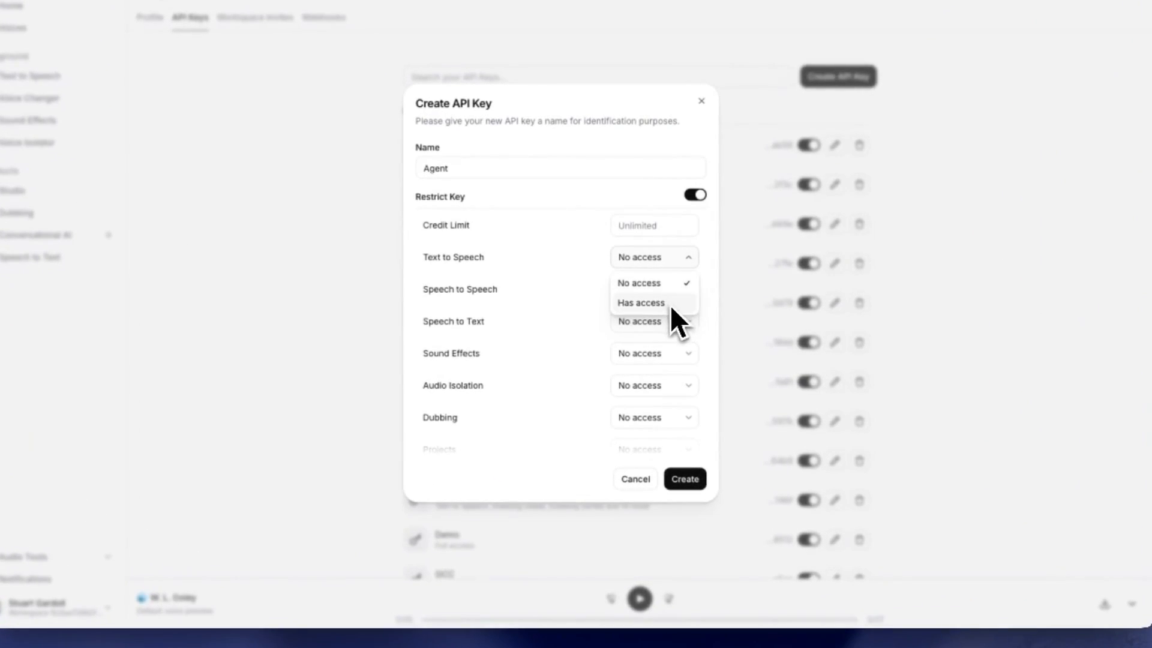
scroll("down", 3)
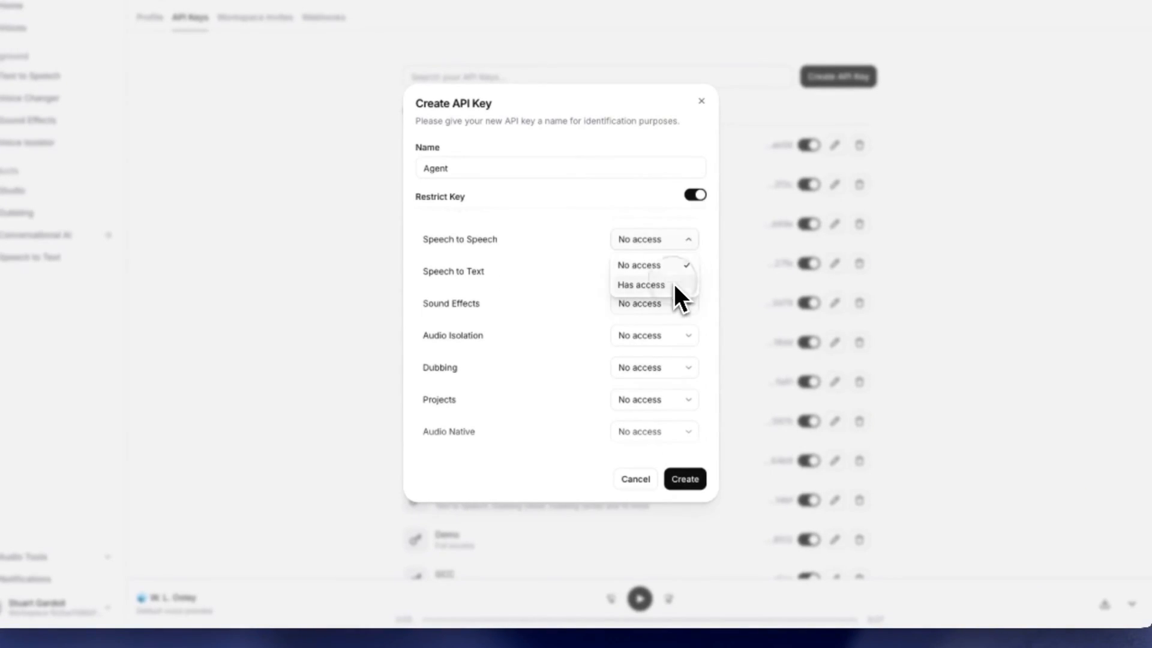
Restrict the key's access: Speech to Speech, read-only Projects and Pronunciation Dictionaries, Voices level
left_click(640, 284)
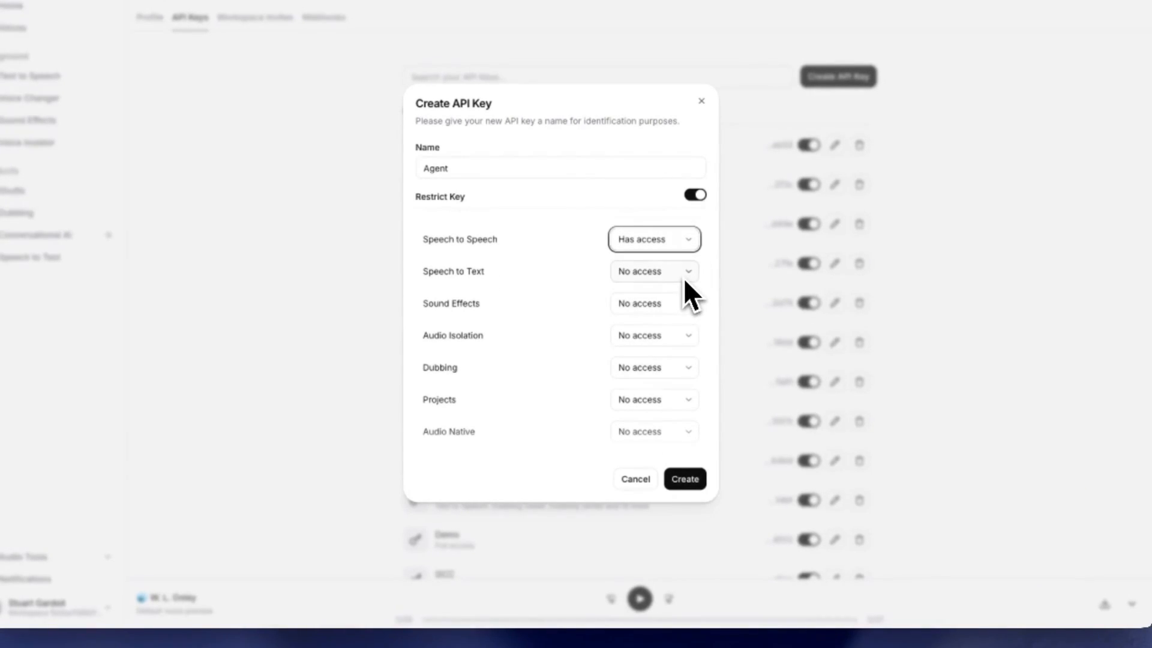
left_click(653, 271)
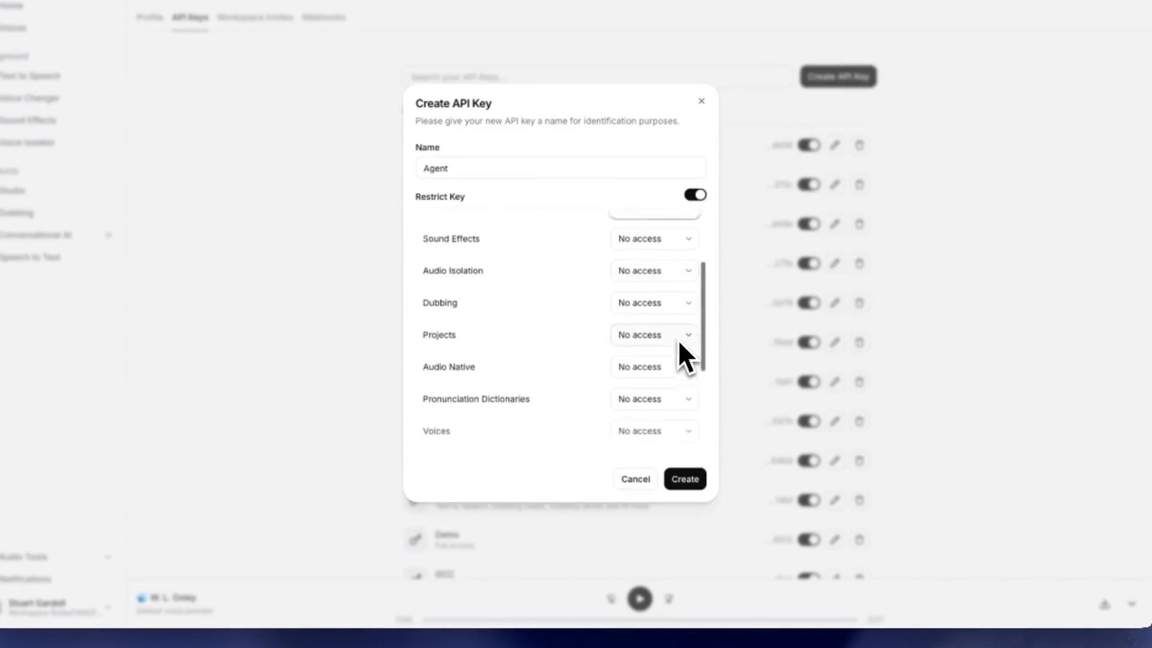
left_click(653, 335)
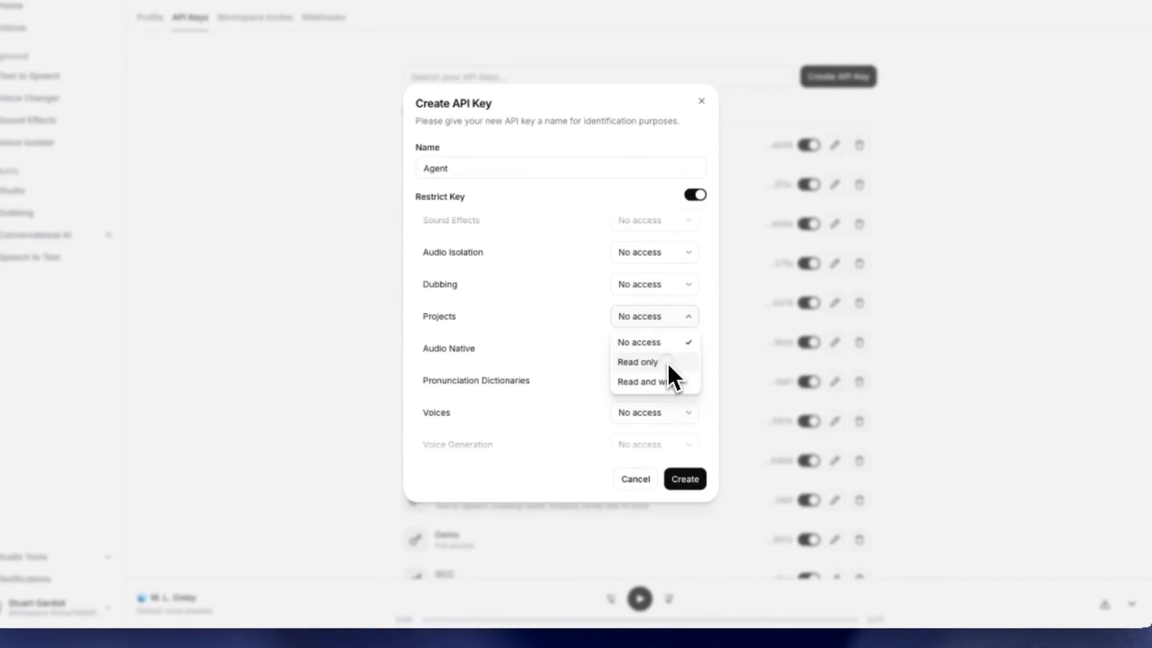
left_click(638, 361)
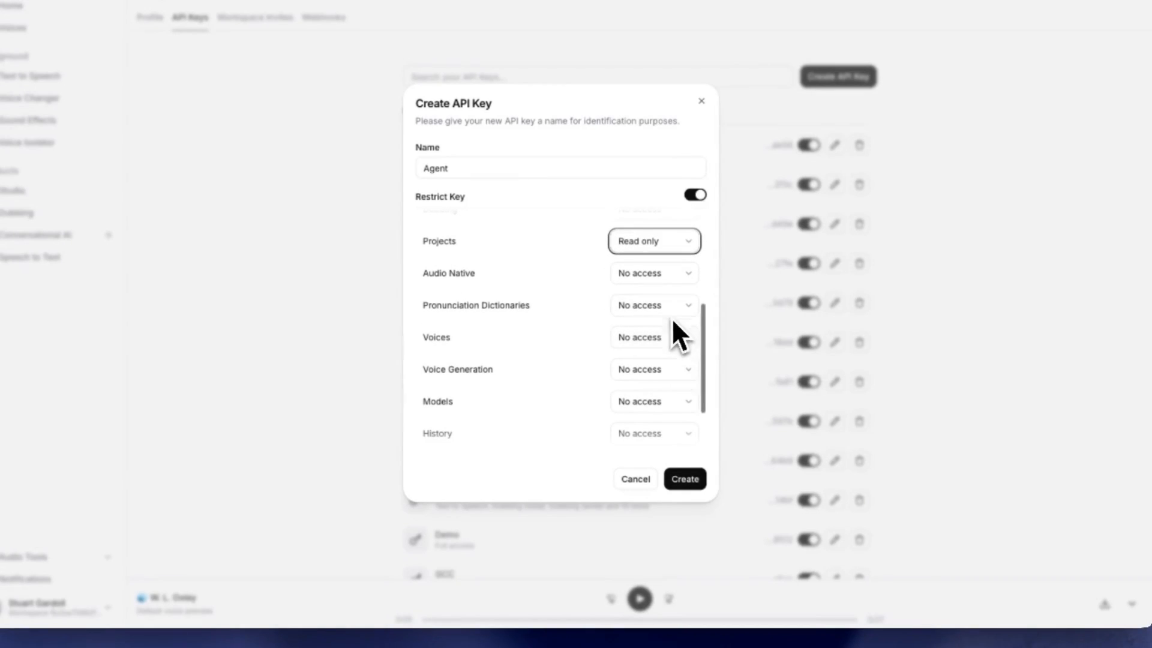
left_click(653, 304)
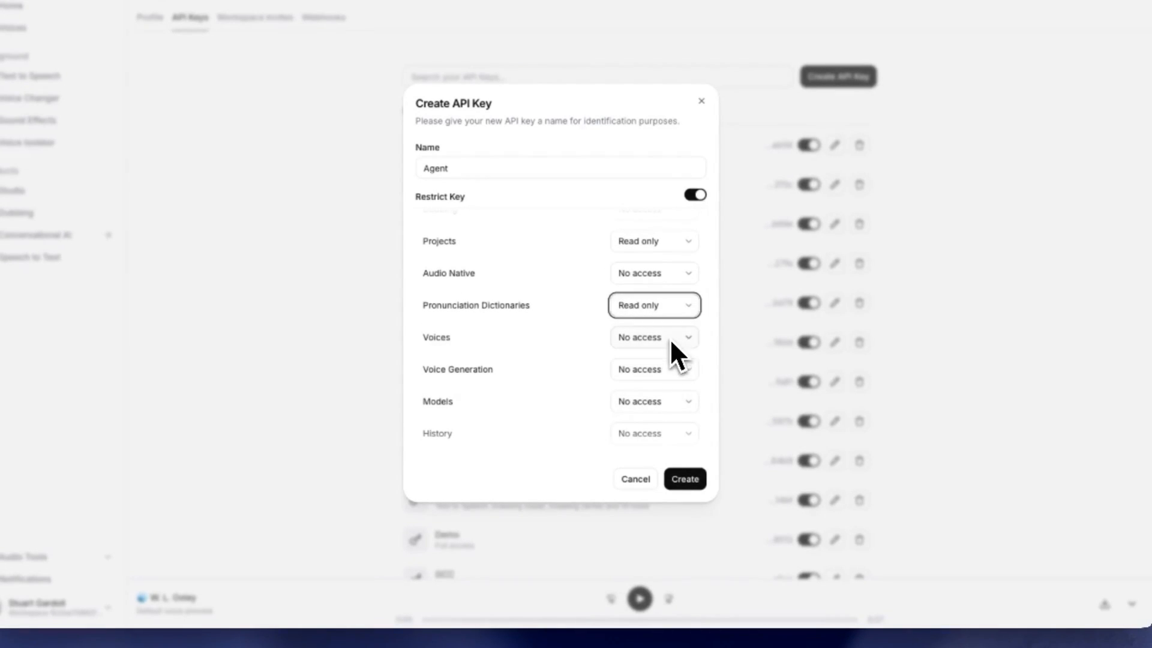
left_click(653, 336)
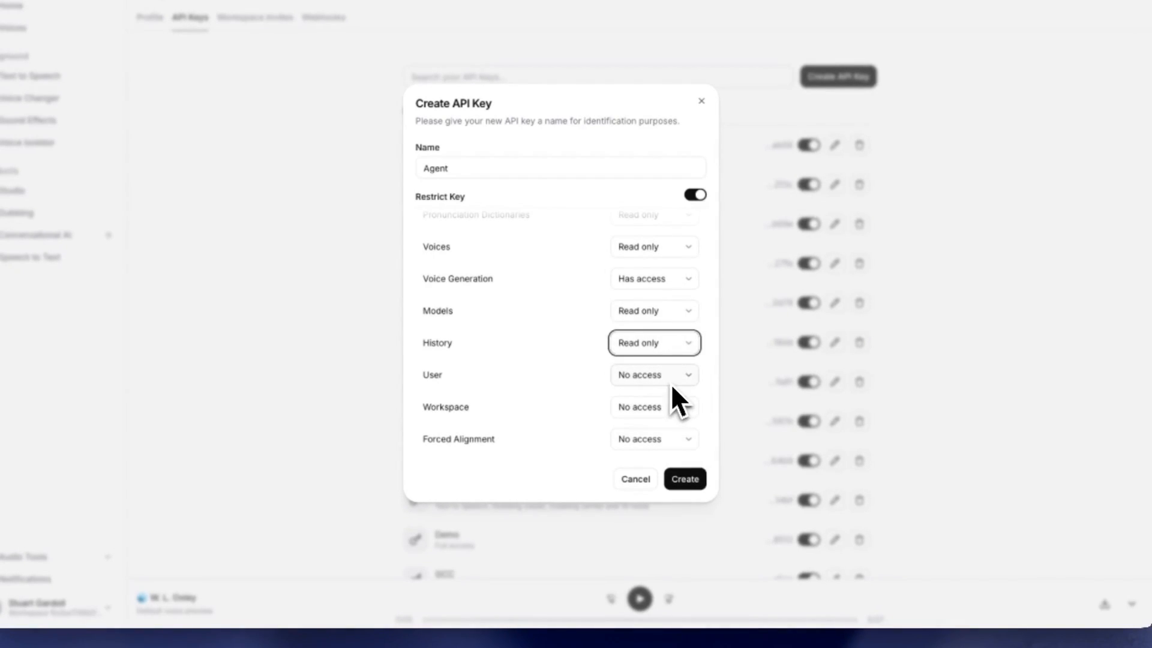
mouse_move(687, 494)
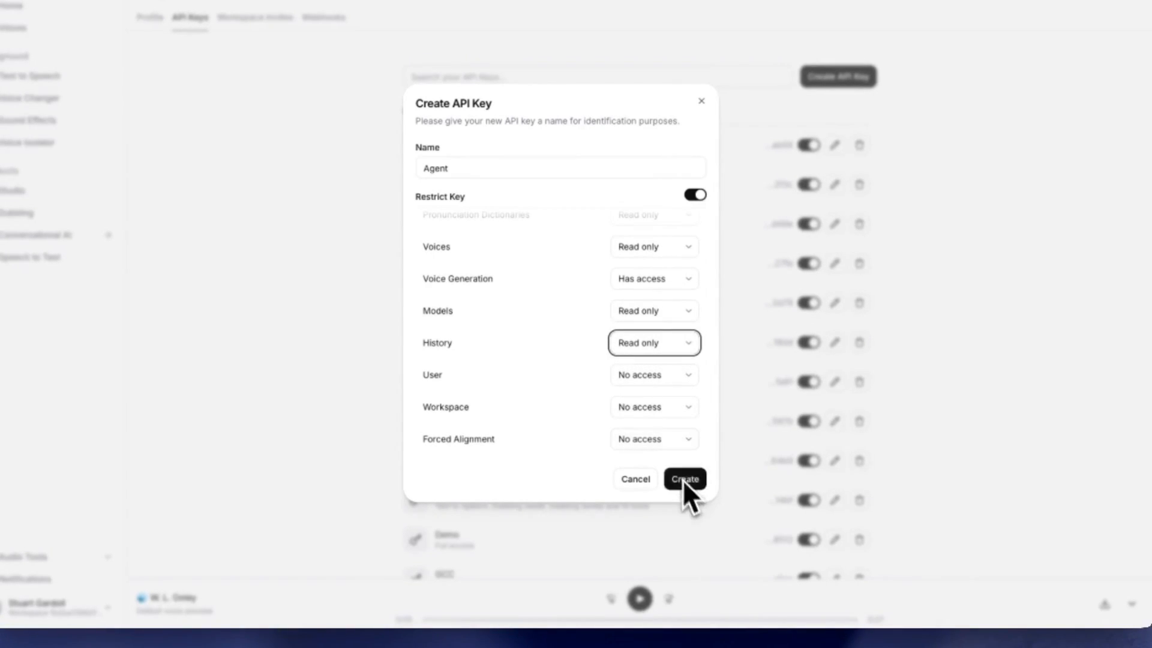
Copy the new Agent API key to the clipboard and close the key dialog
left_click(683, 479)
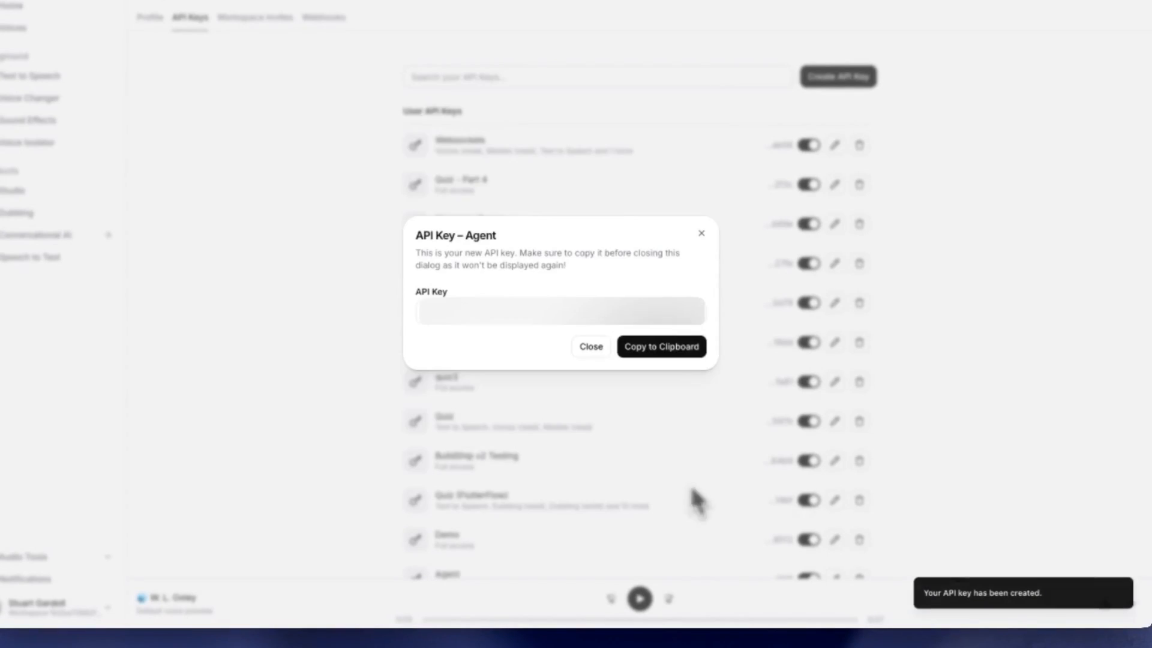
left_click(660, 346)
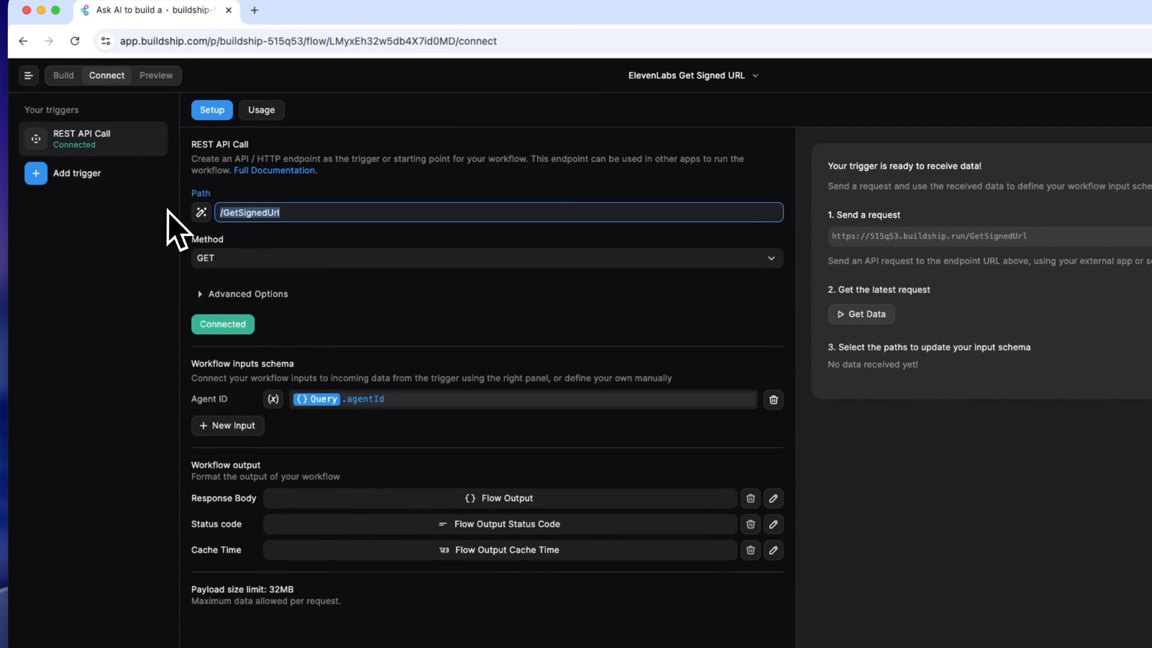
Copy the GetSignedUrl endpoint address from the REST API trigger's Connect tab
left_click(222, 324)
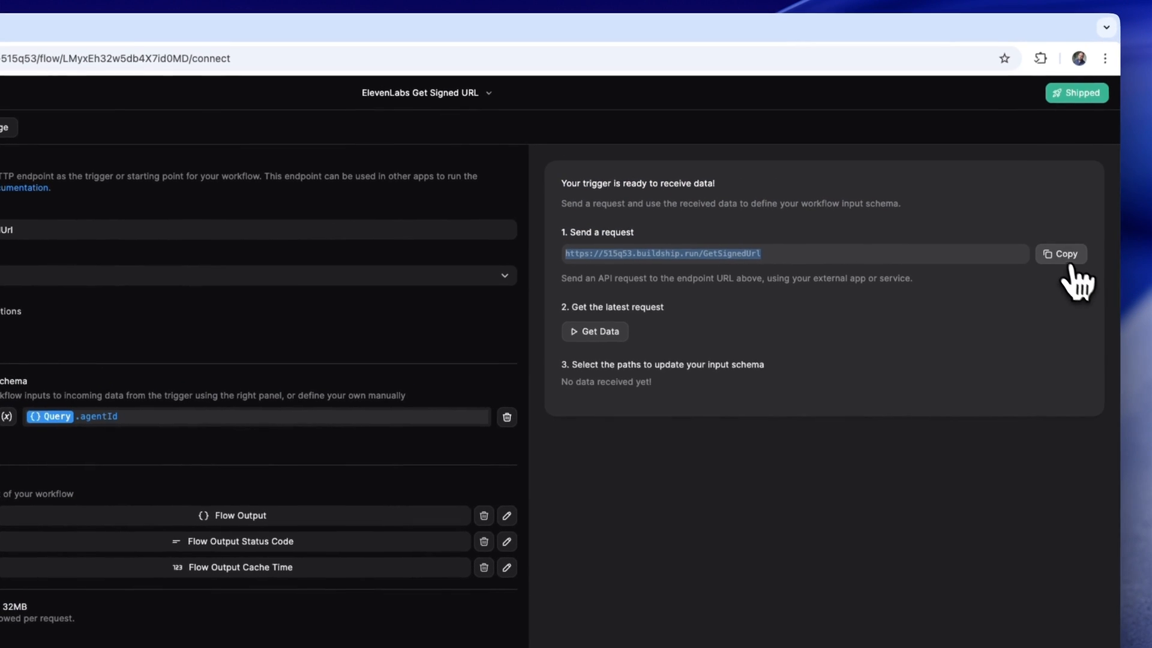
left_click(1060, 254)
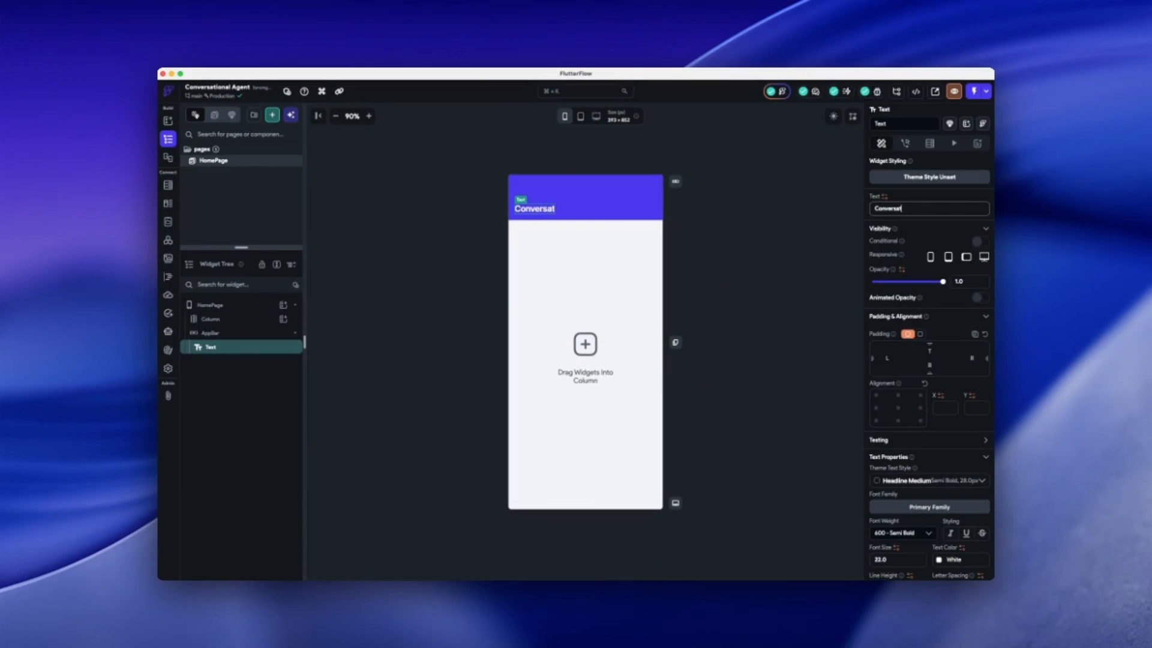
Title the app bar 'Conversational Agent' and size the SimpleRecordingButton at 50 by 50
type("Conversational Agent")
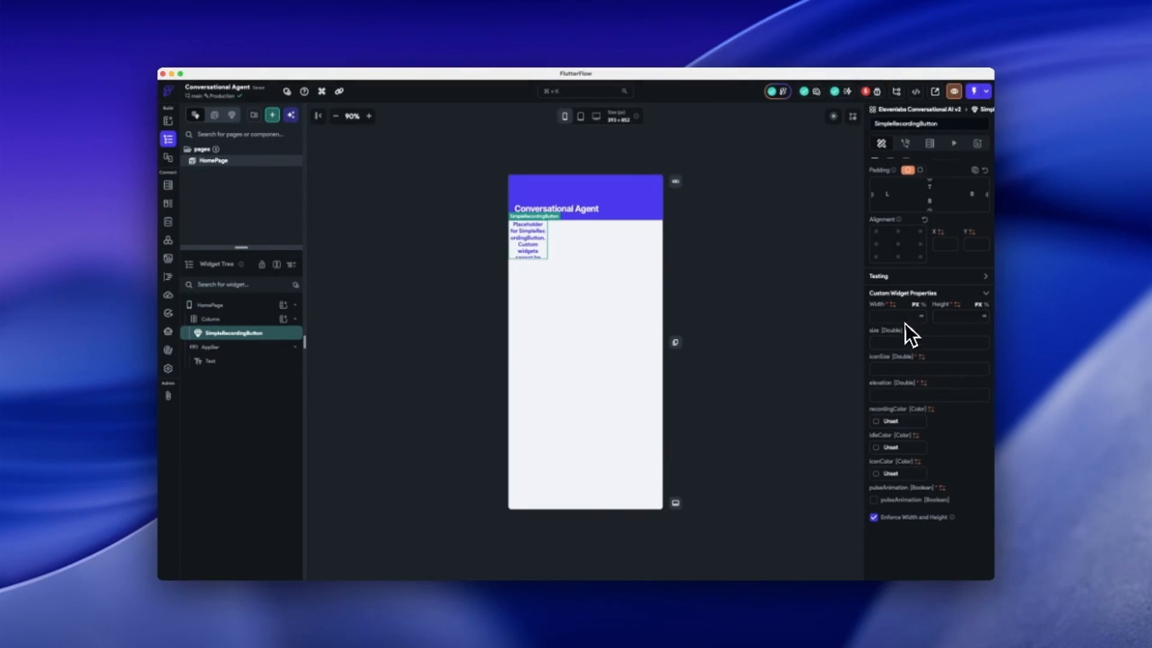
type("50.0")
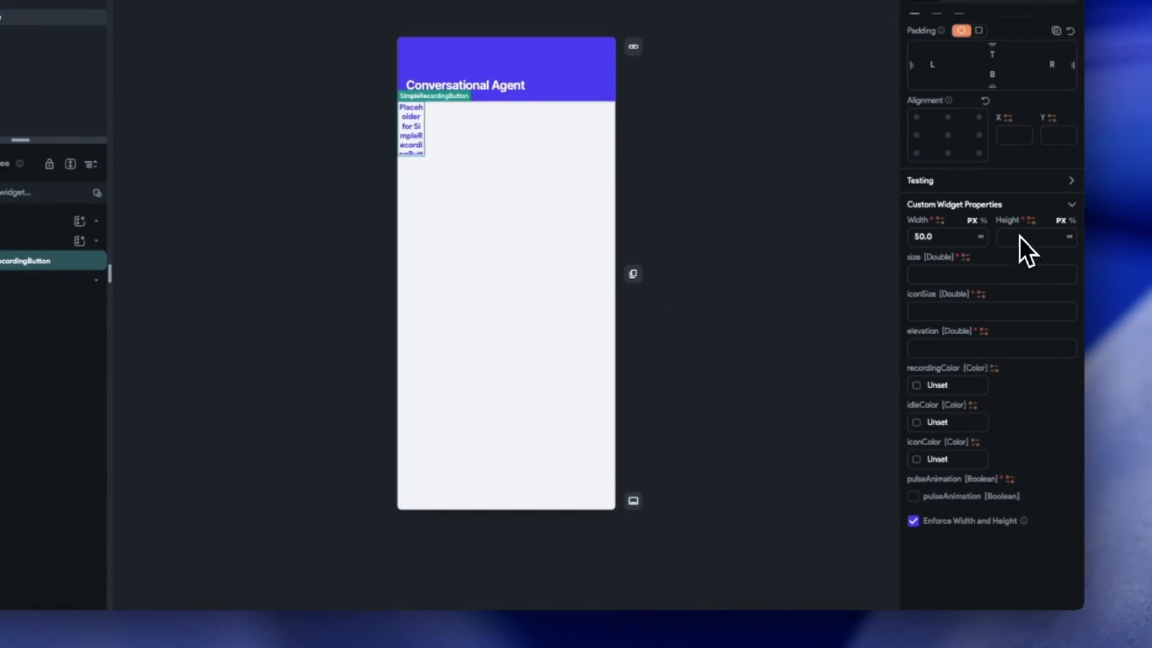
type("50.0")
left_click(991, 311)
type("24")
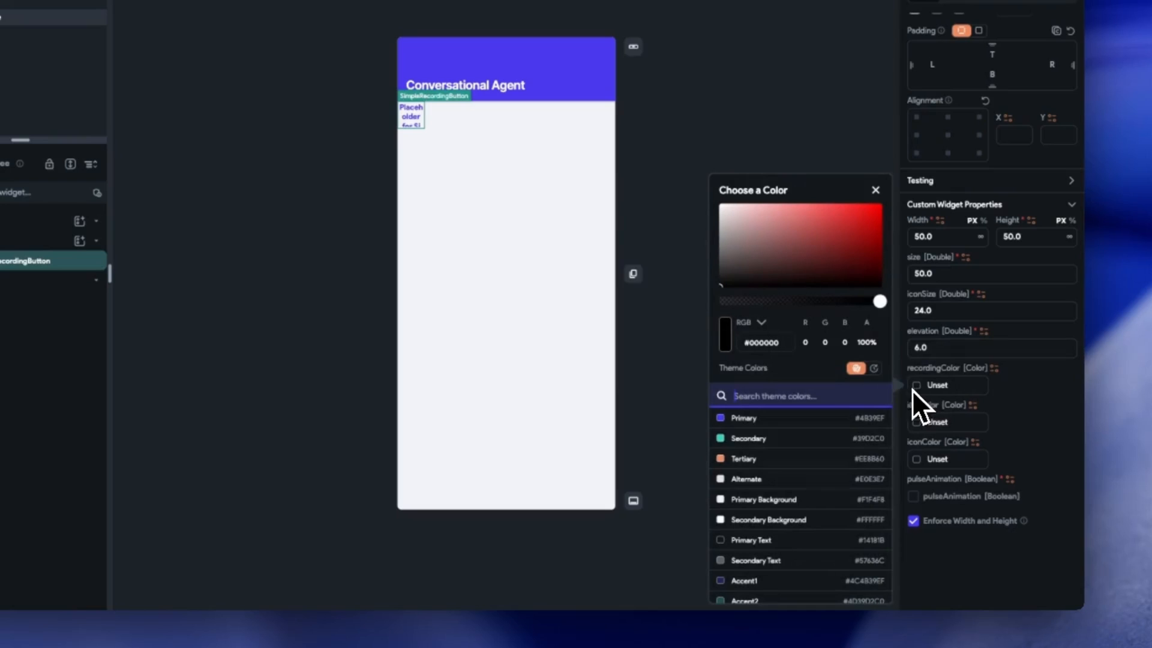
Give the button Tertiary recording and Secondary idle colours with pulse animation enabled
left_click(742, 478)
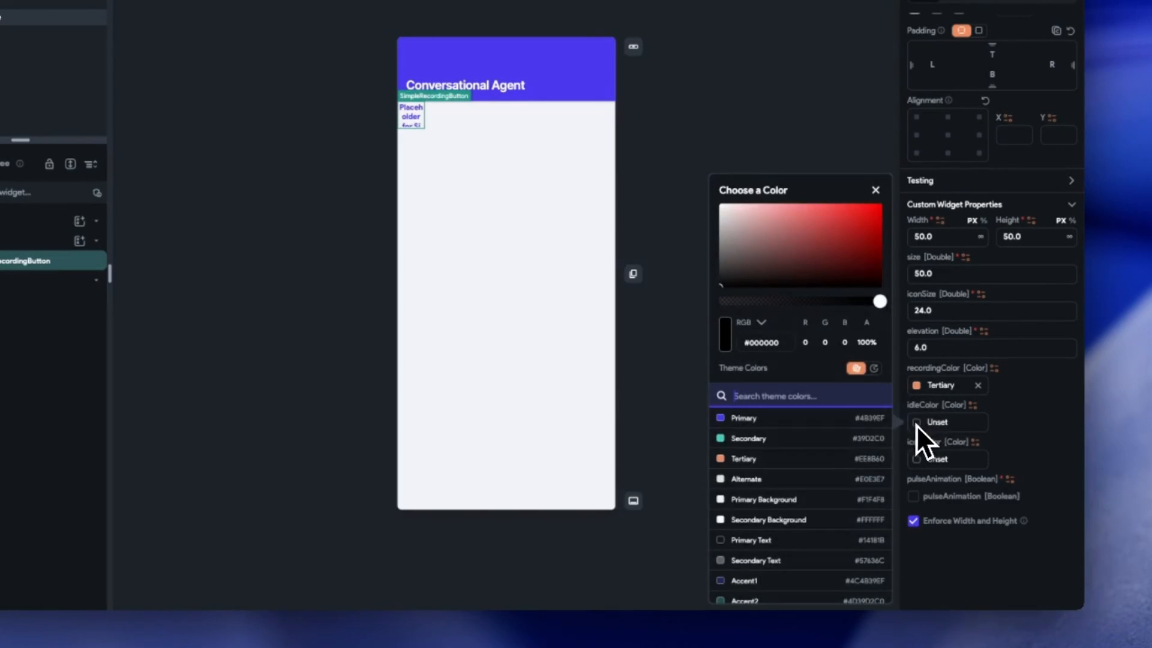
left_click(747, 438)
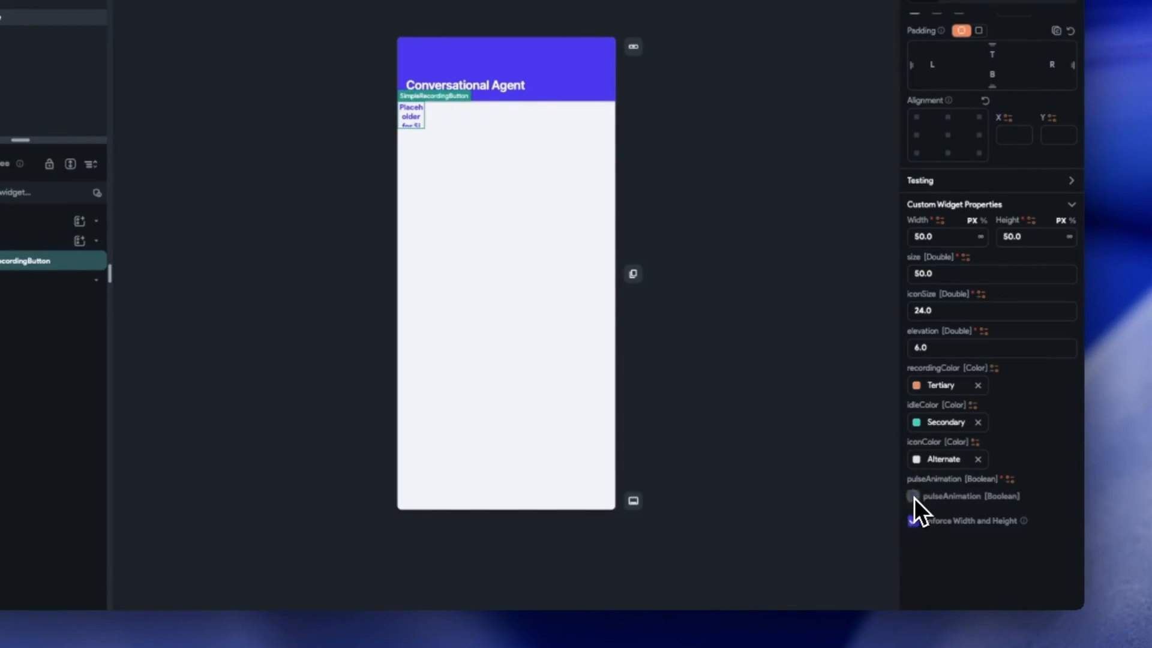
left_click(913, 496)
type("100")
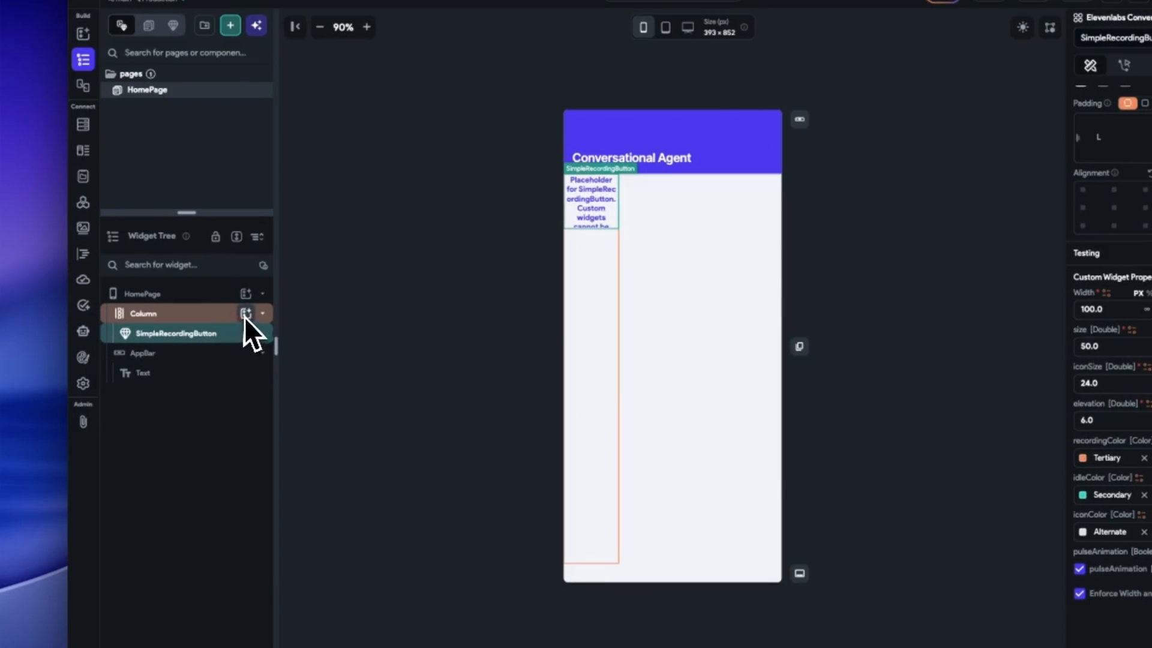
Insert a ListView into the column and switch to library components for TranscriptionBubbles
left_click(247, 314)
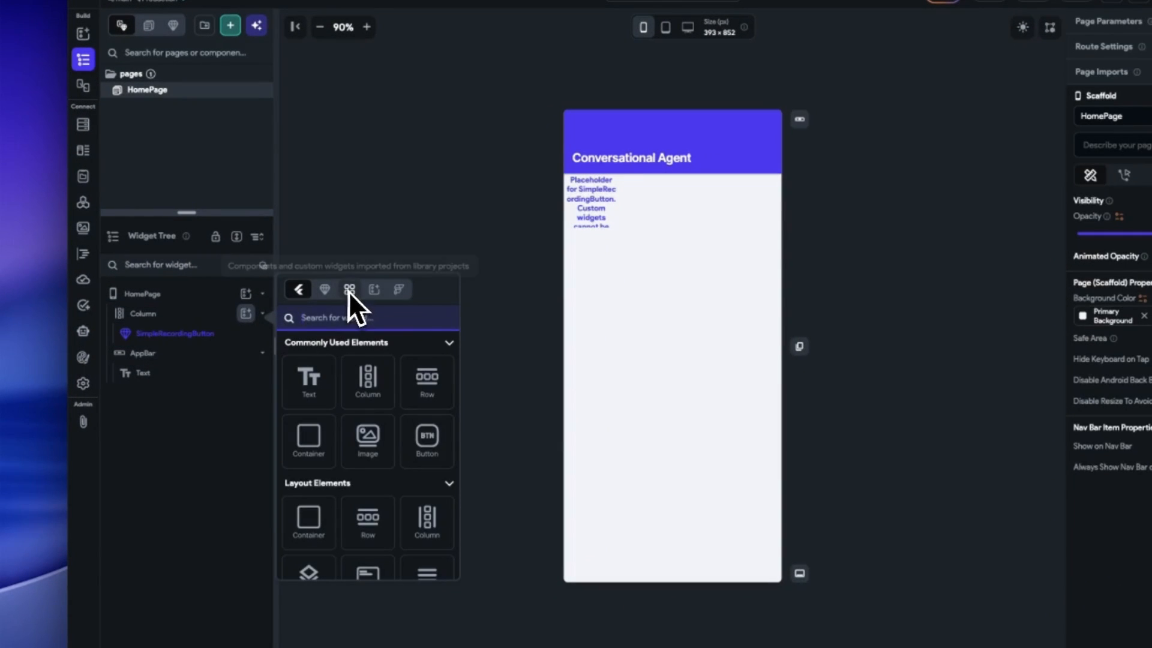
type("list")
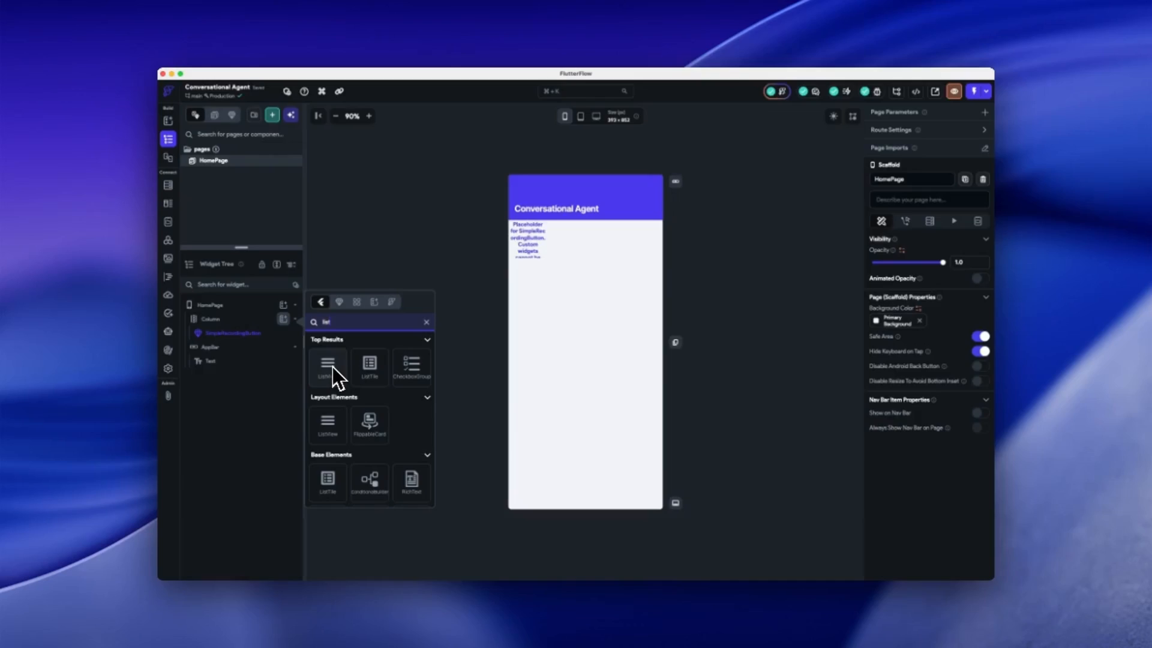
left_click(326, 367)
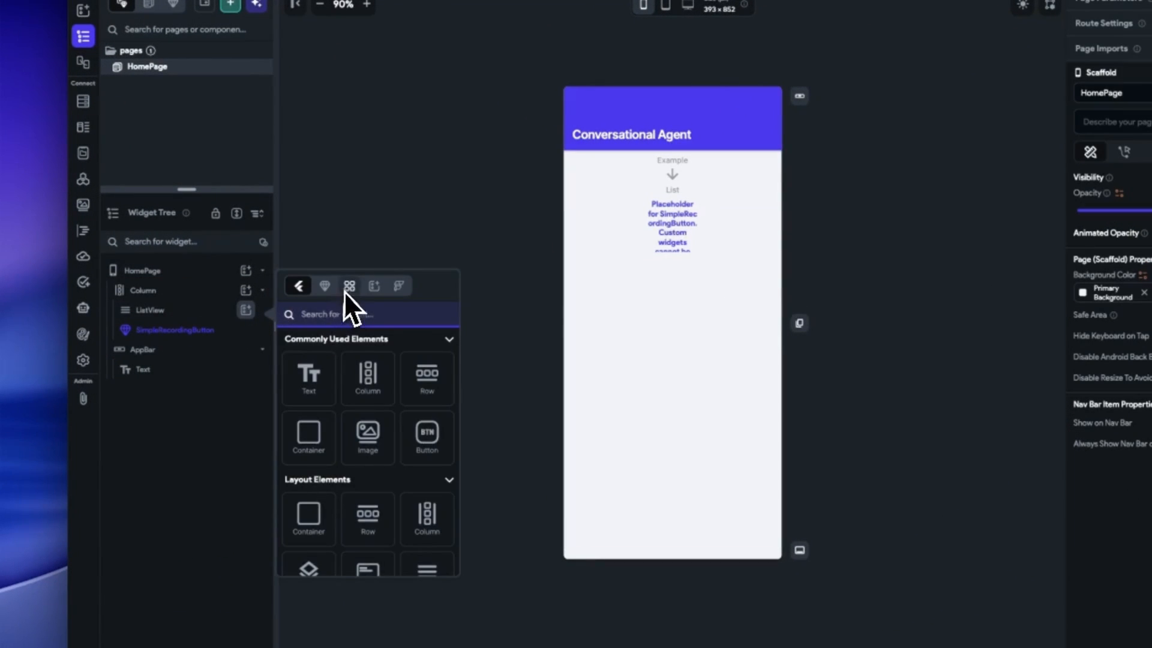
left_click(348, 285)
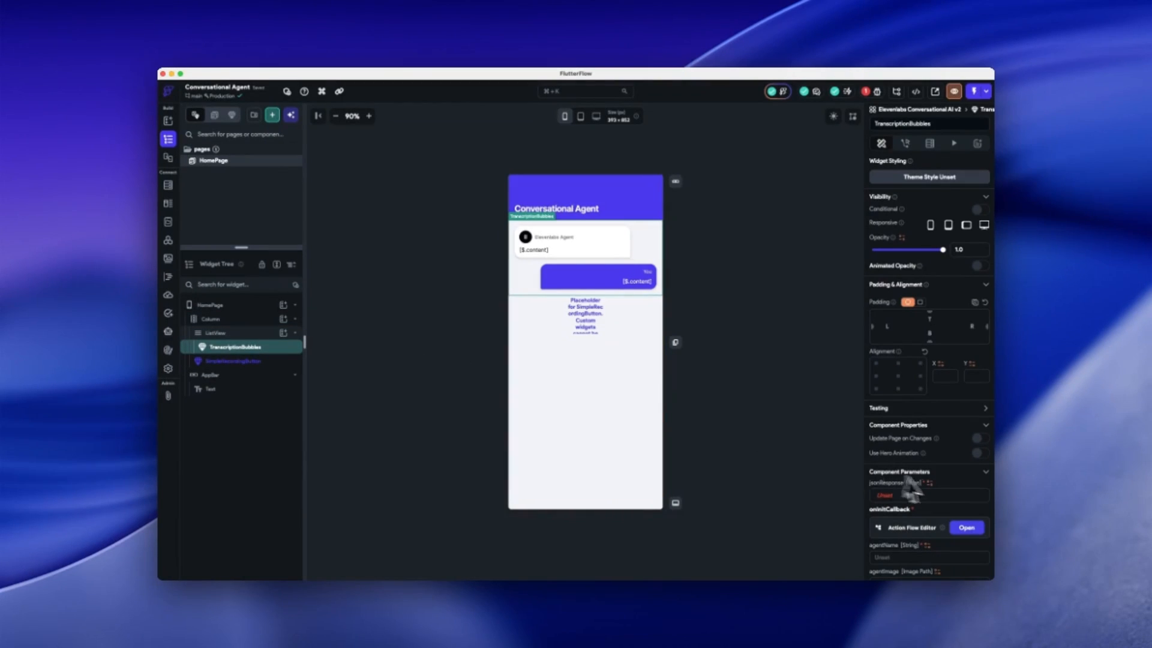
mouse_move(764, 412)
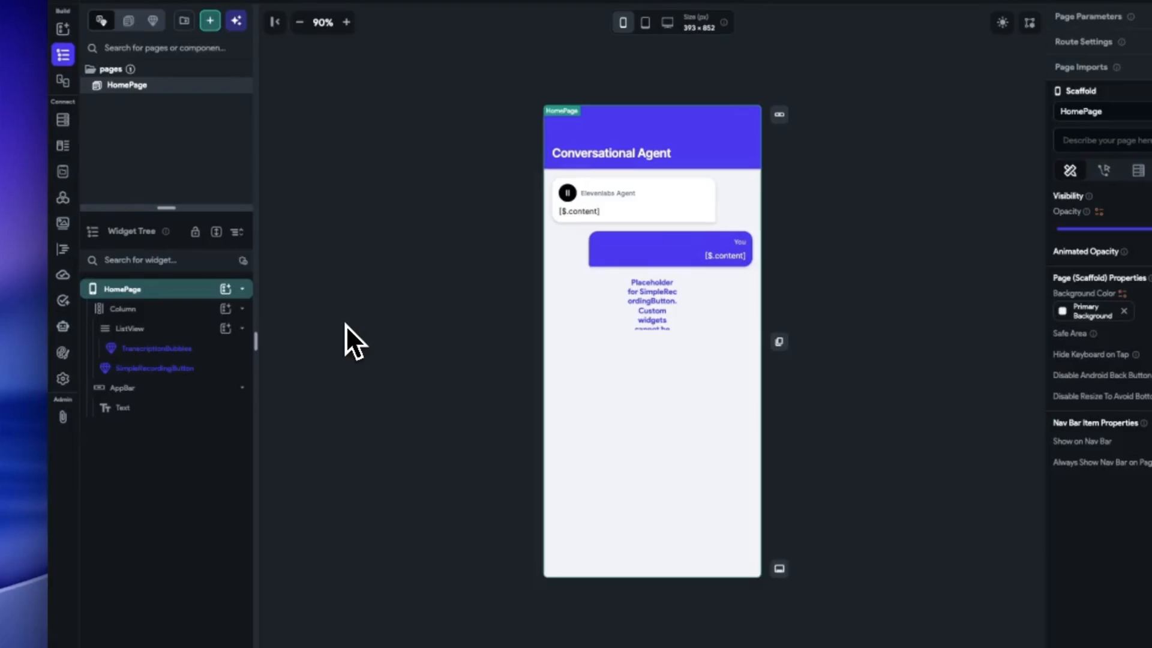
mouse_move(366, 339)
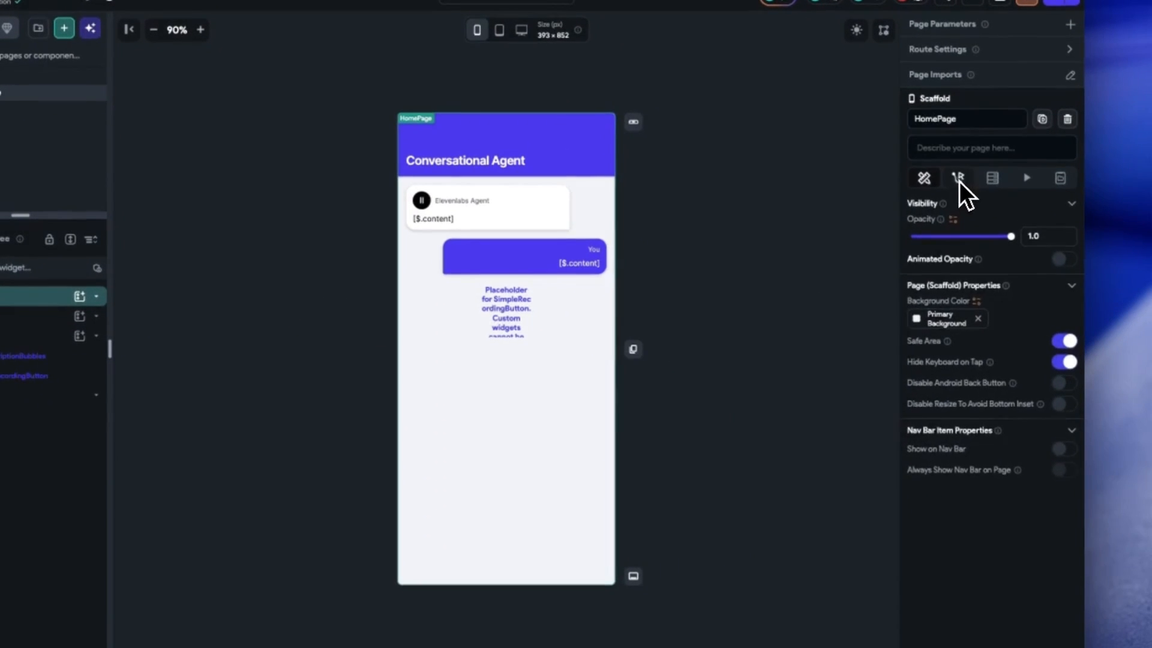
Add an On Page Load custom action initializeConversationService from Elevenlabs Conversational AI v2
left_click(957, 178)
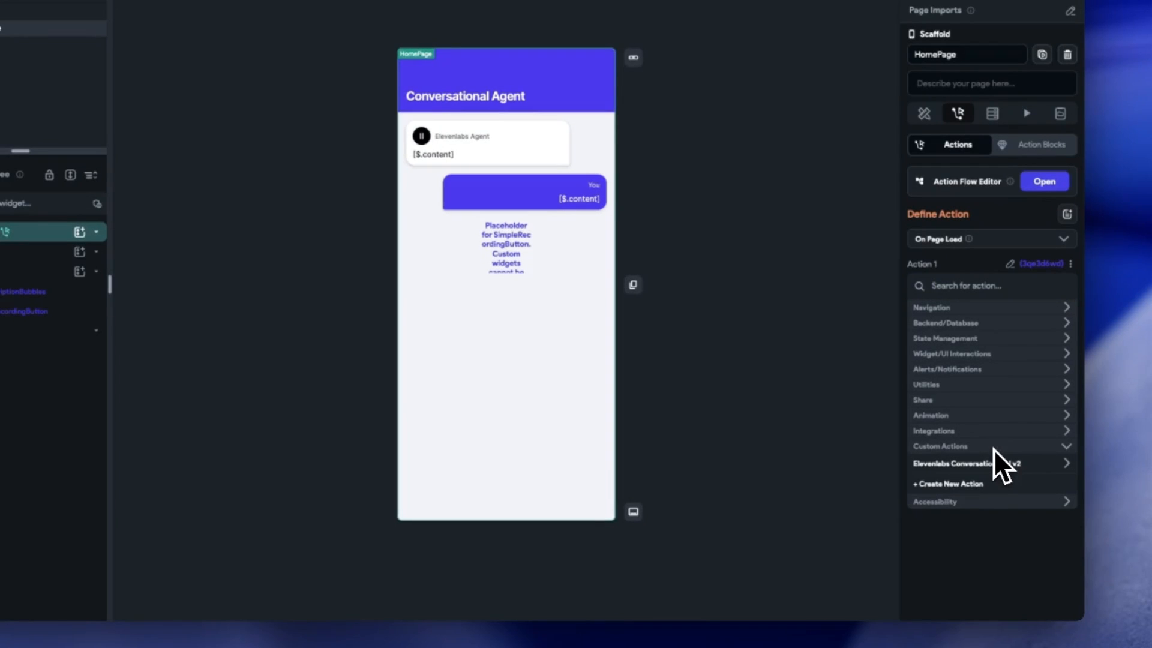
left_click(967, 463)
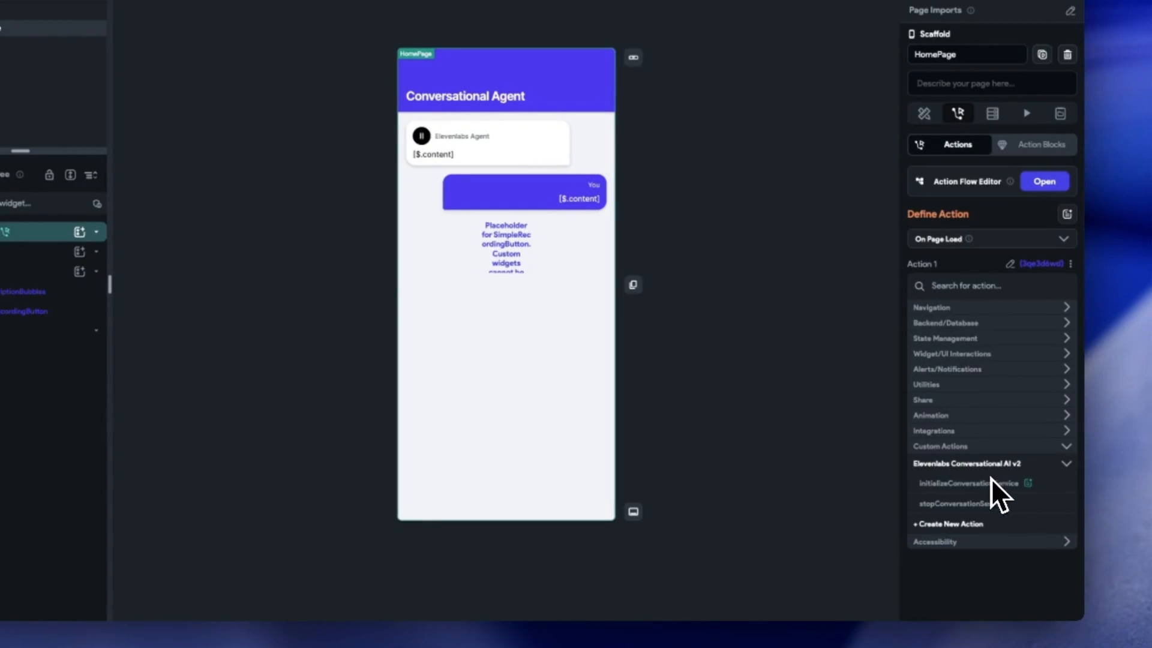
left_click(966, 482)
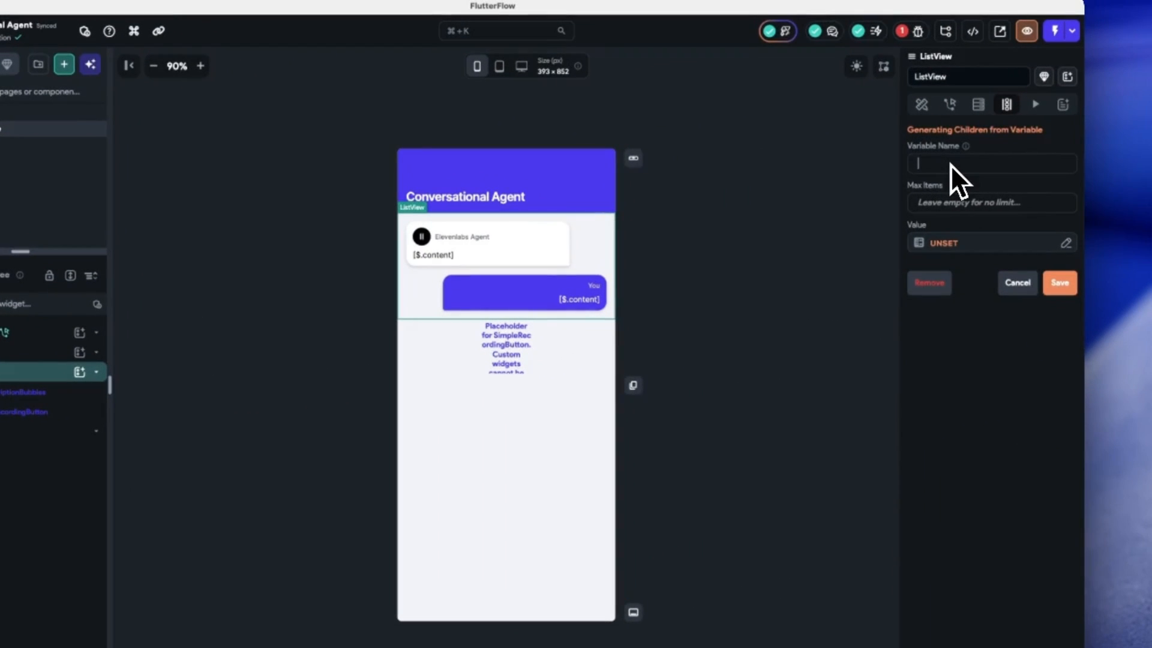
Generate ListView children named 'messages' from the App State conversationMessages list and save
type("messages")
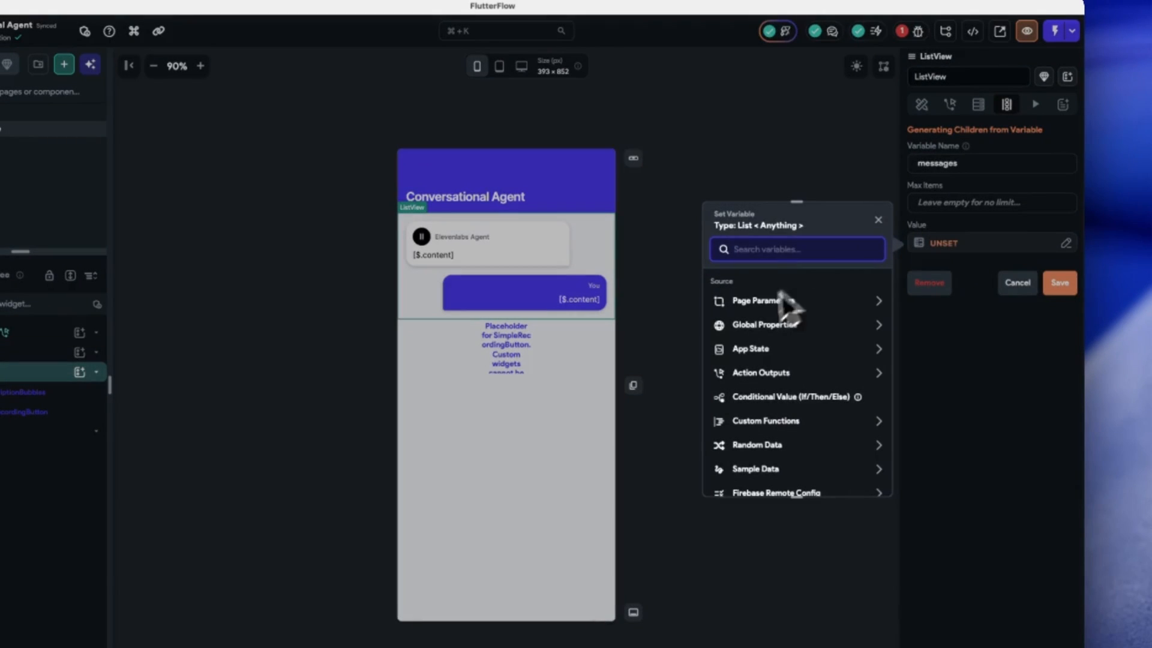
left_click(752, 348)
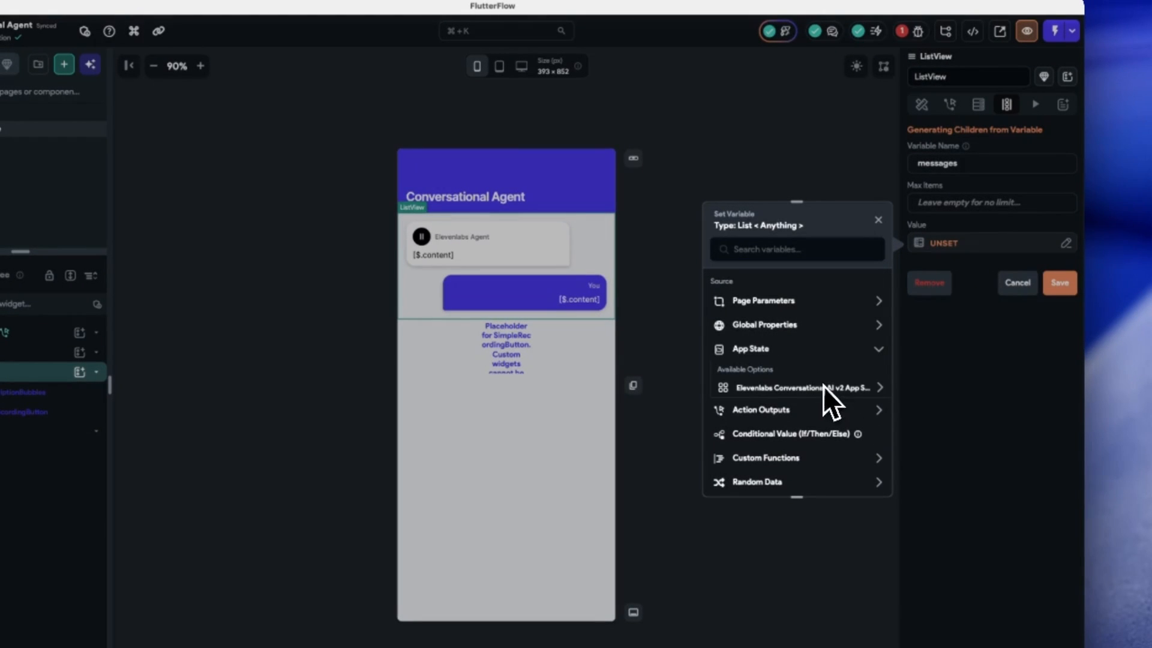
left_click(797, 388)
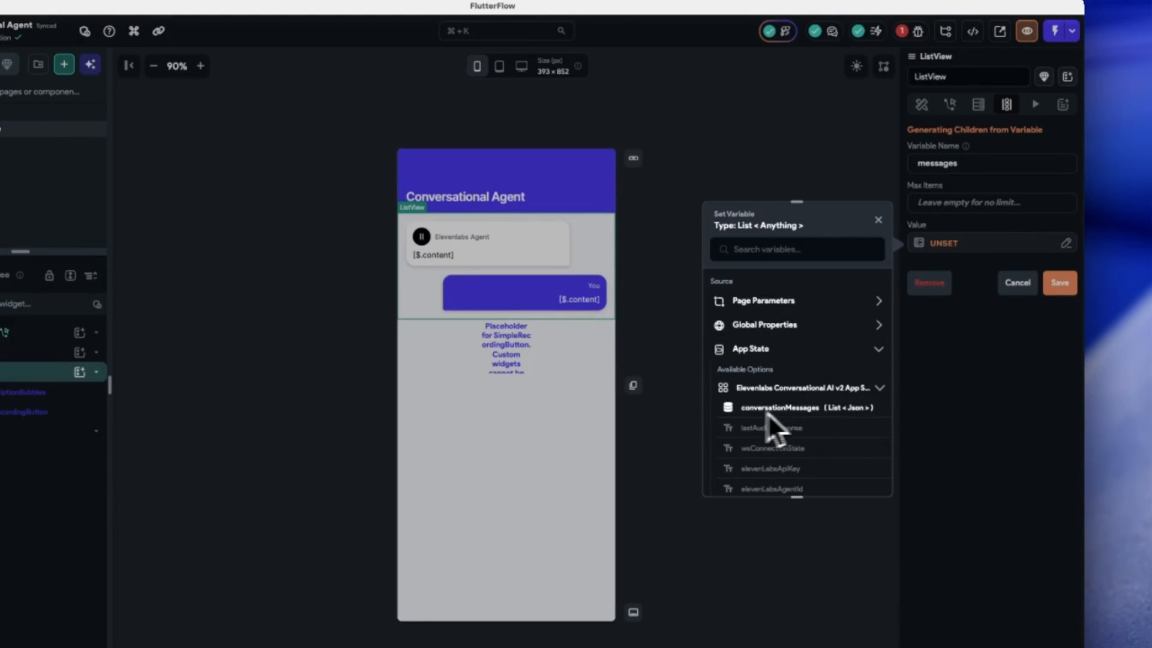
left_click(780, 407)
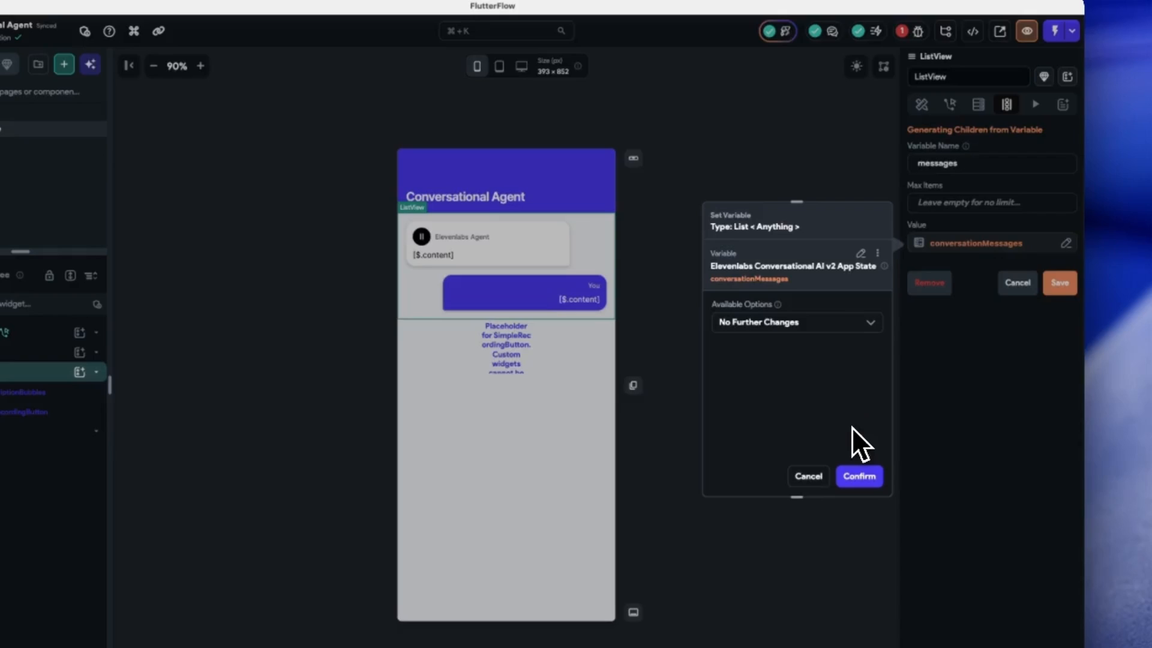
left_click(858, 475)
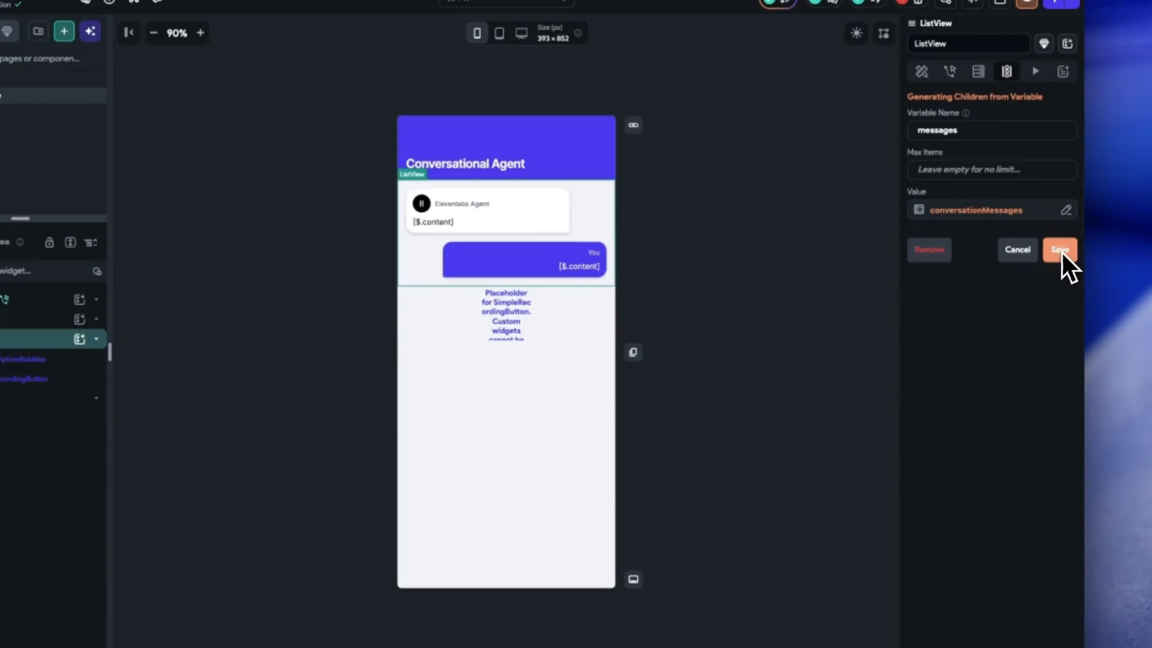
left_click(1059, 250)
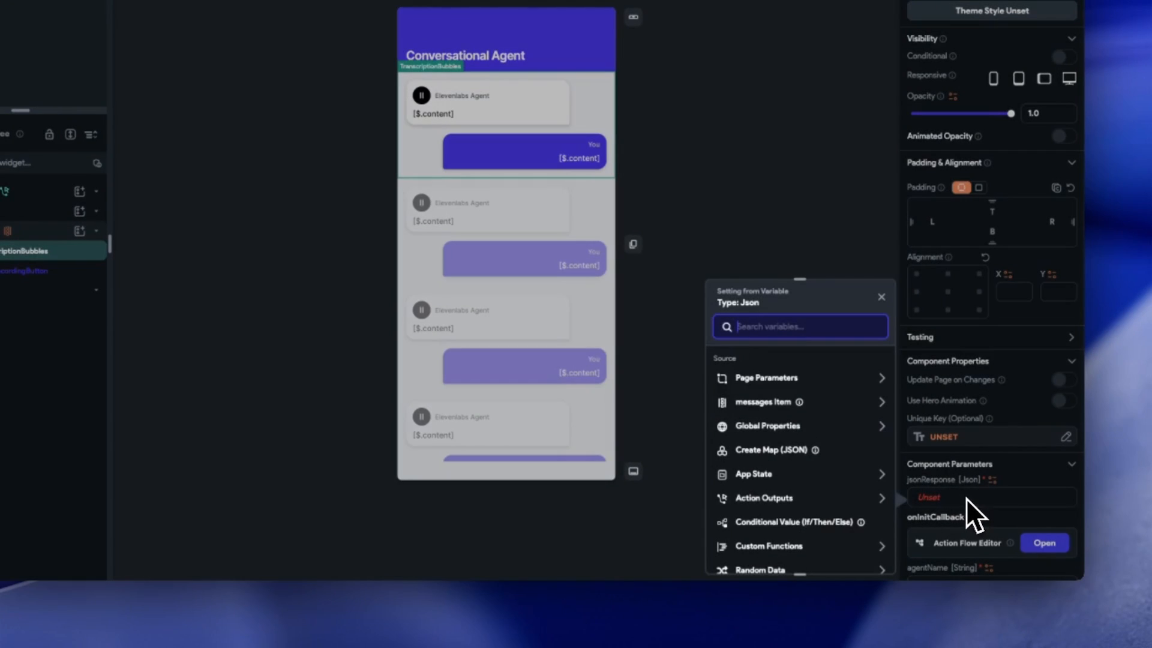
Bind TranscriptionBubbles' jsonResponse to the messages item and begin the $.content text binding
left_click(764, 402)
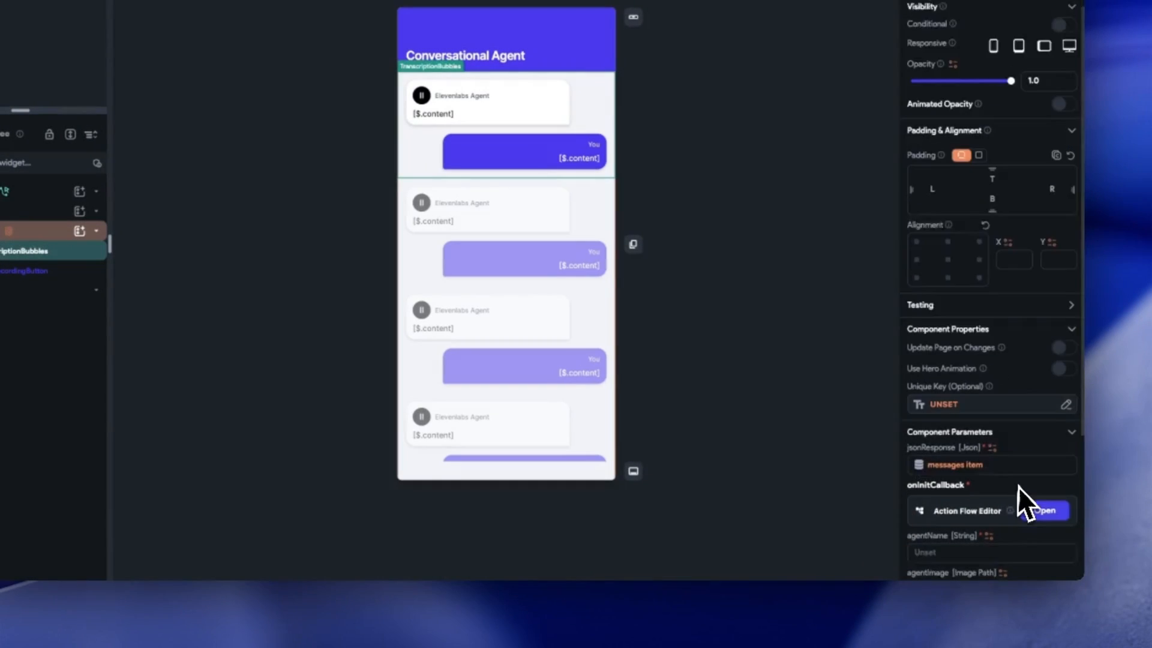
scroll("down", 3)
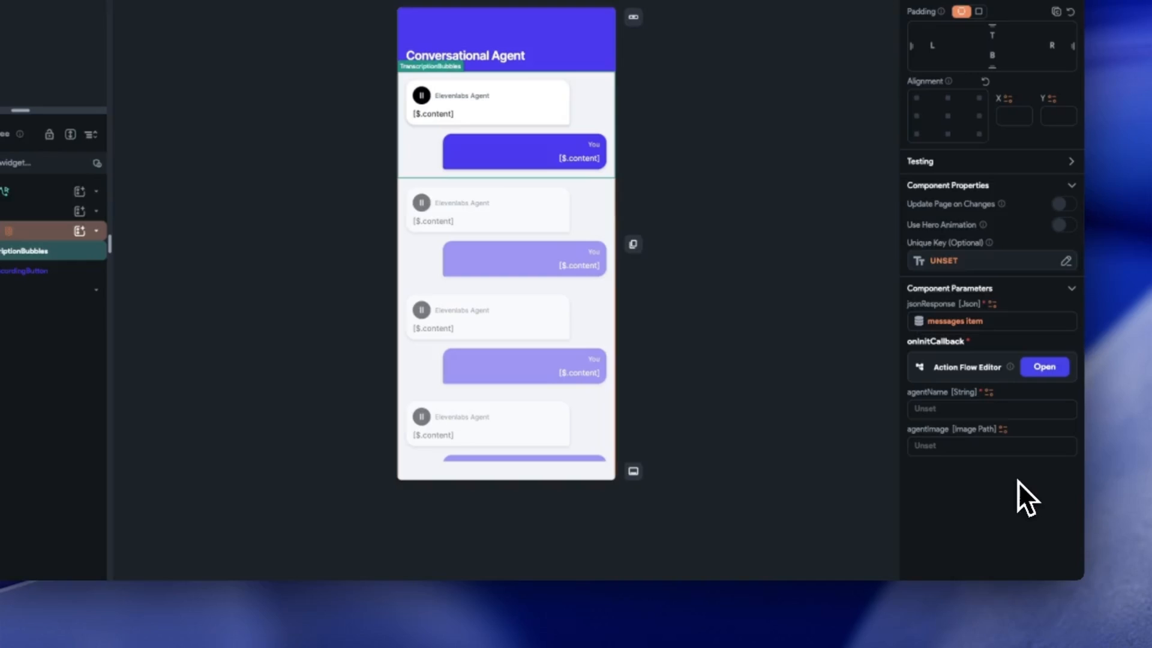
left_click(990, 408)
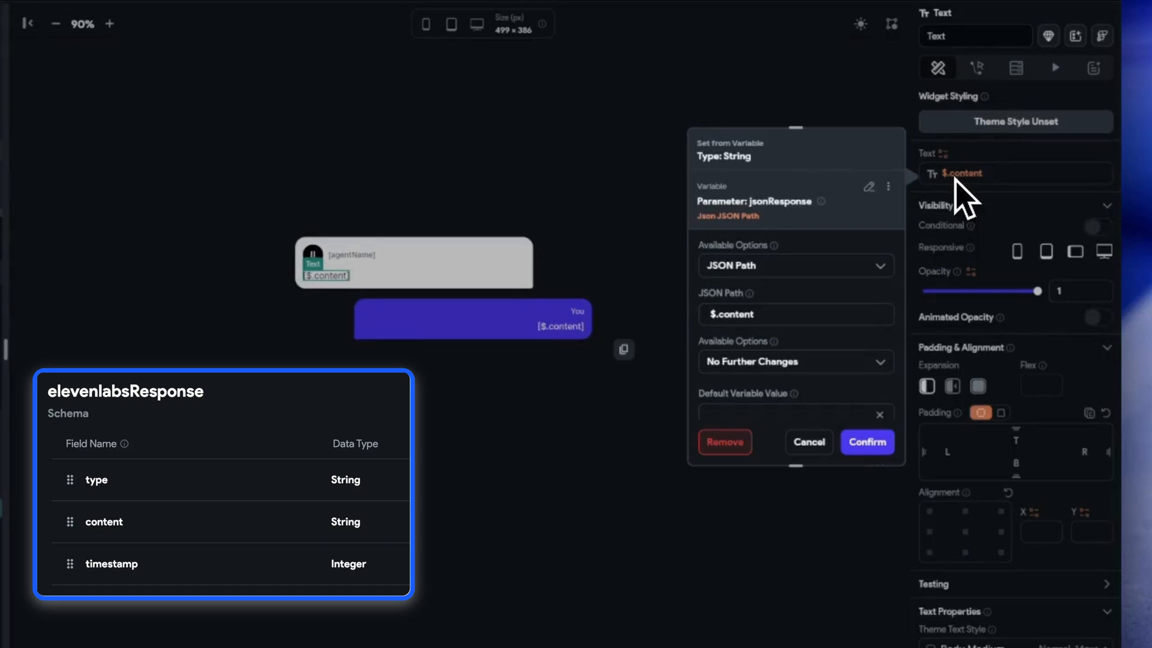
mouse_move(808, 488)
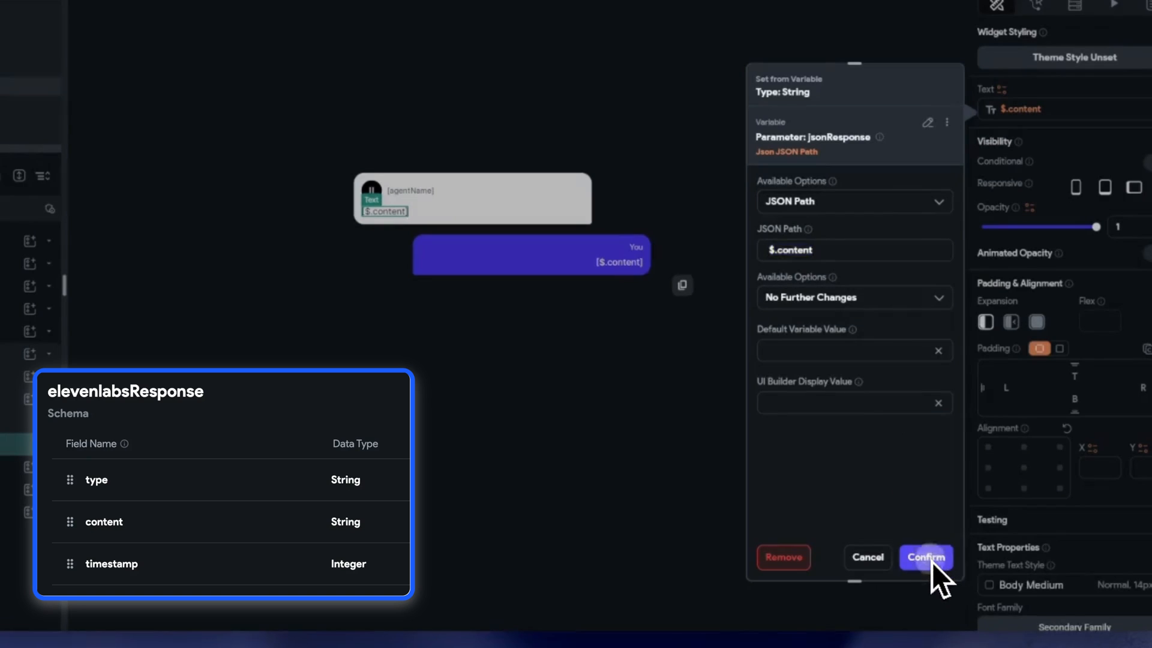
Confirm the $.content text path and set the rows visible only when type equals 'agent' or 'user'
left_click(925, 557)
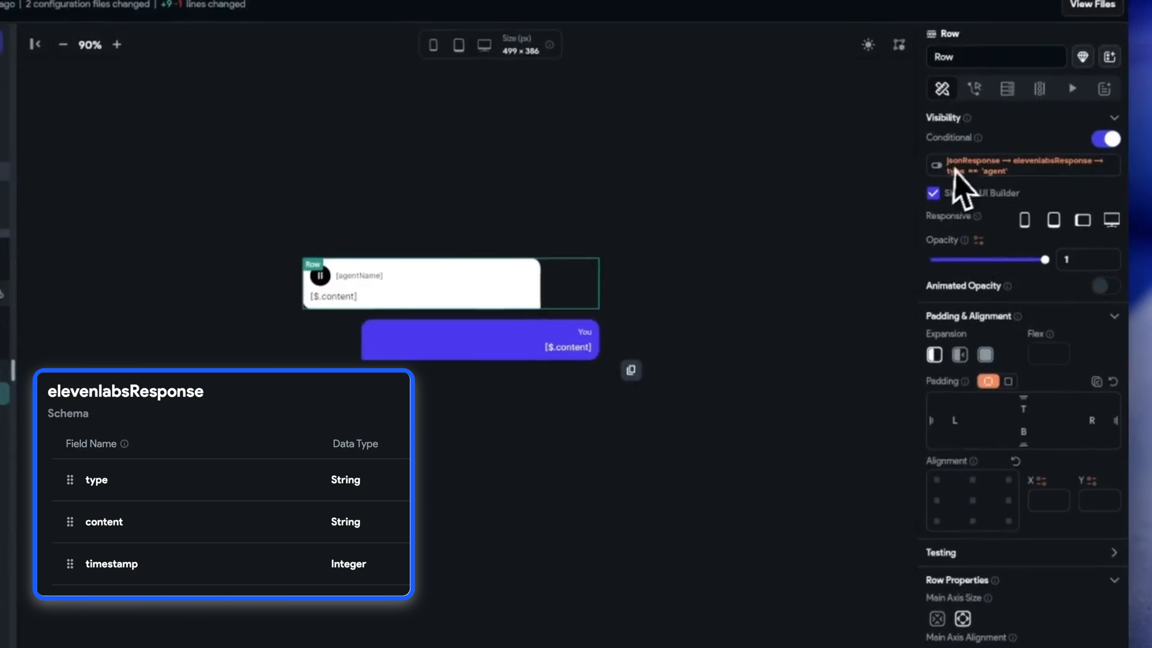
left_click(1021, 165)
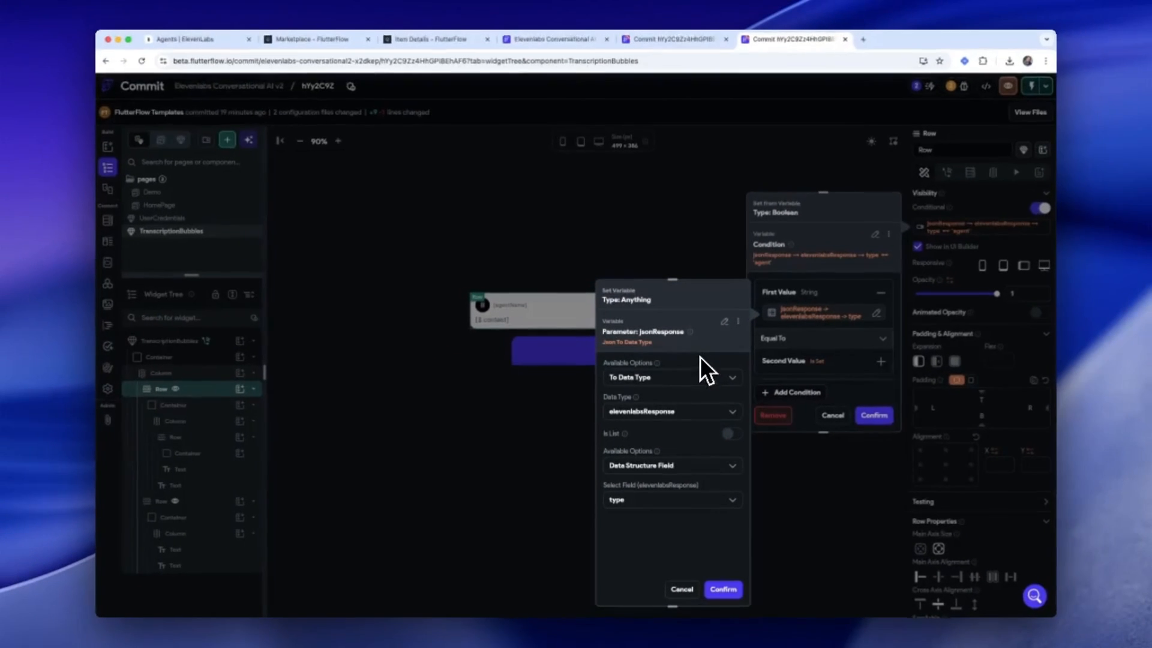
mouse_move(661, 408)
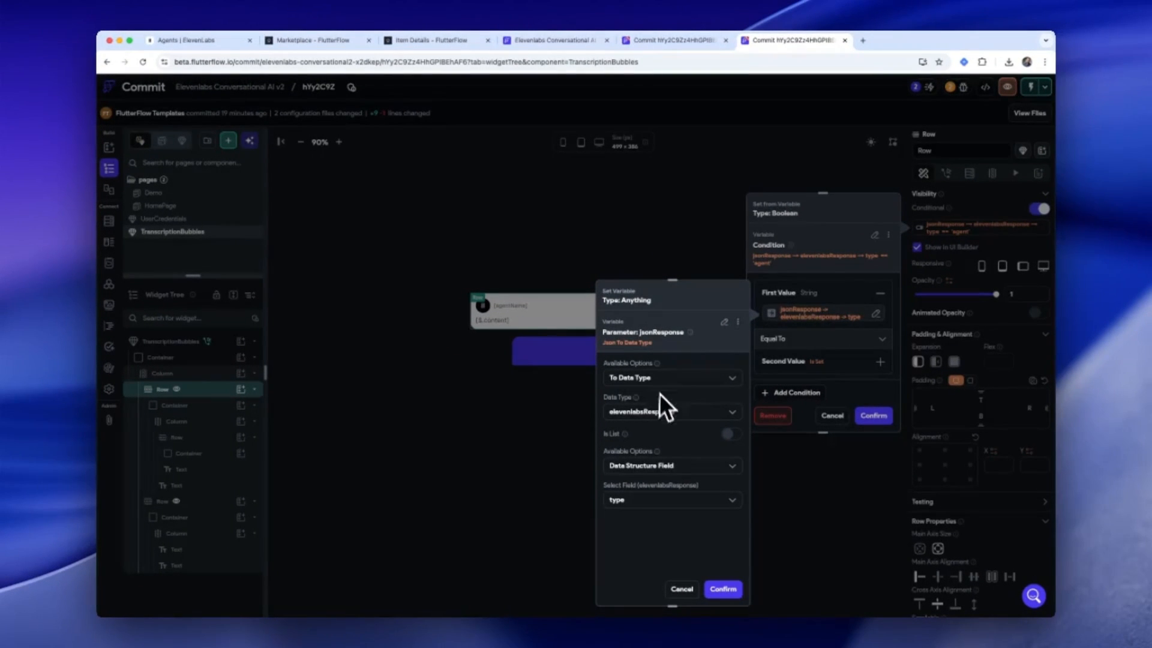
mouse_move(673, 435)
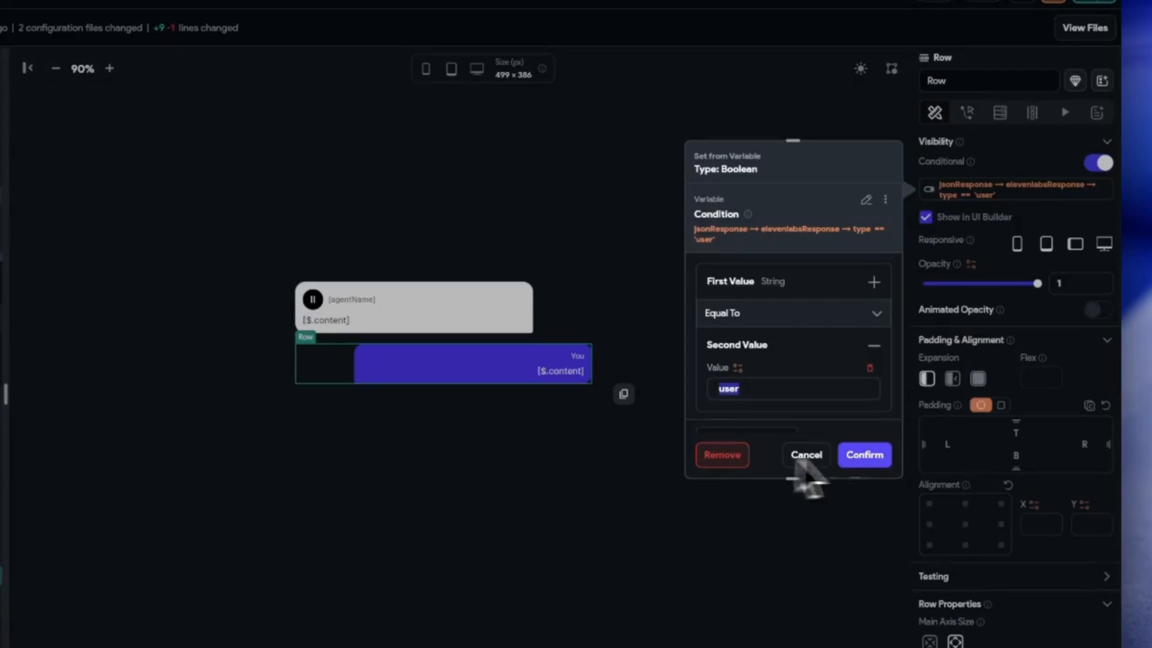
left_click(864, 454)
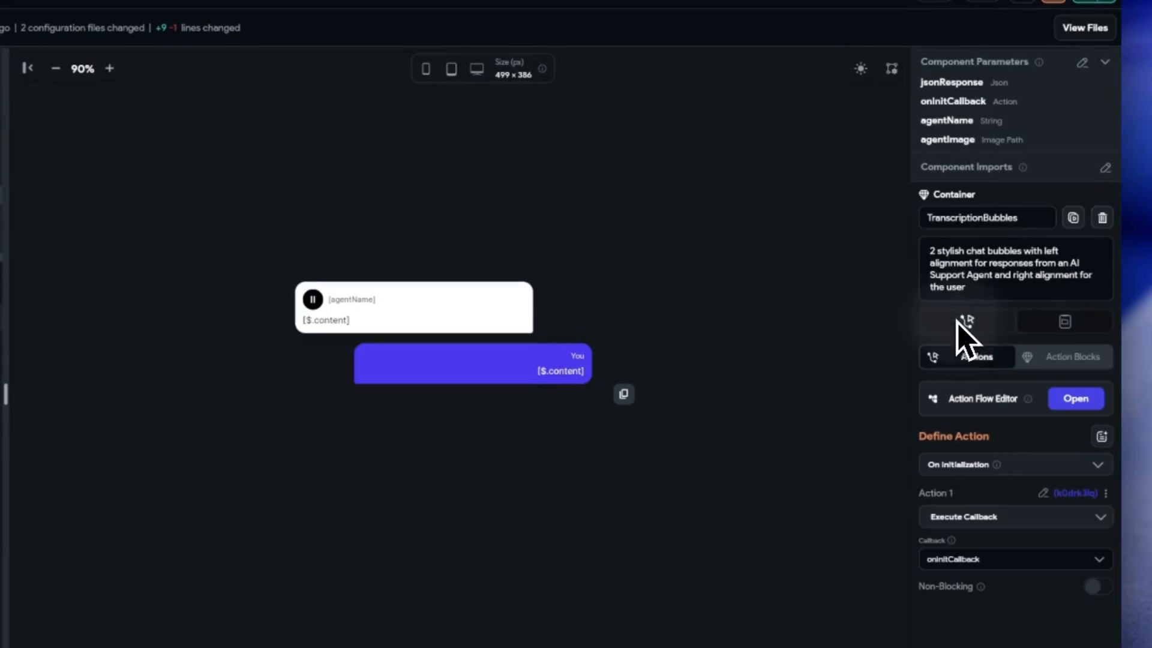
left_click(964, 322)
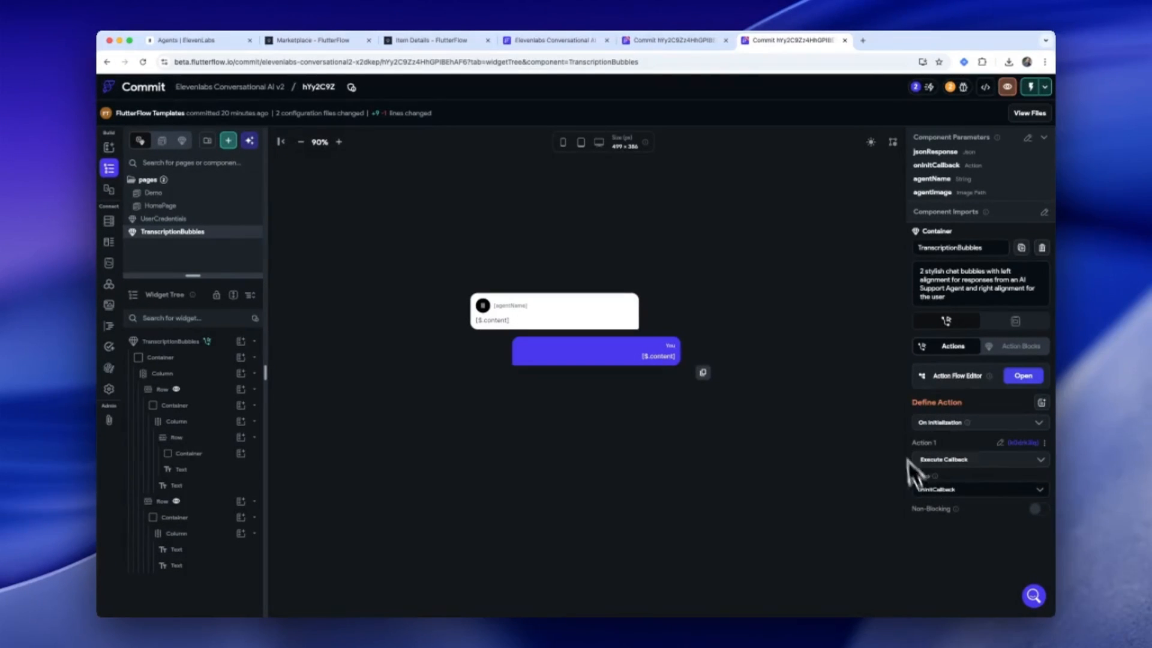
mouse_move(889, 430)
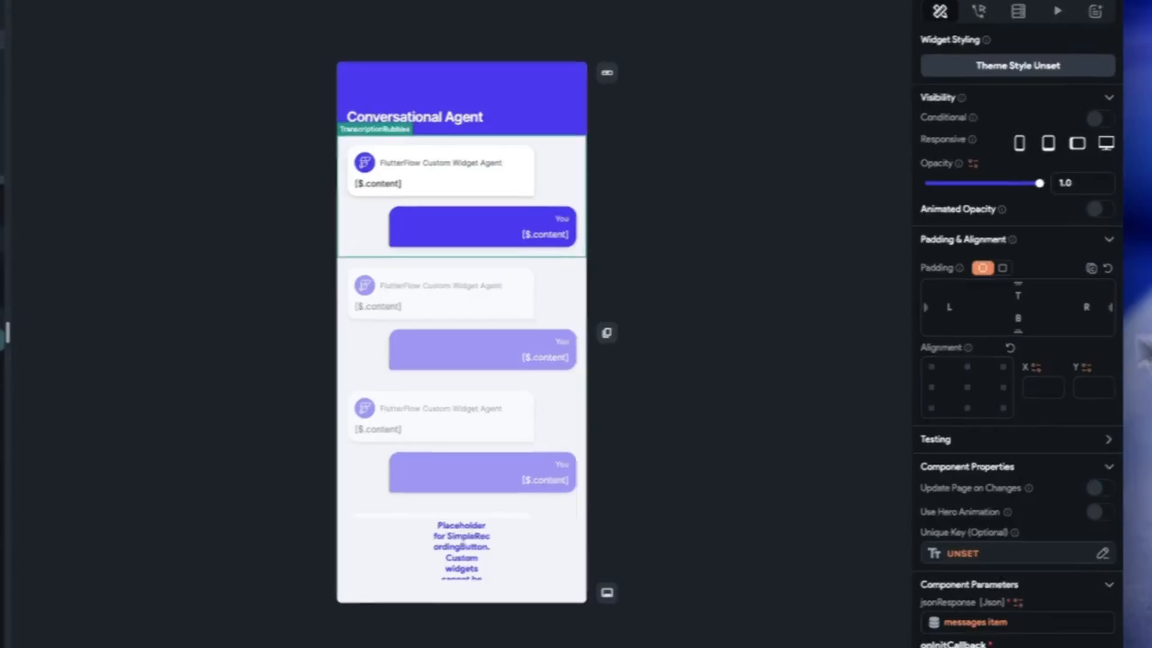
In Settings > Permissions, enable Microphone and Bluetooth with messages about talking to AI Agents
left_click(48, 382)
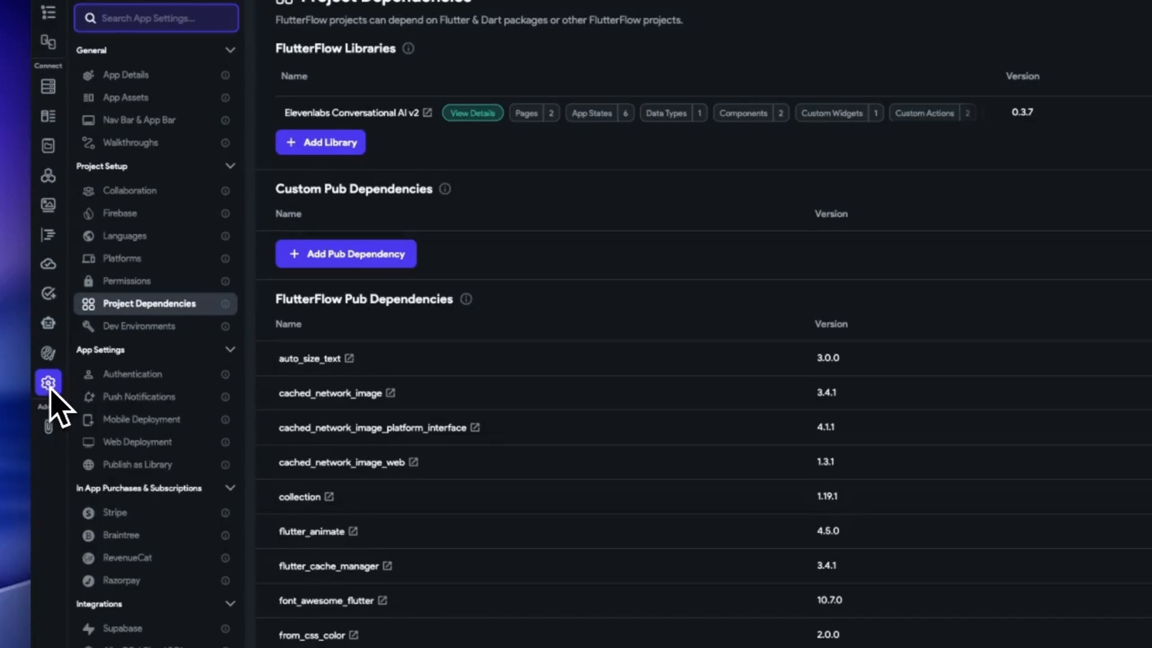
left_click(128, 280)
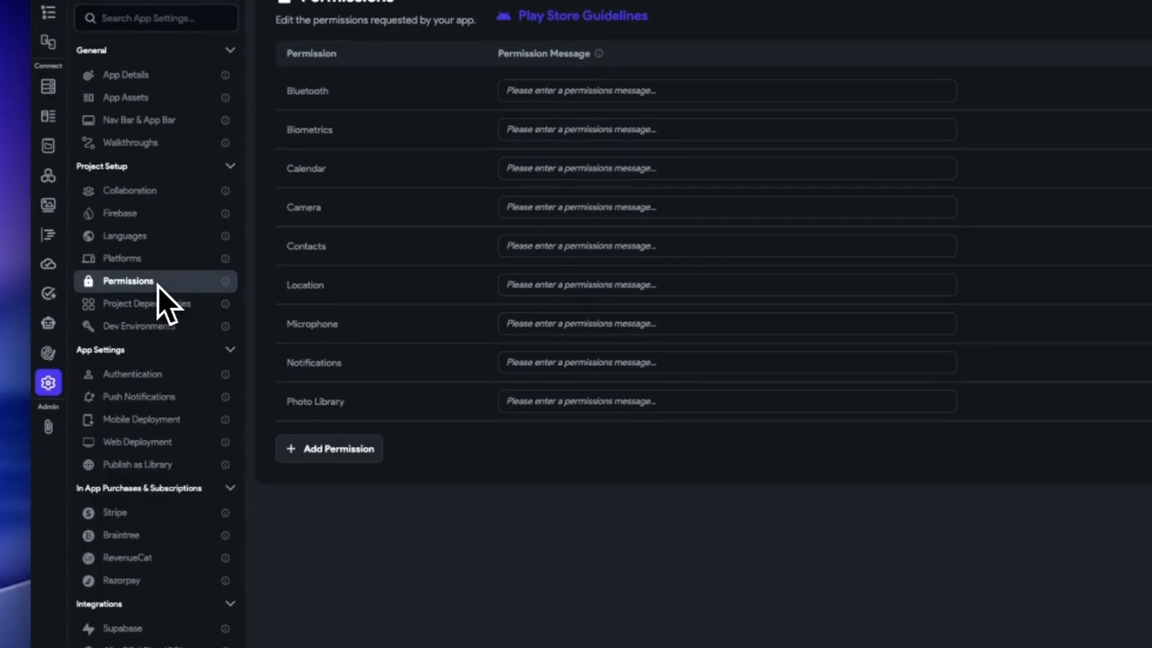
mouse_move(298, 327)
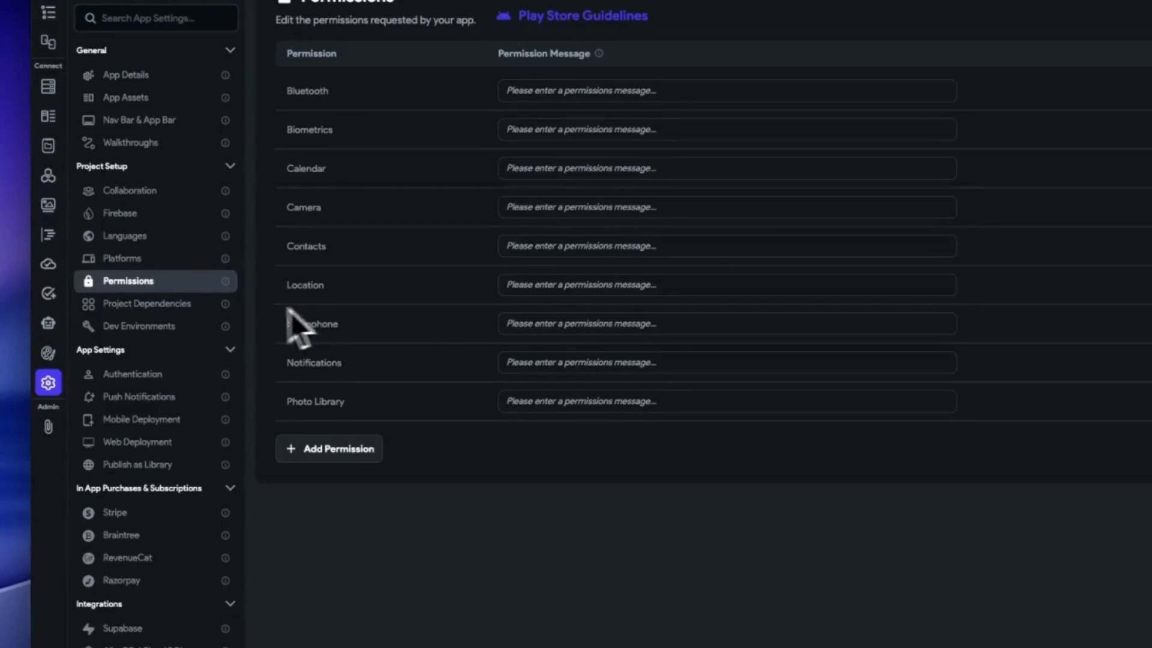
left_click(1060, 387)
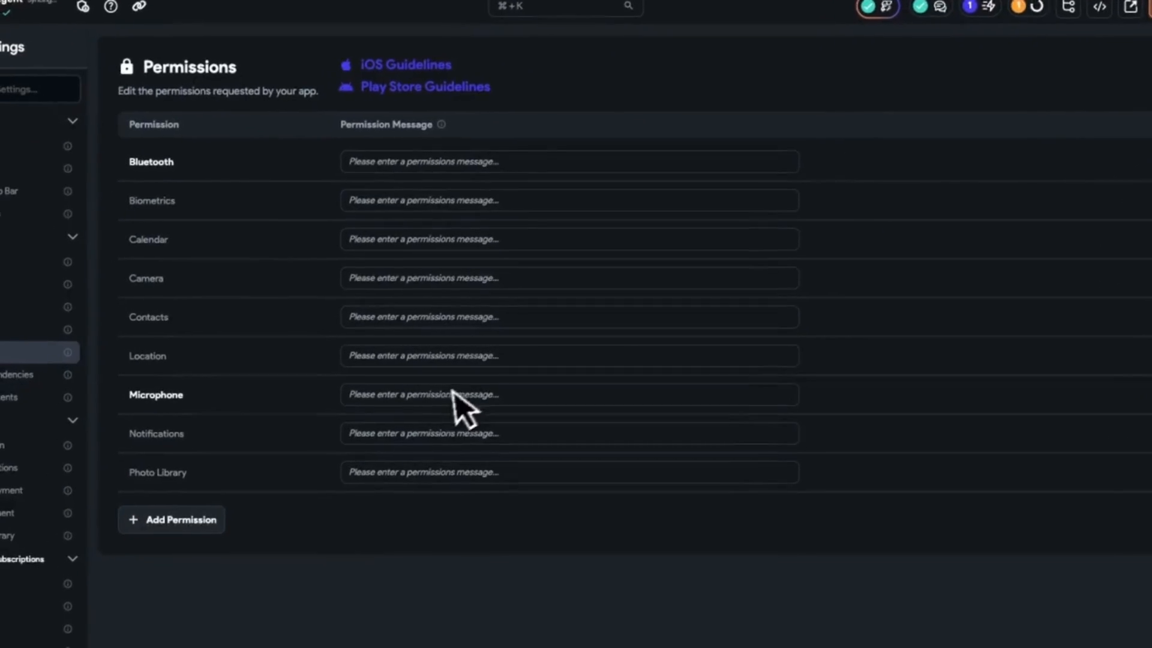
key("cmd+v")
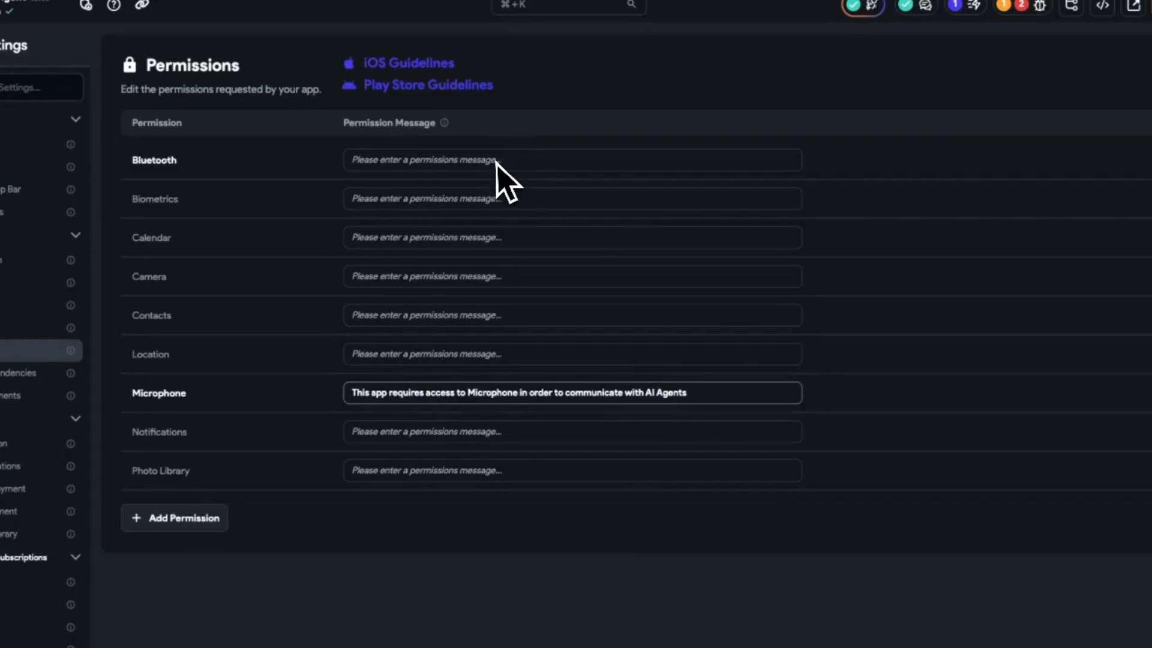
key("cmd+v")
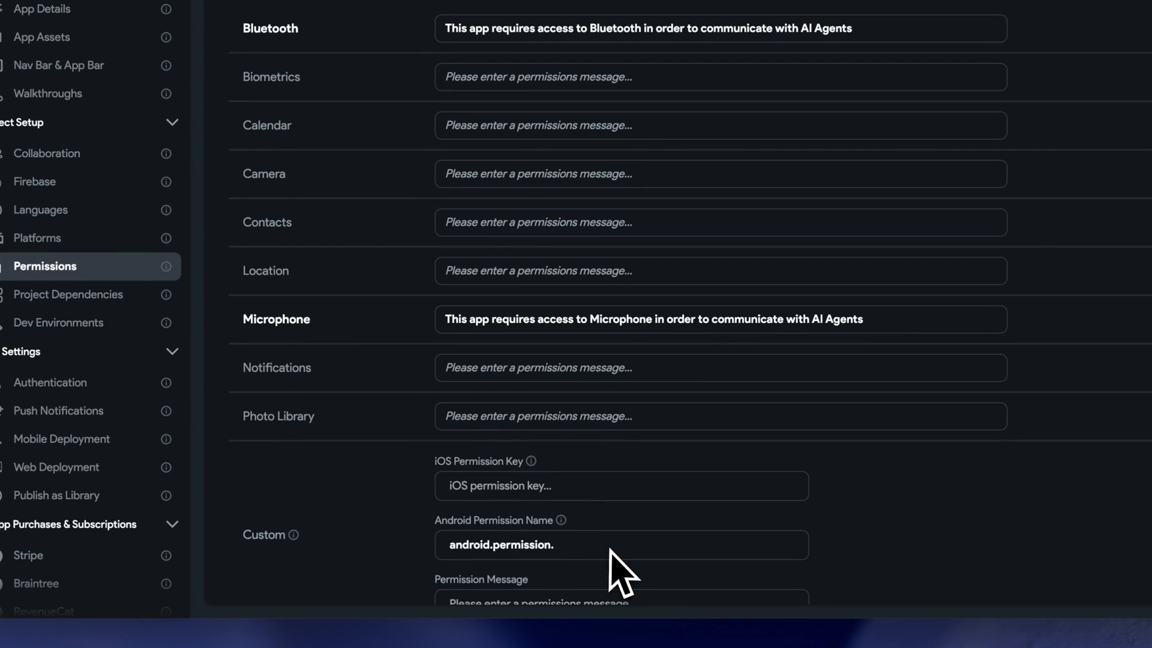
Add a custom android.permission.MODIFY_AUDIO_SETTINGS permission with its own message
key("cmd+v")
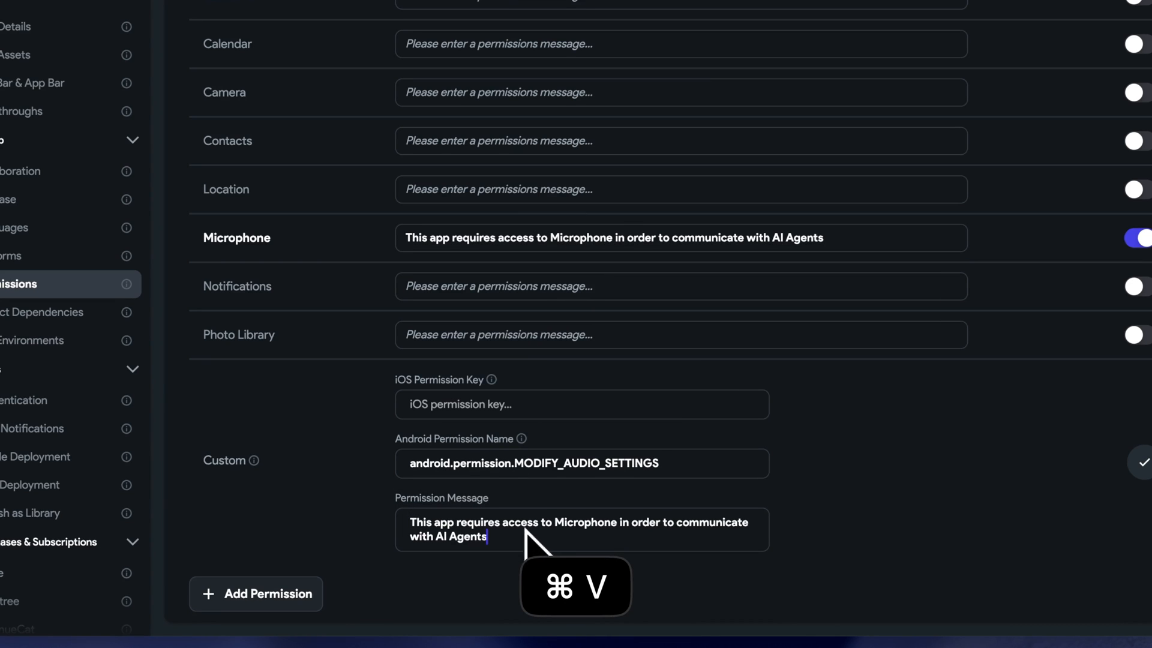
double_click(585, 522)
type("odify Audio Settings")
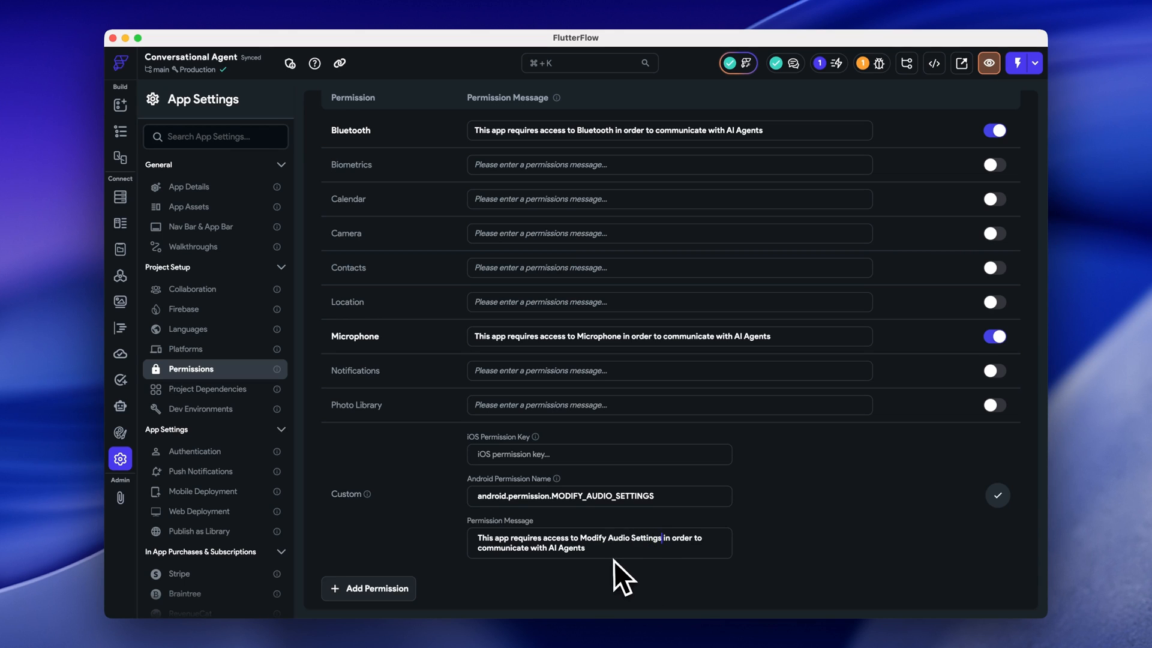
left_click(997, 495)
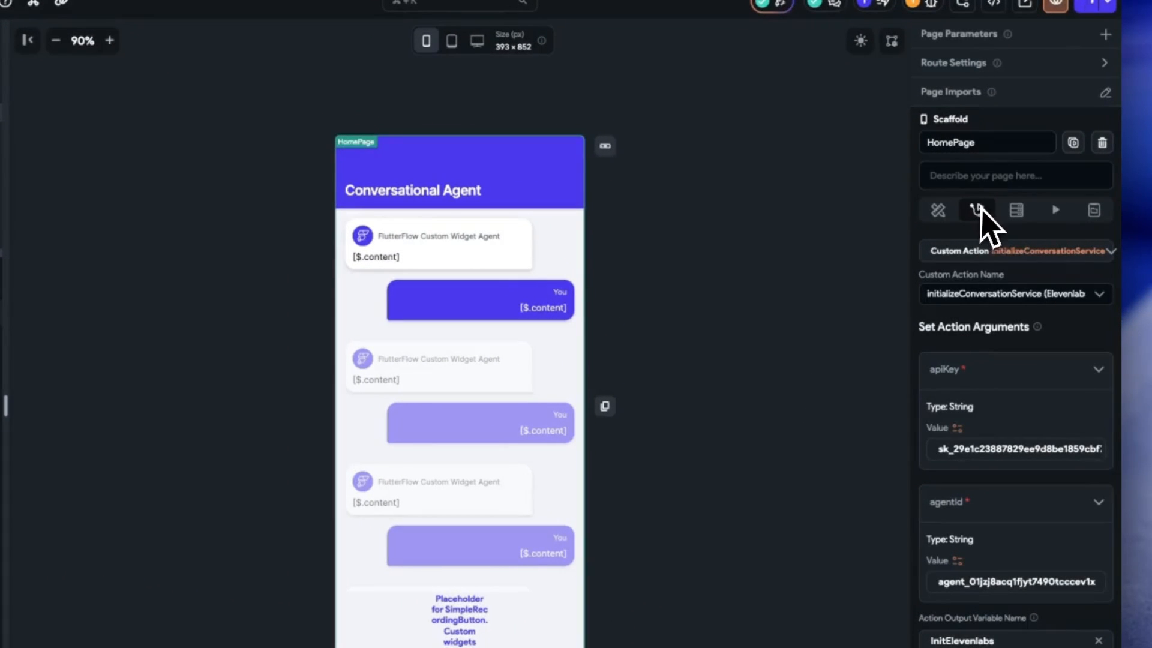
Insert Request Permissions actions for Microphone and Bluetooth above initializeConversationService in the on-load flow
left_click(976, 210)
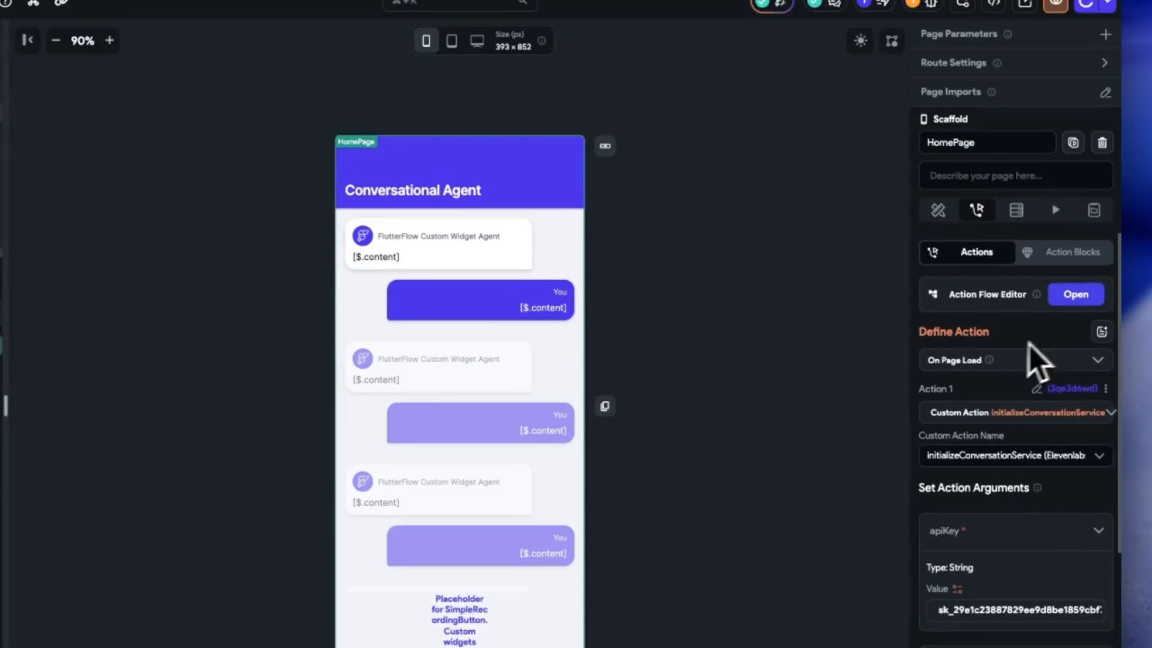
left_click(1076, 294)
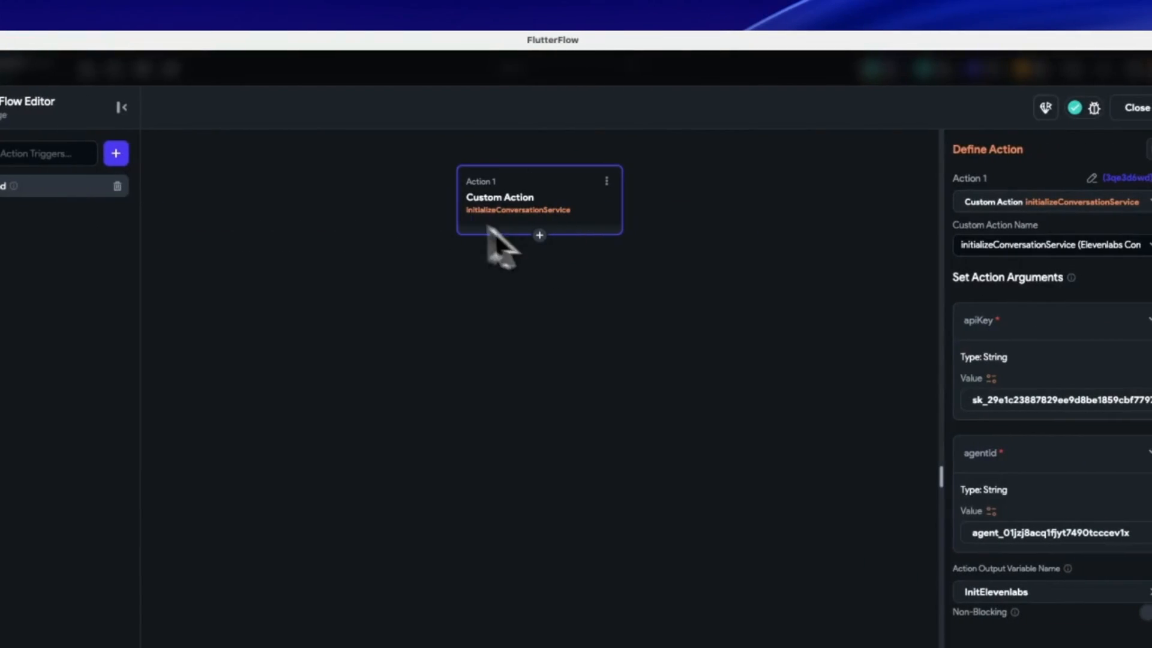
left_click(539, 236)
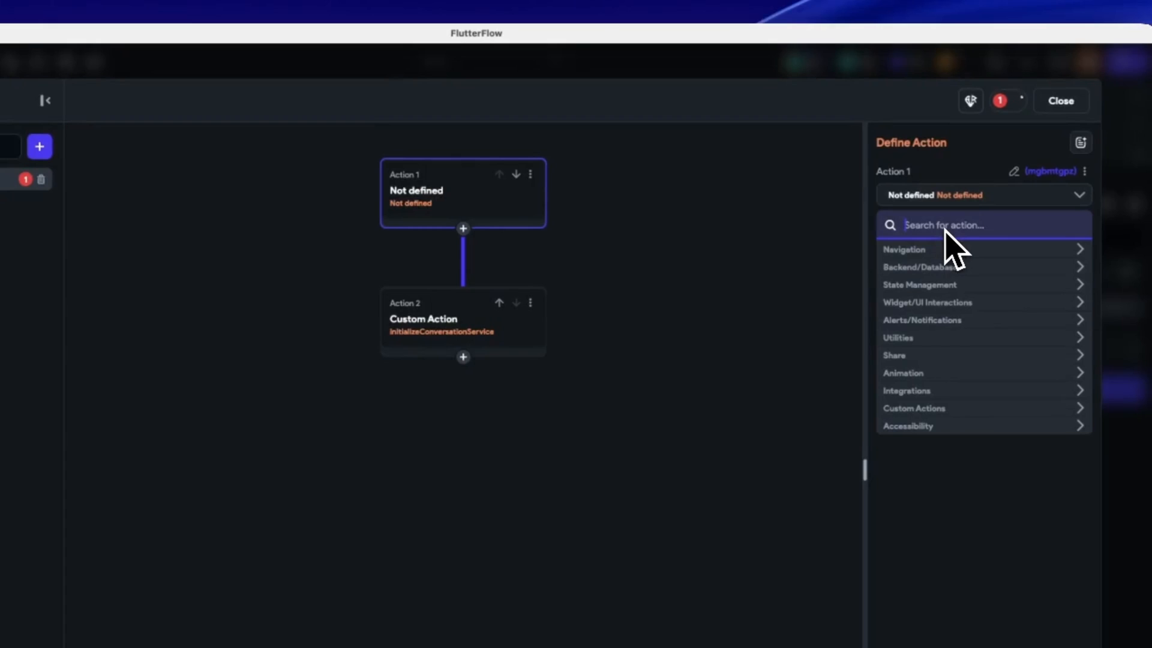
type("permis")
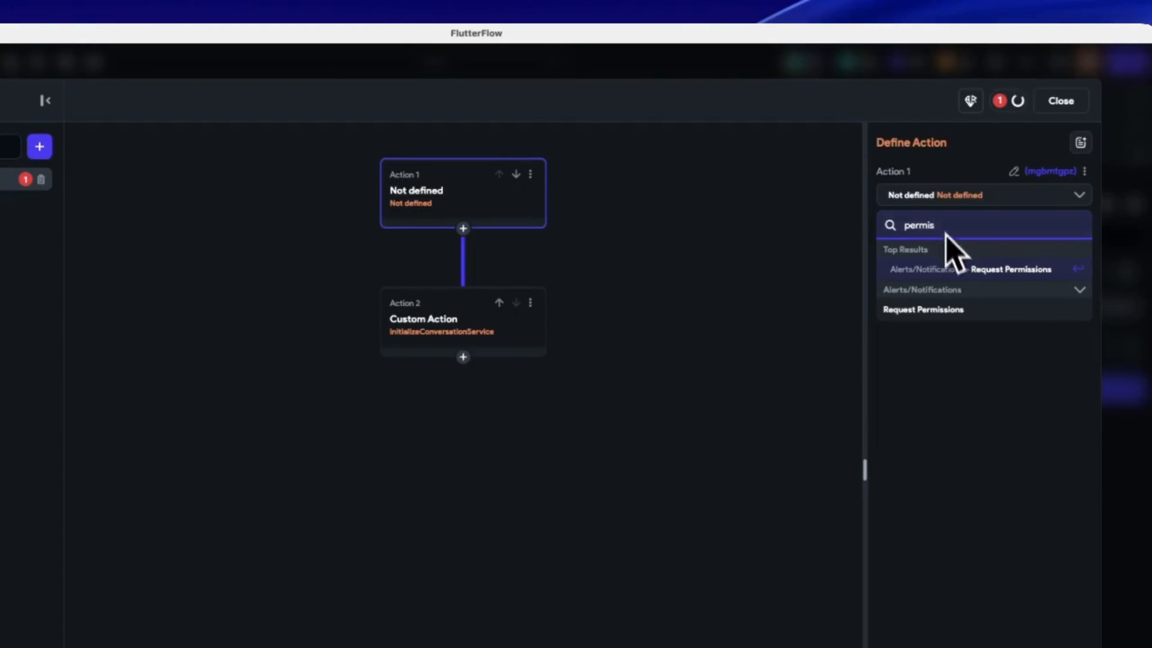
left_click(1010, 269)
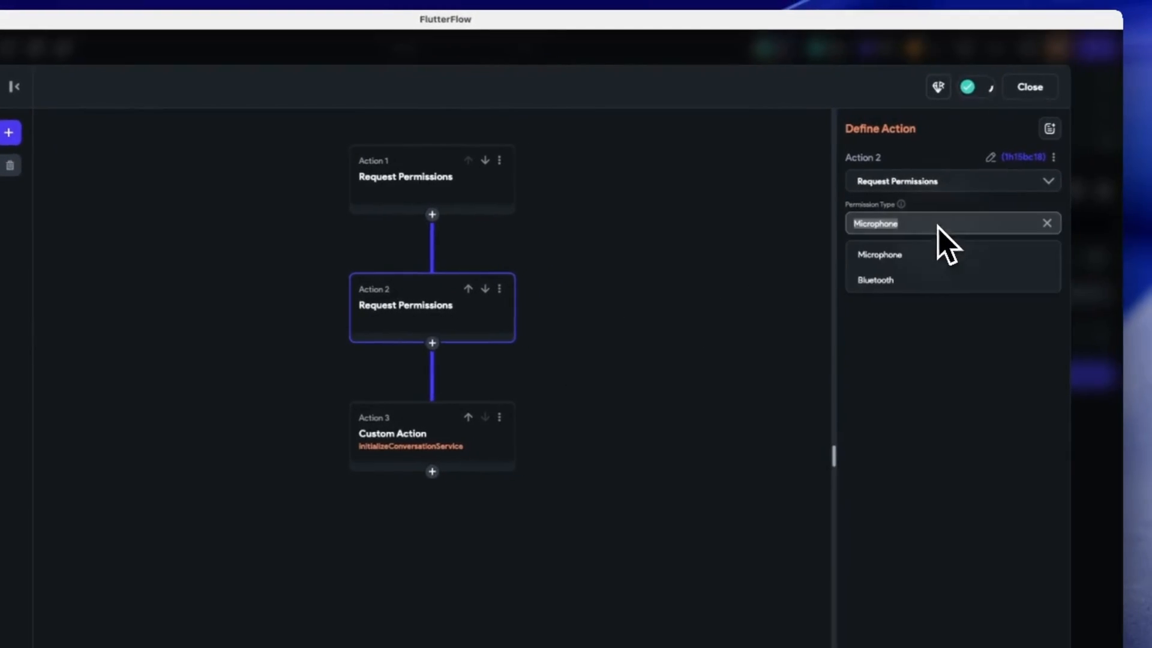
left_click(875, 280)
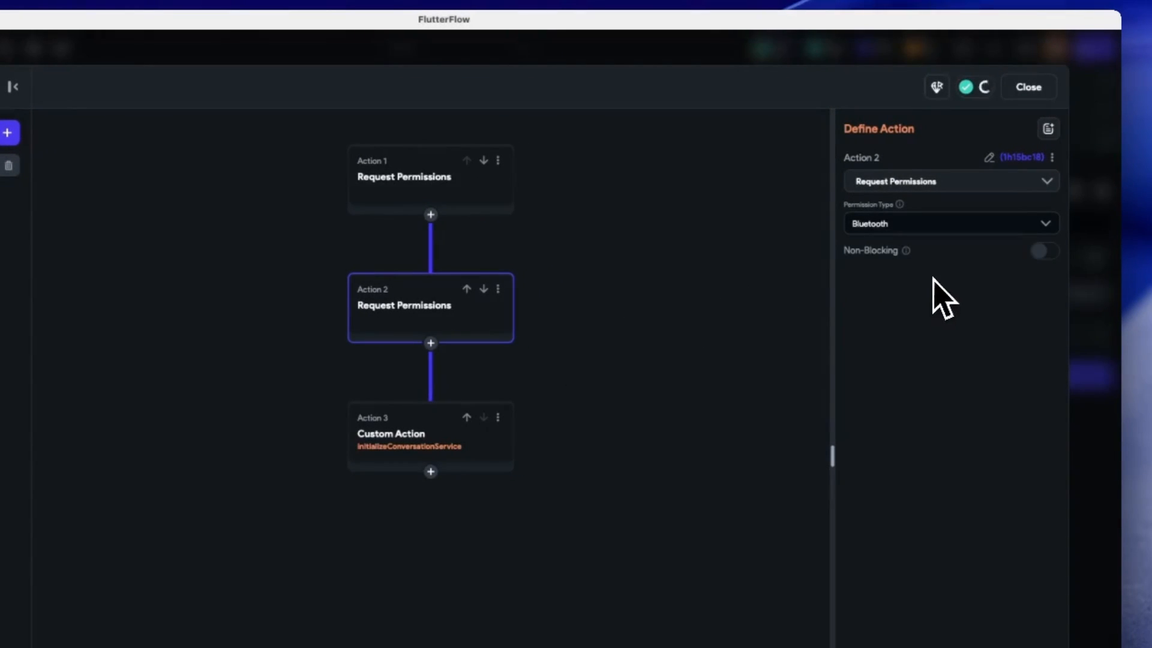
left_click(1028, 86)
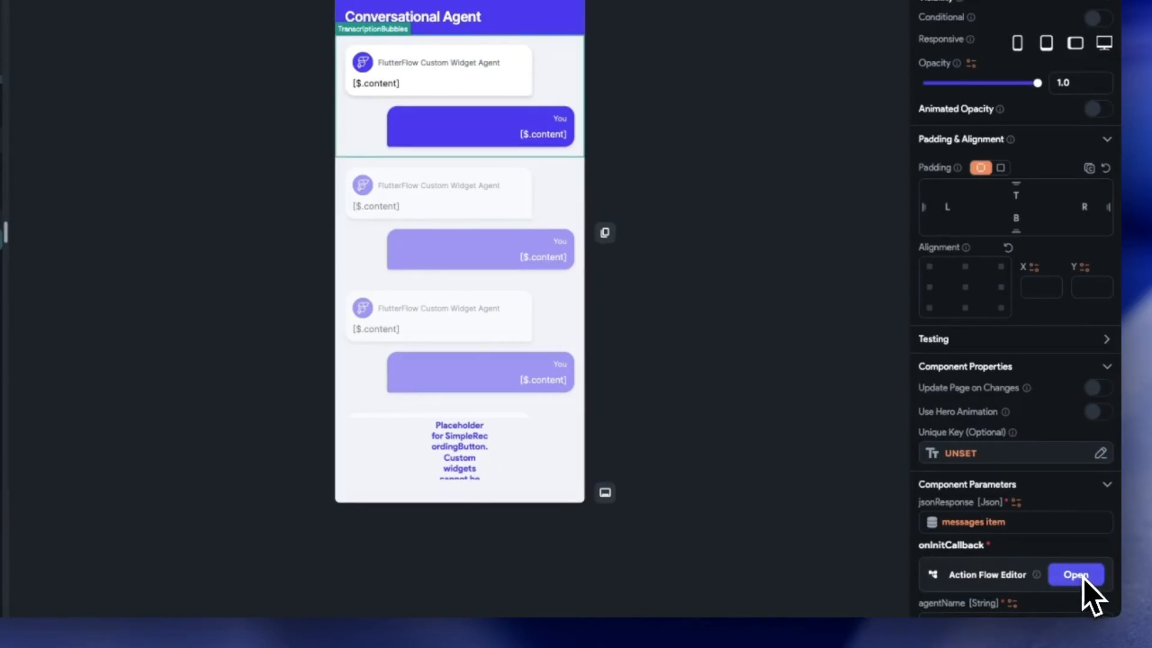
Add a Scroll To action targeting the ListView in the onInitCallback action flow
left_click(1075, 575)
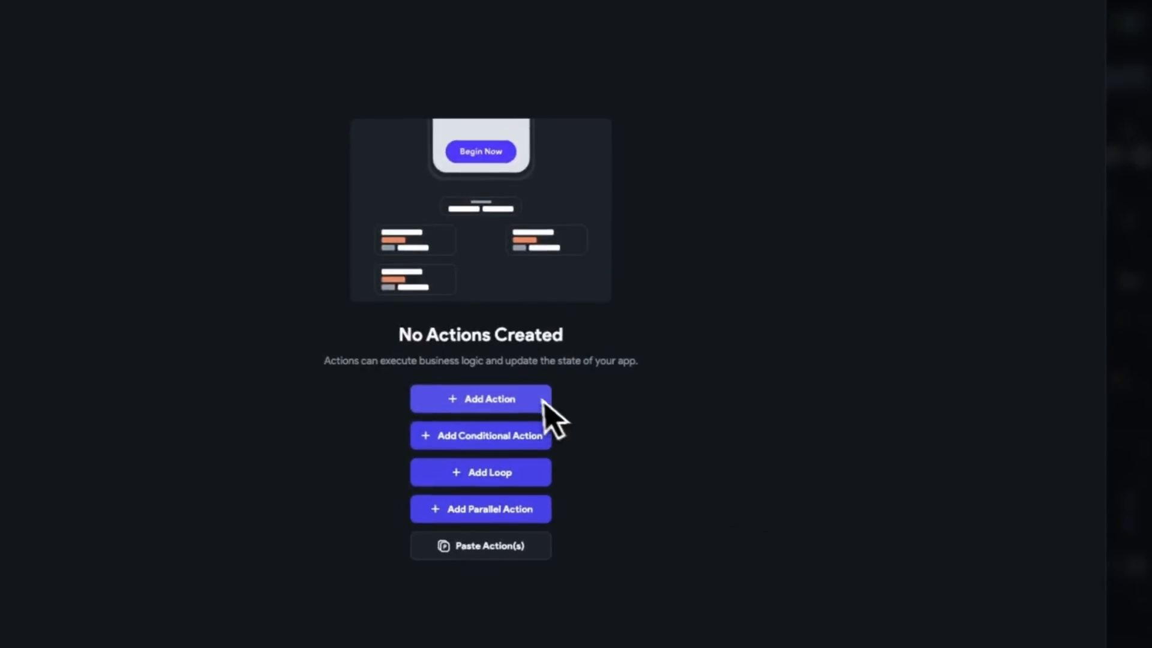
left_click(480, 399)
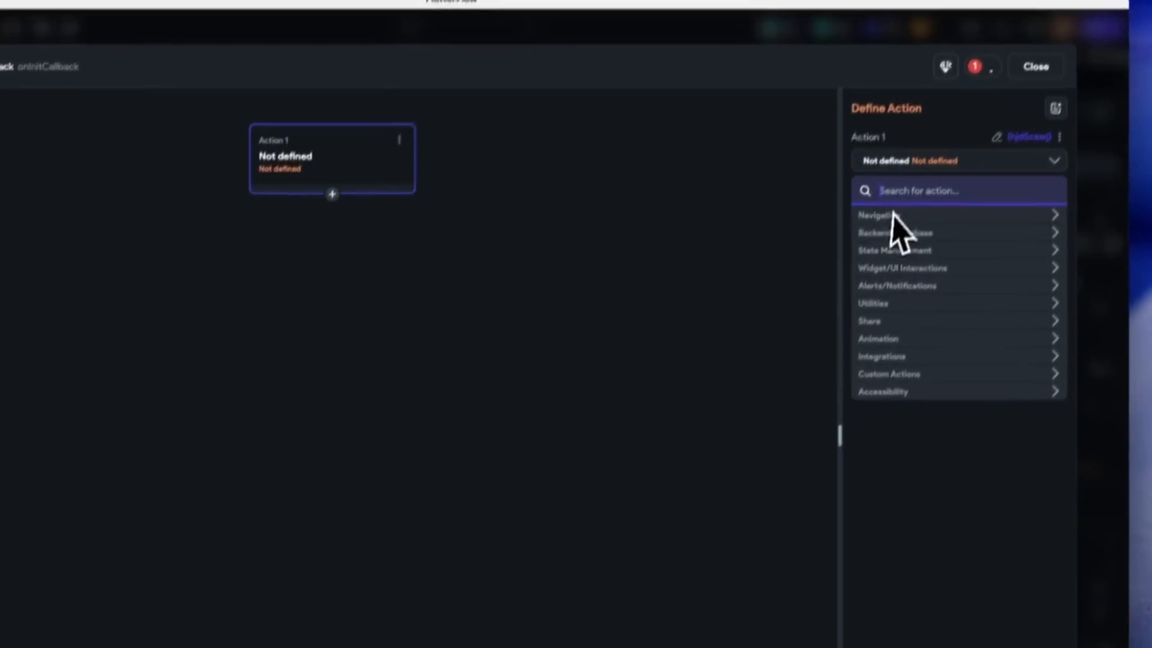
type("scr")
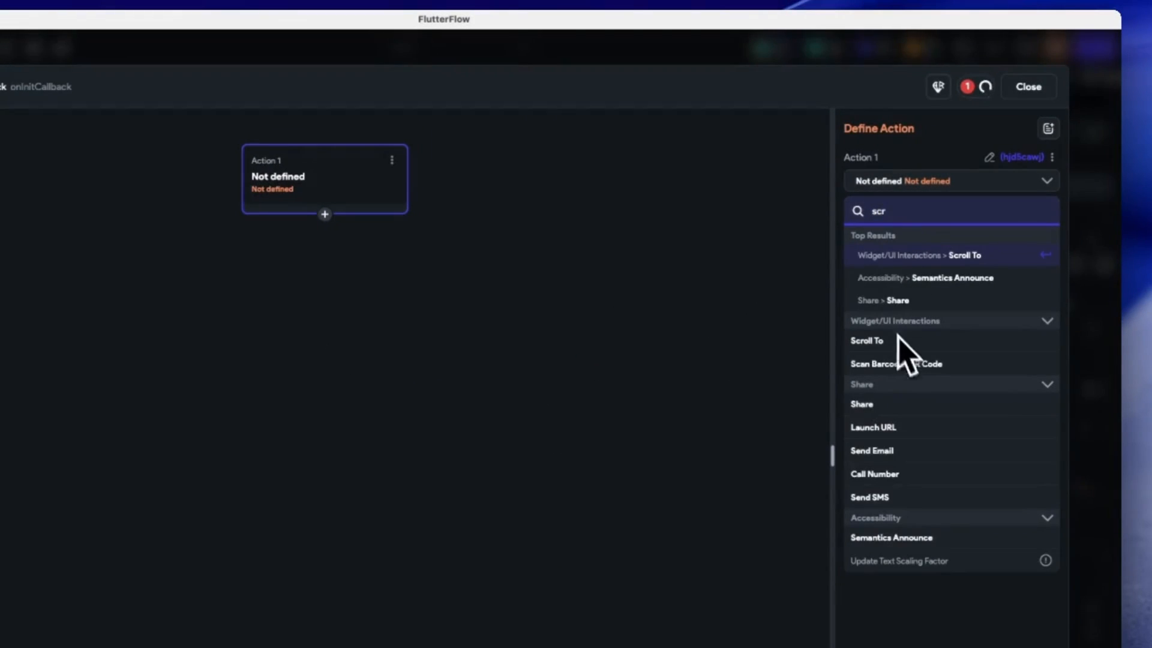
left_click(866, 340)
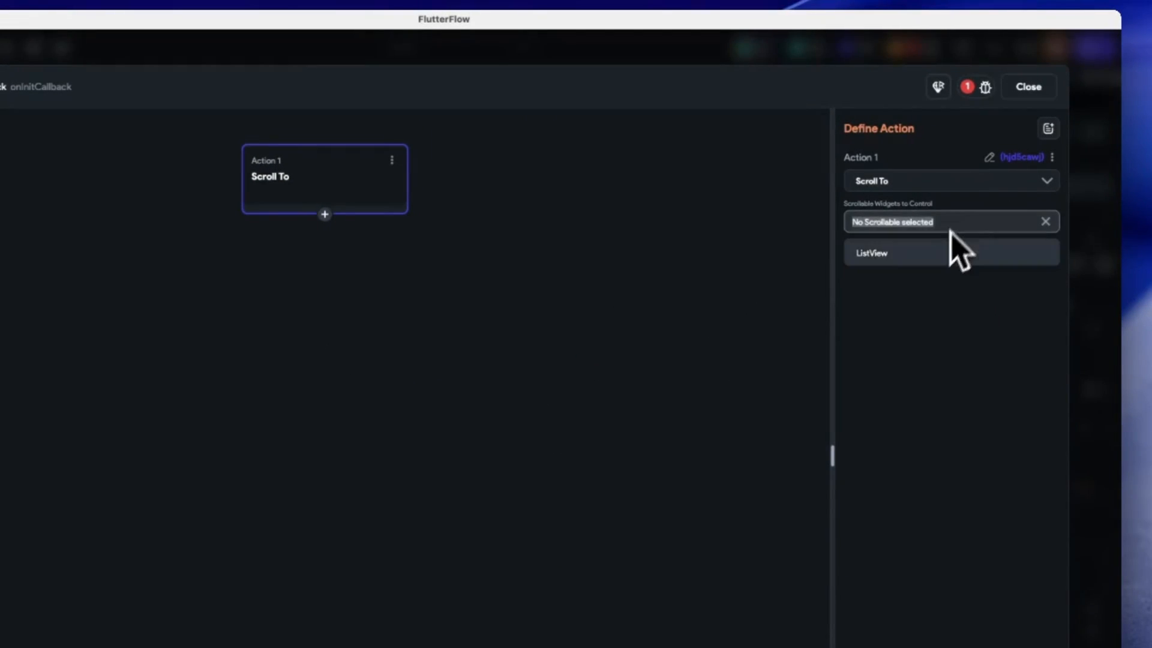
left_click(873, 253)
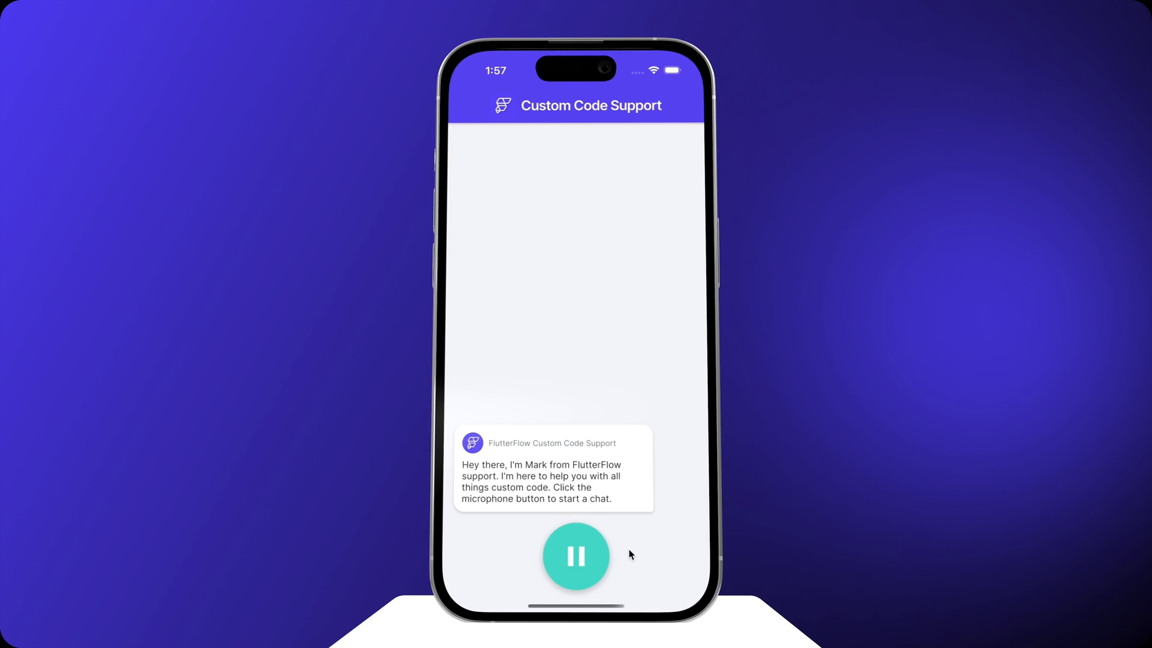
End the agent session, record a spoken question about custom widgets versus actions, and send it
left_click(575, 556)
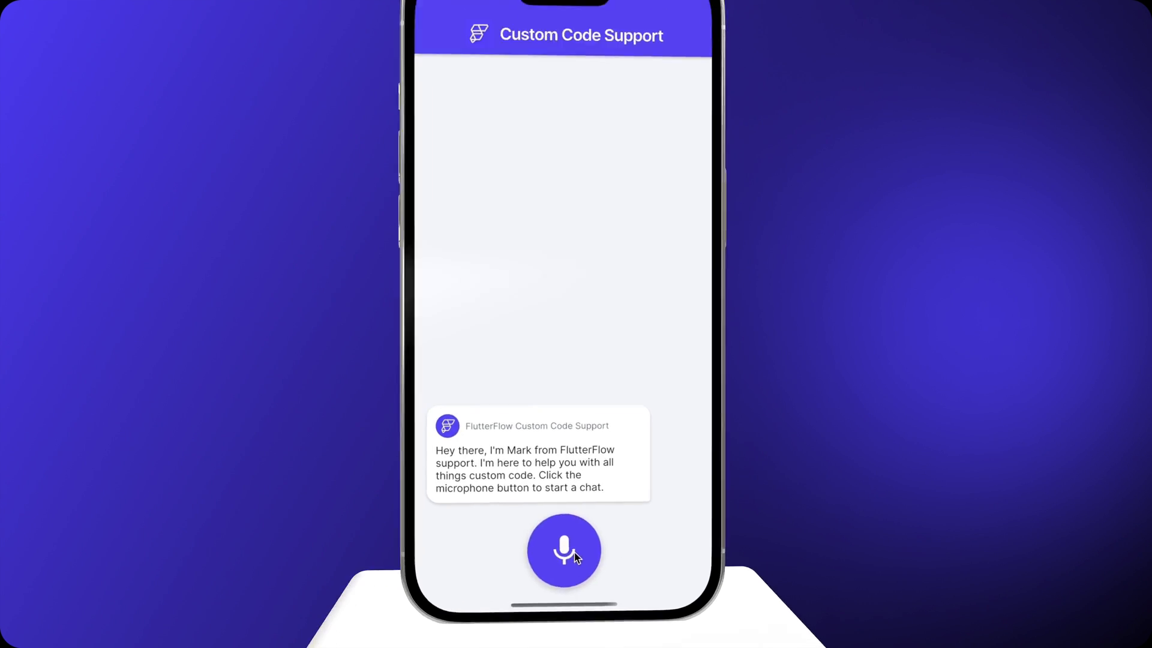
left_click(564, 551)
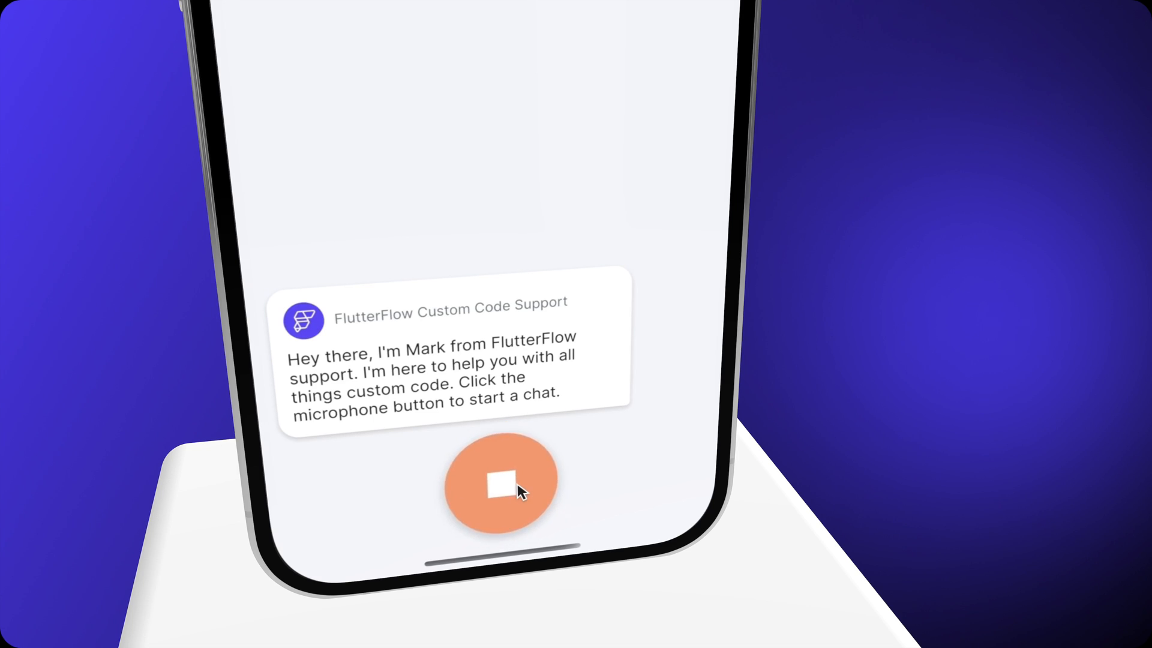
left_click(500, 483)
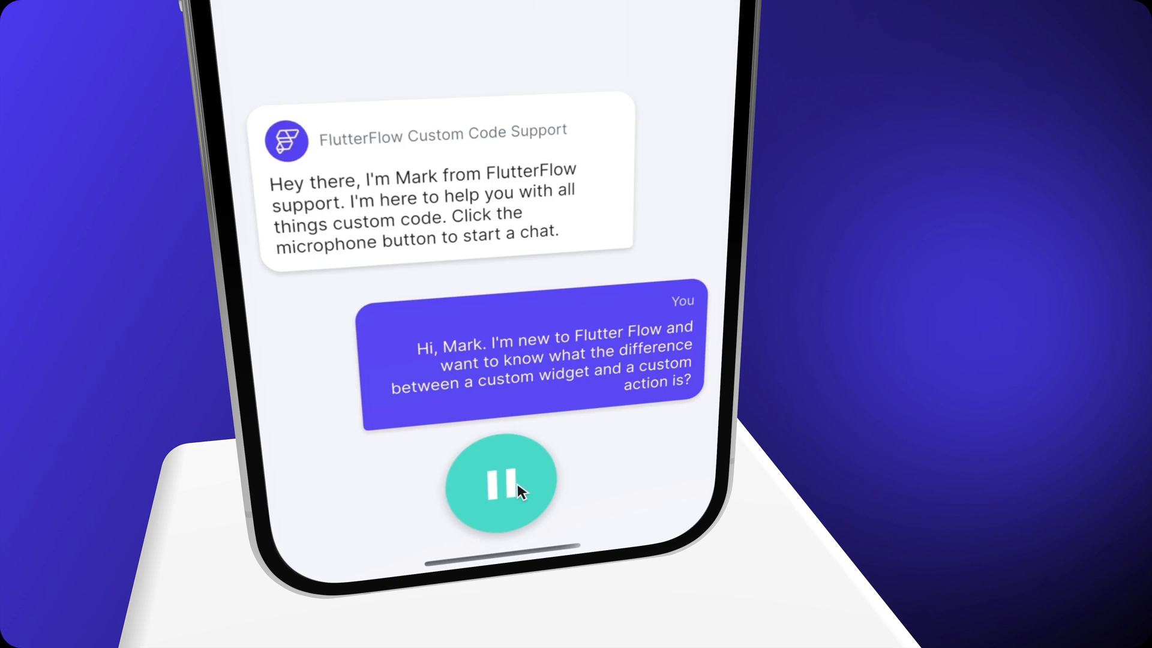